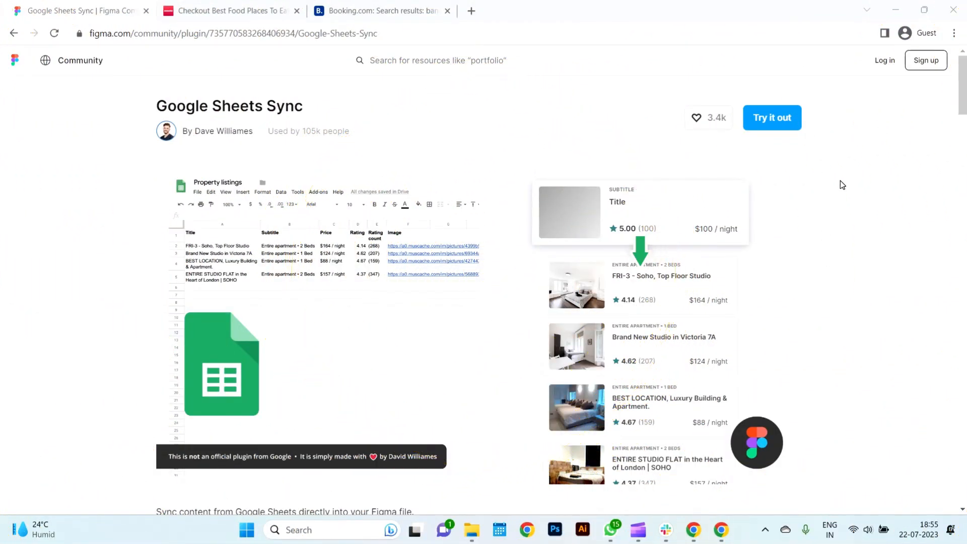
# - Scroll down through the Zomato restaurant listings
pyautogui.scroll(-3)
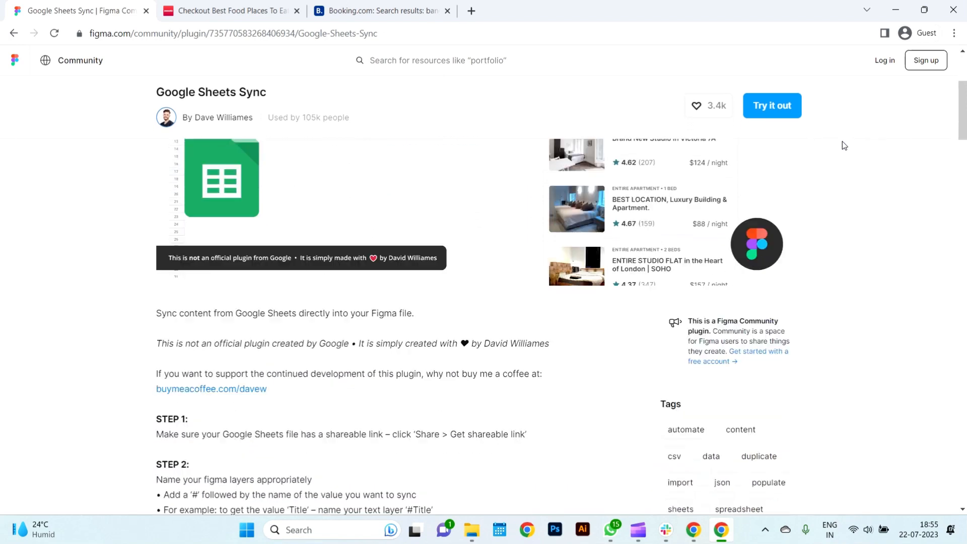
pyautogui.scroll(-3)
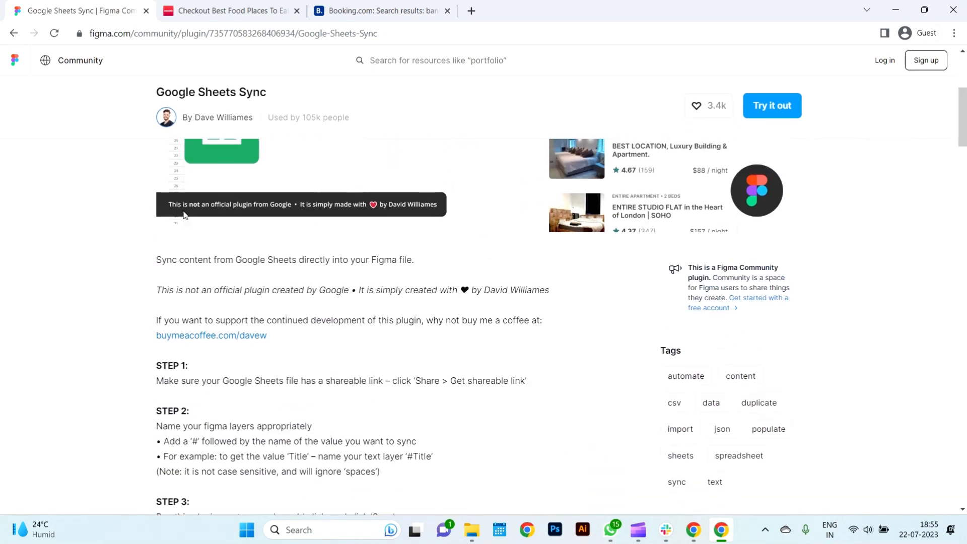
pyautogui.moveTo(250, 287)
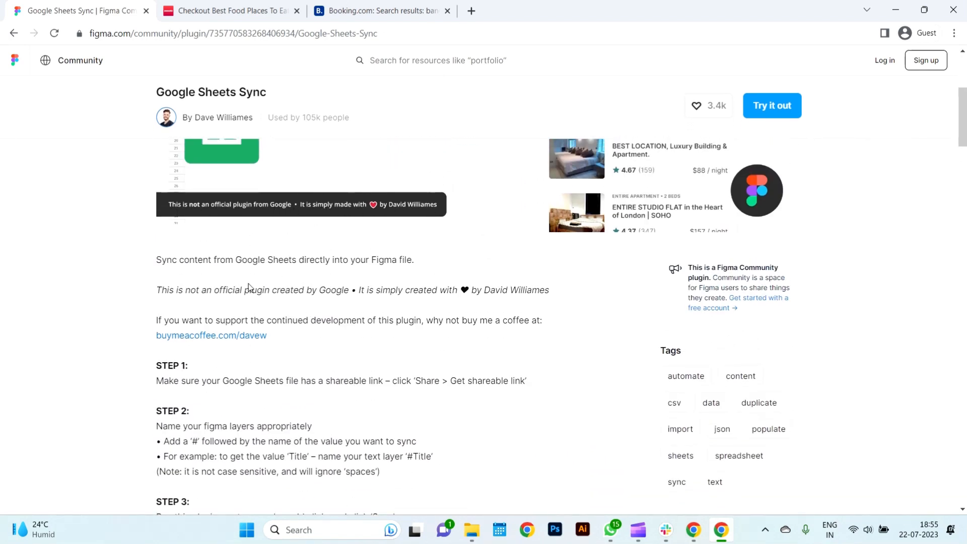
pyautogui.scroll(-3)
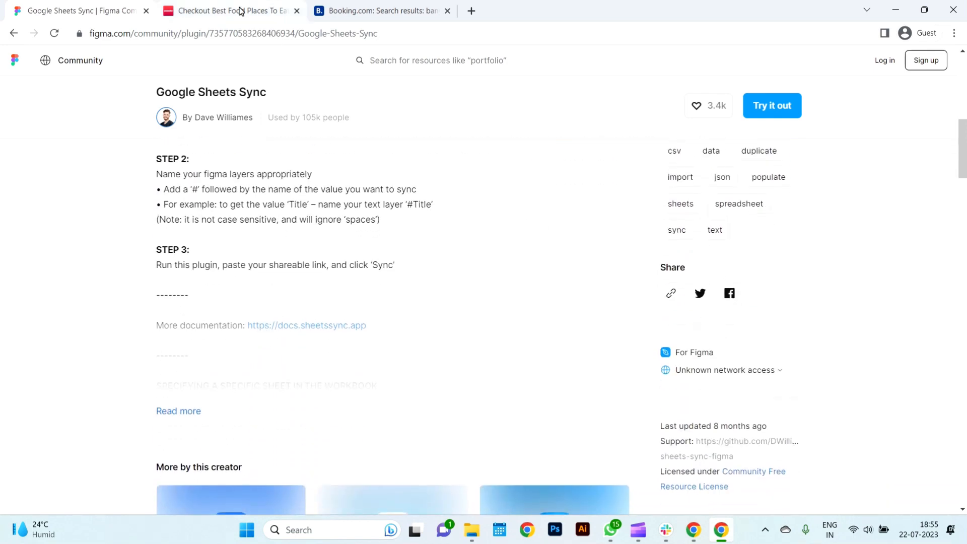
pyautogui.scroll(-3)
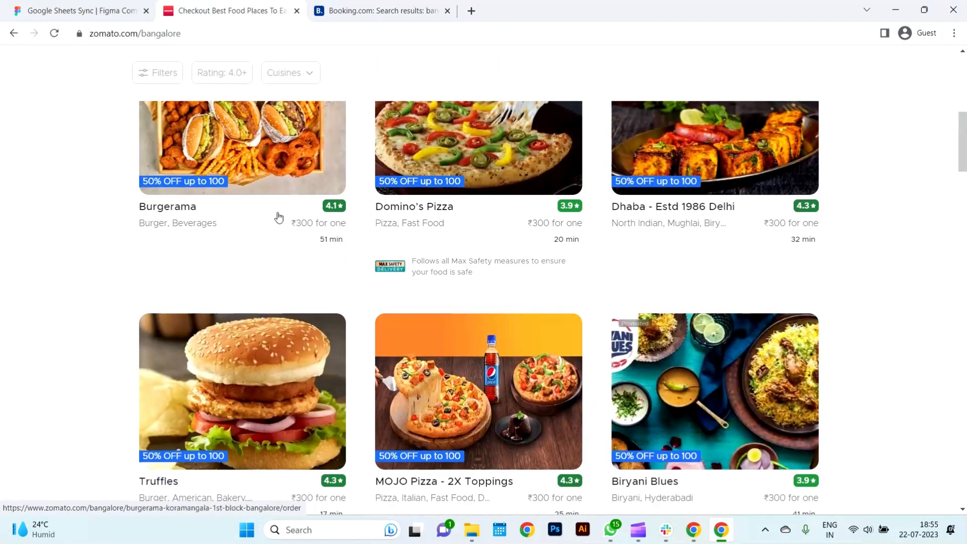
pyautogui.scroll(-3)
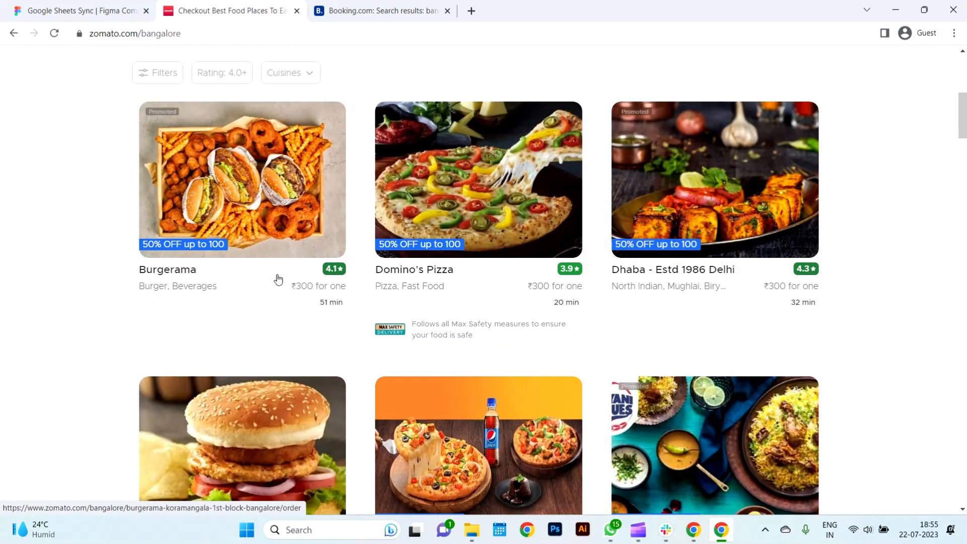
# - Browse the Booking.com Bangalore hotel results, then return to the Figma file
pyautogui.click(379, 10)
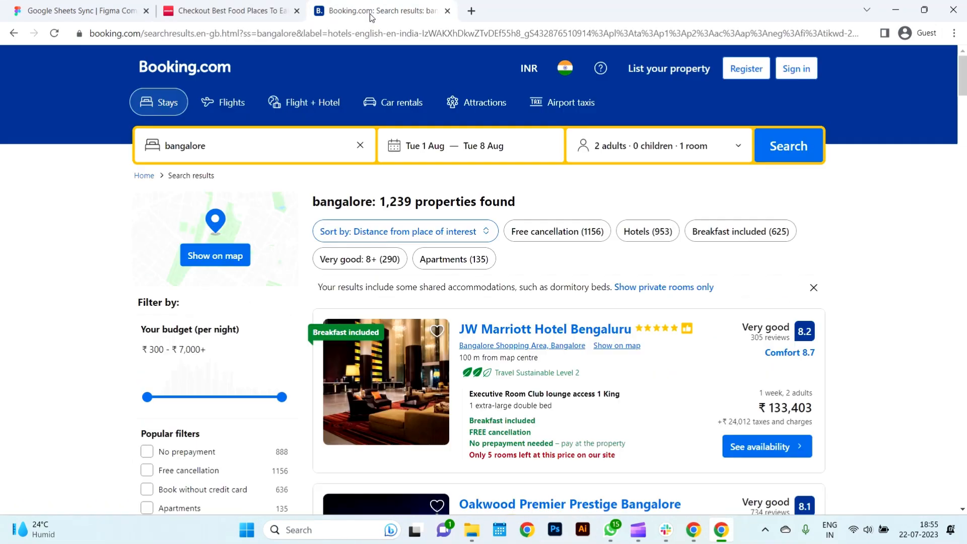
pyautogui.scroll(-3)
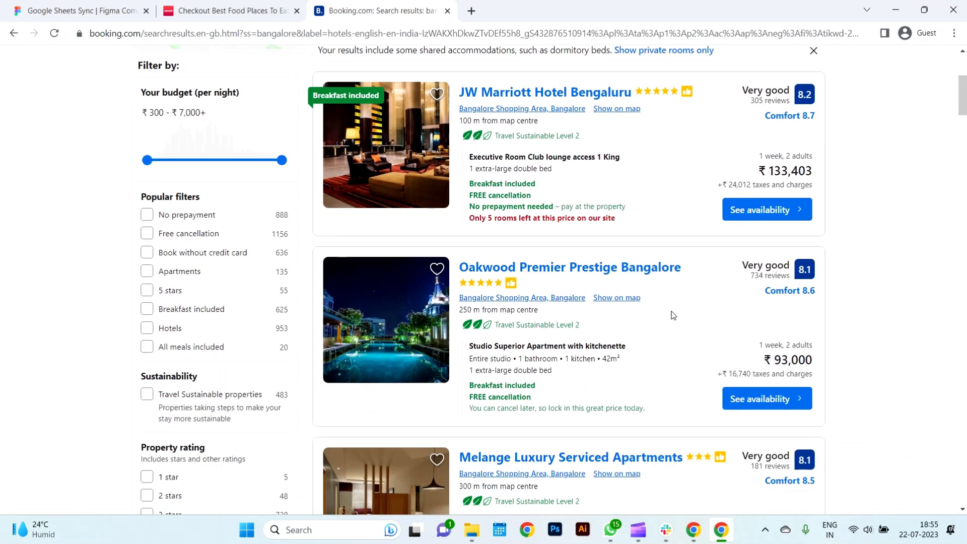
pyautogui.scroll(-3)
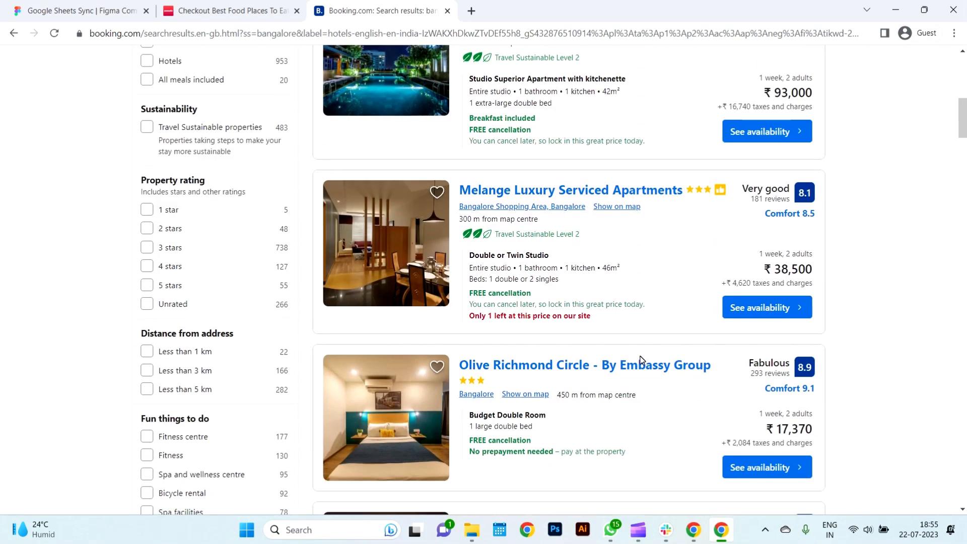
pyautogui.scroll(-3)
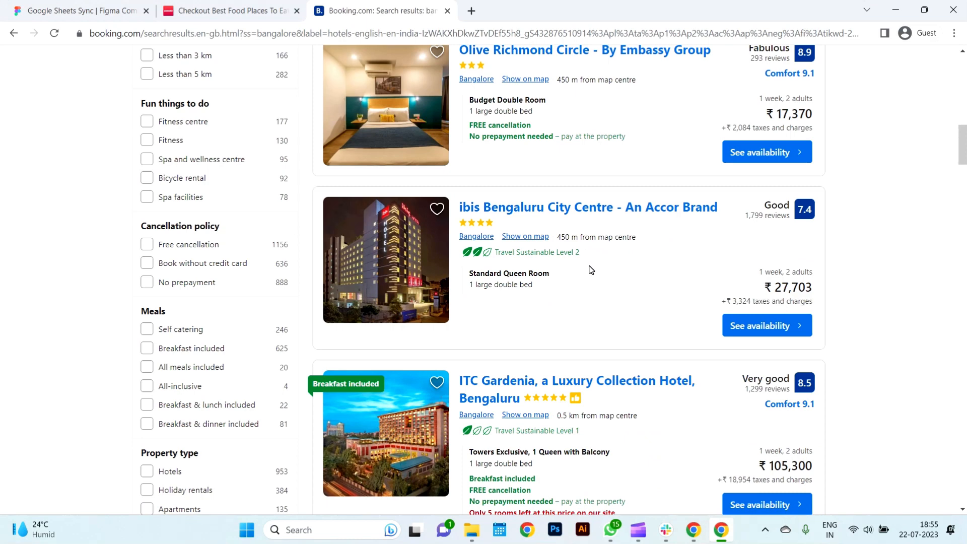
pyautogui.click(74, 10)
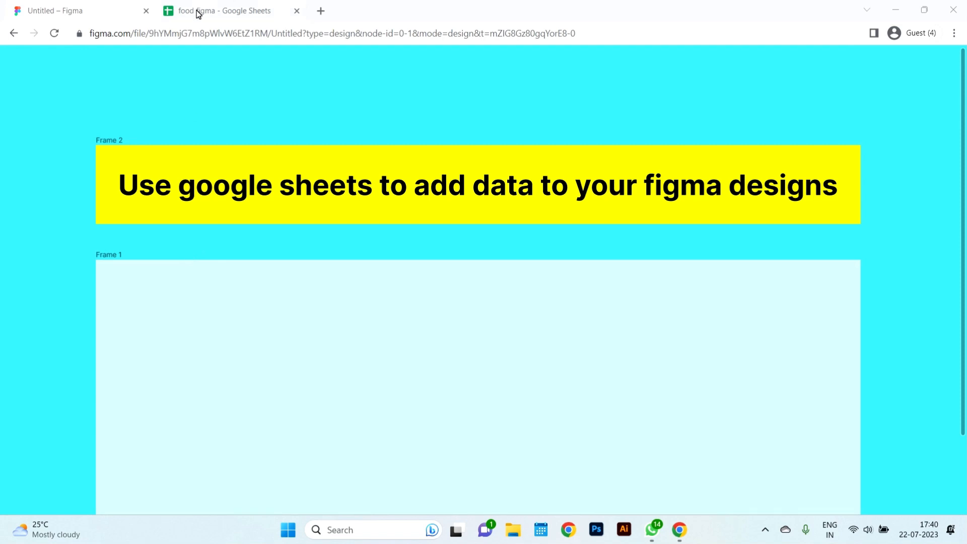
pyautogui.moveTo(222, 10)
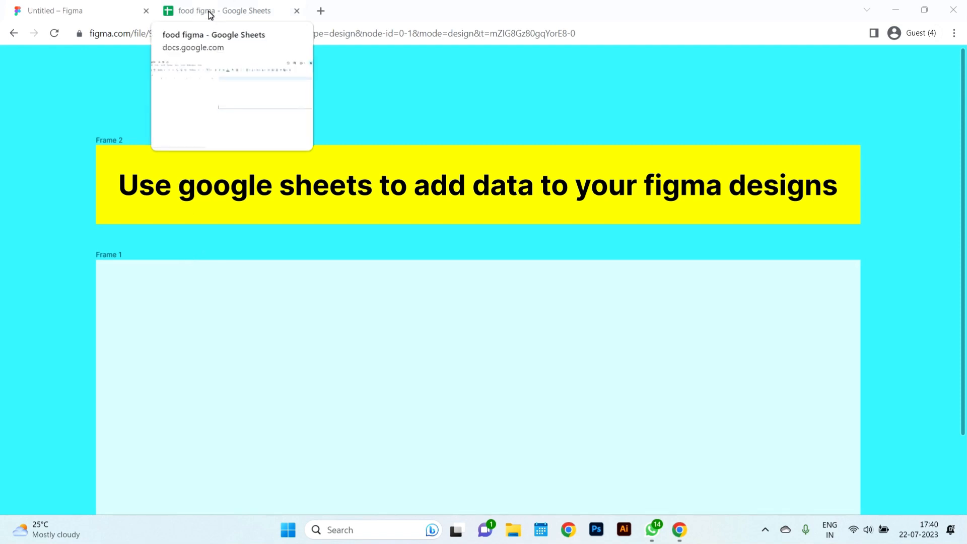
# - Bring up the empty 'food figma' spreadsheet and select a cell, checking back on Figma once
pyautogui.click(221, 10)
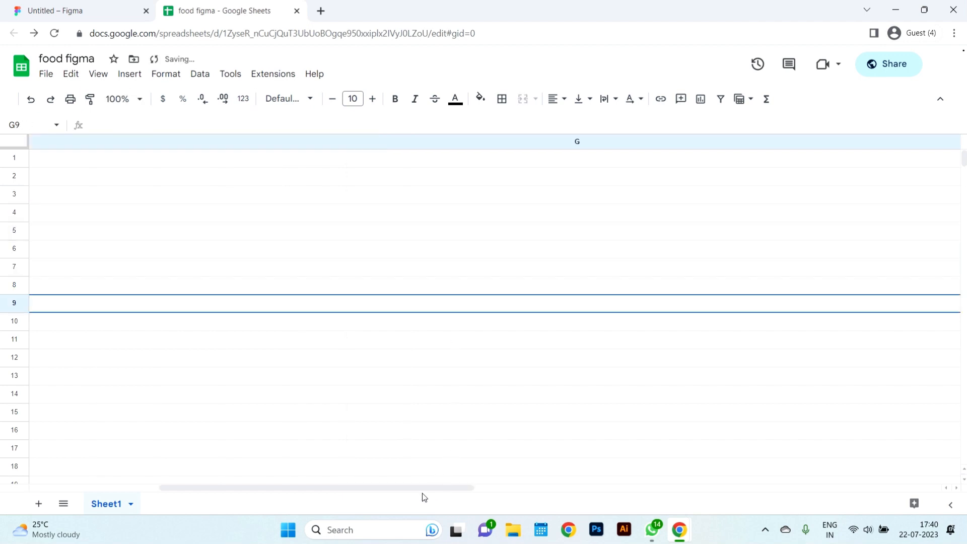
pyautogui.click(315, 285)
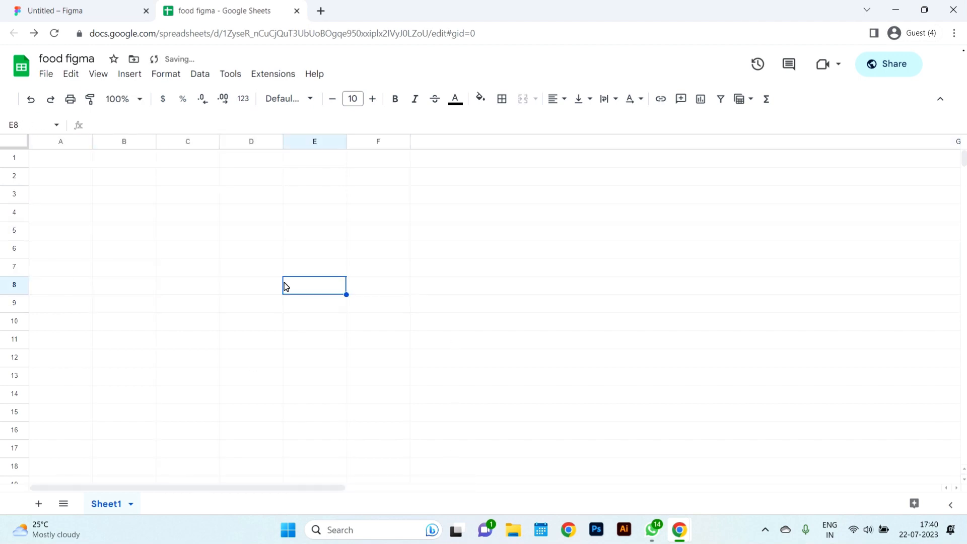
pyautogui.click(80, 11)
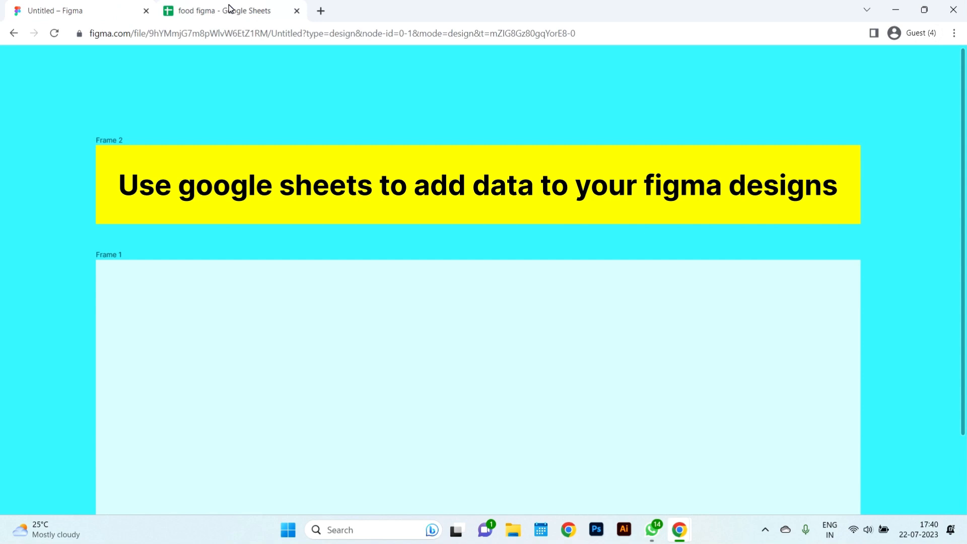
pyautogui.click(222, 10)
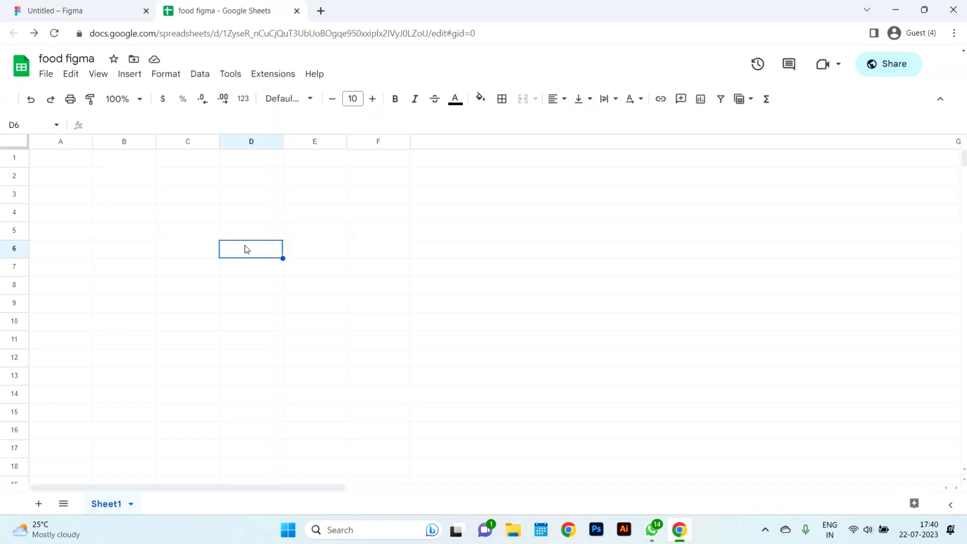
pyautogui.moveTo(216, 188)
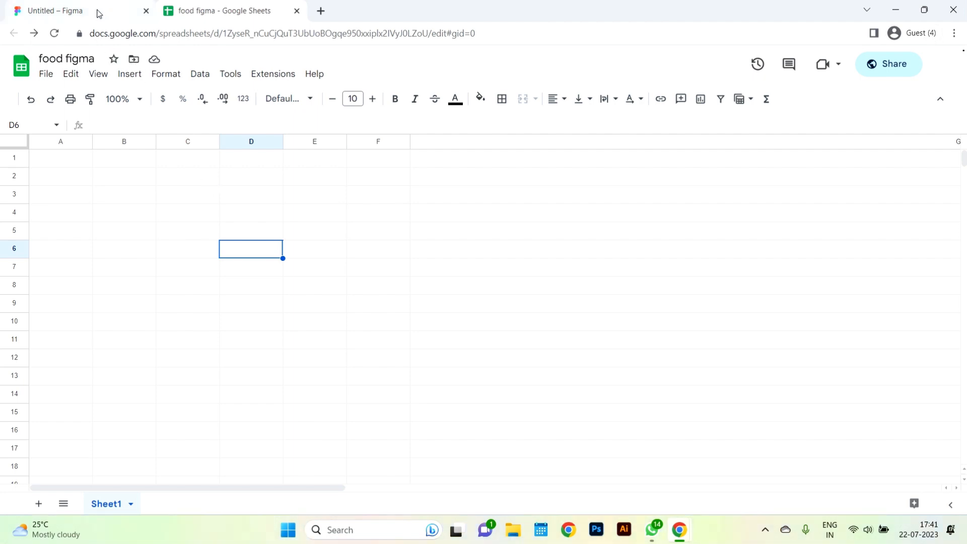
pyautogui.moveTo(55, 10)
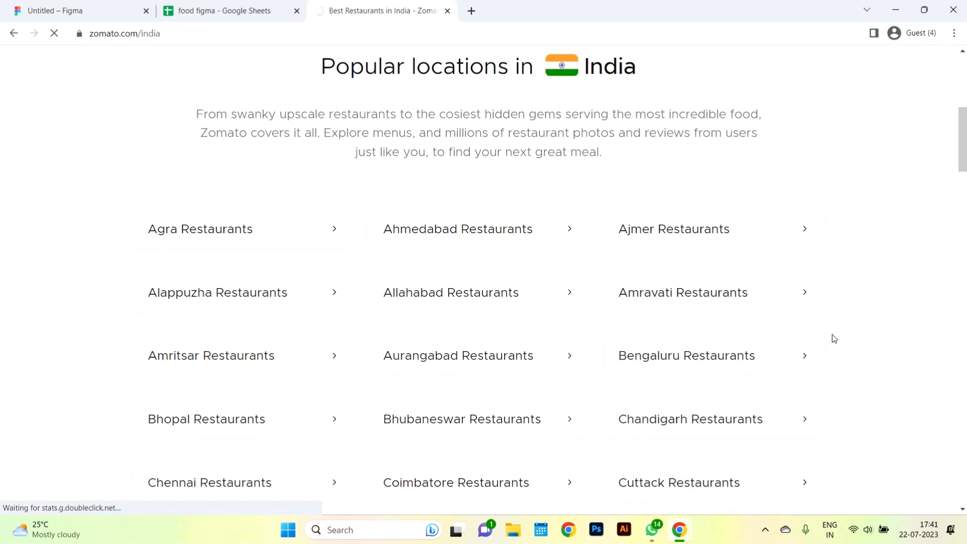
# - Open Zomato's Bengaluru restaurants page and scroll to the Best Food section
pyautogui.click(685, 355)
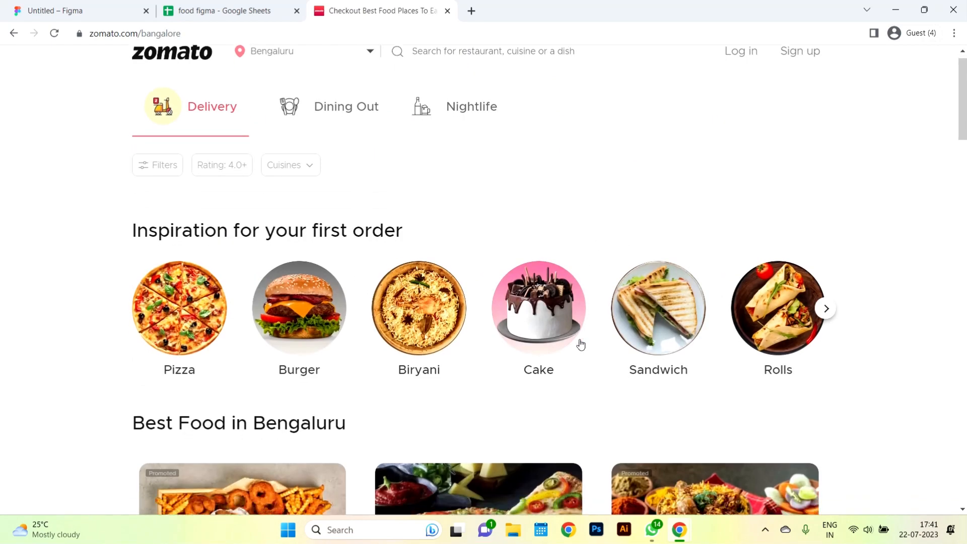
pyautogui.scroll(-3)
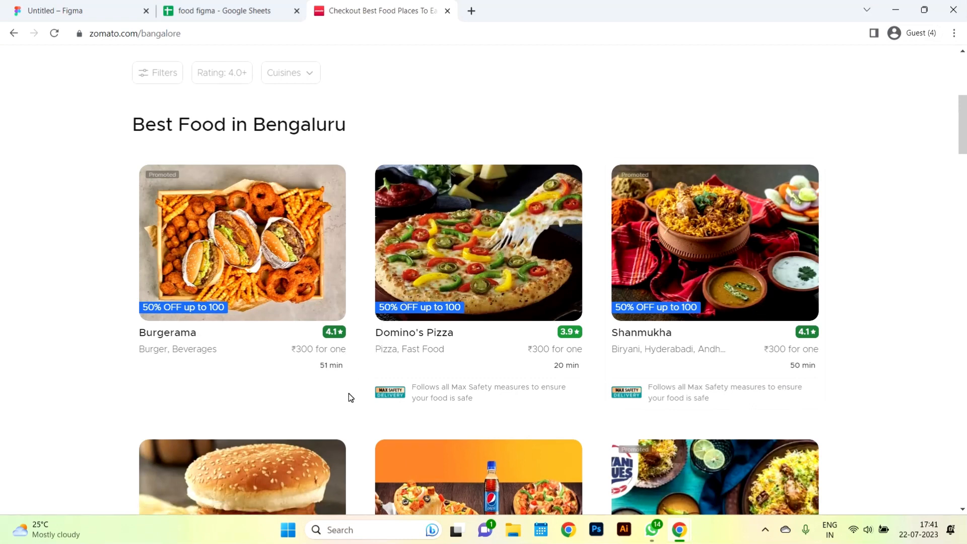
pyautogui.moveTo(375, 374)
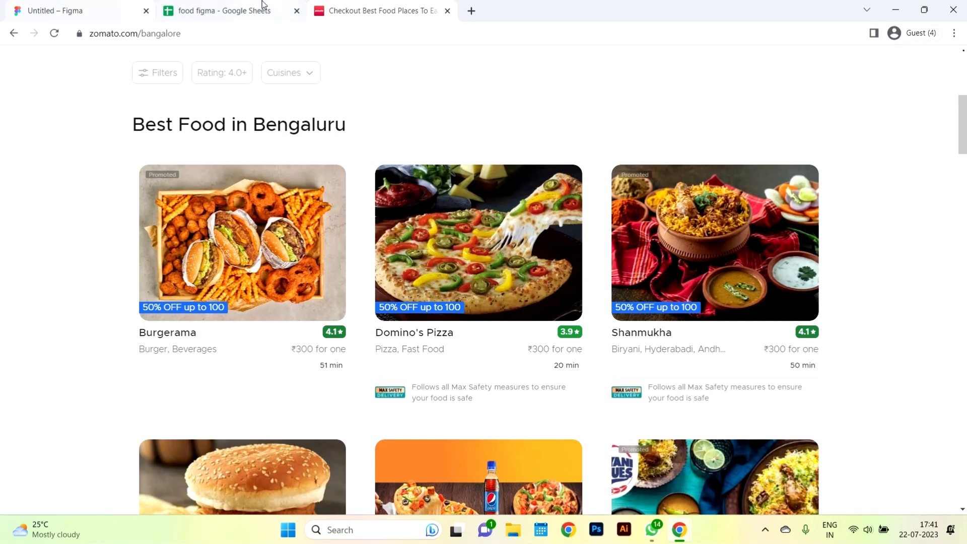
# - Enter the headers Food name, veg and Non veg across row 1 of the food figma sheet
pyautogui.click(222, 10)
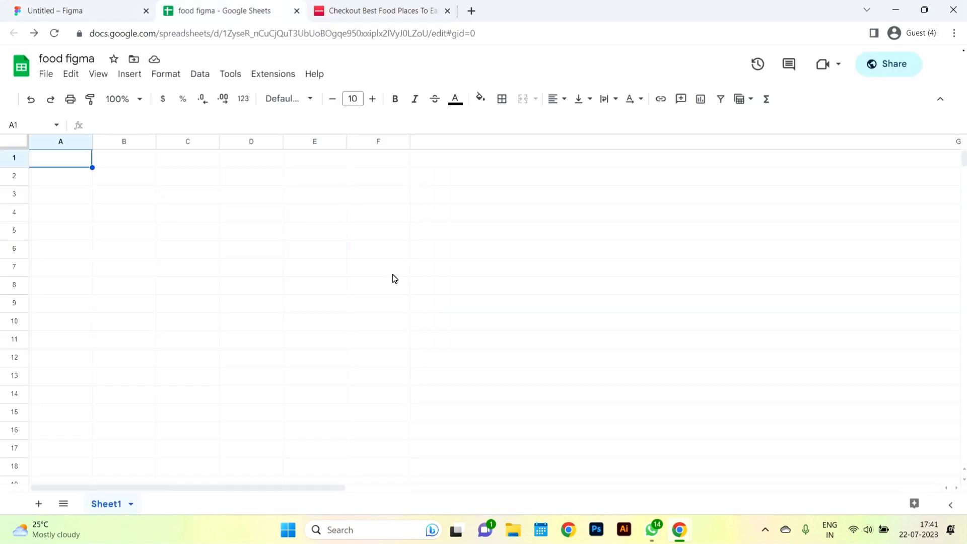
pyautogui.write('Food nae')
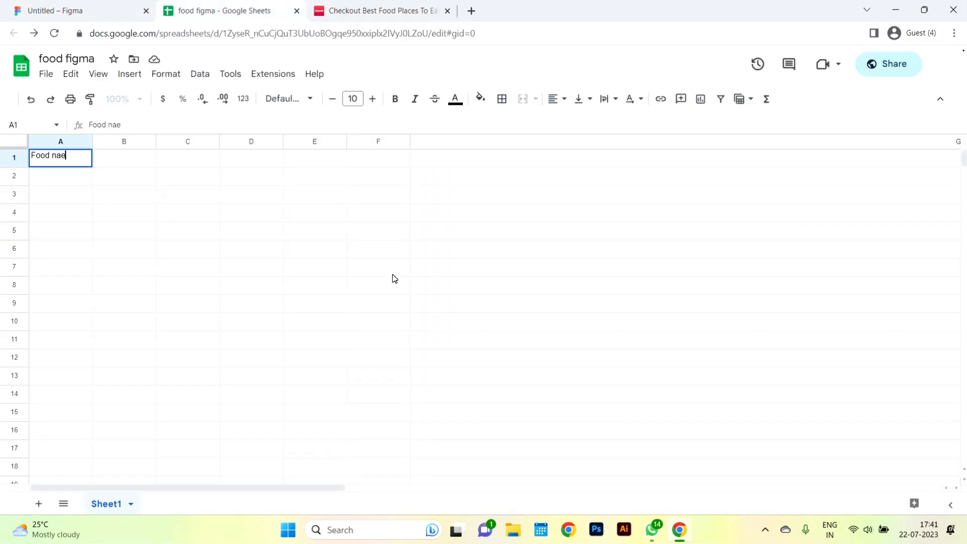
pyautogui.write('me')
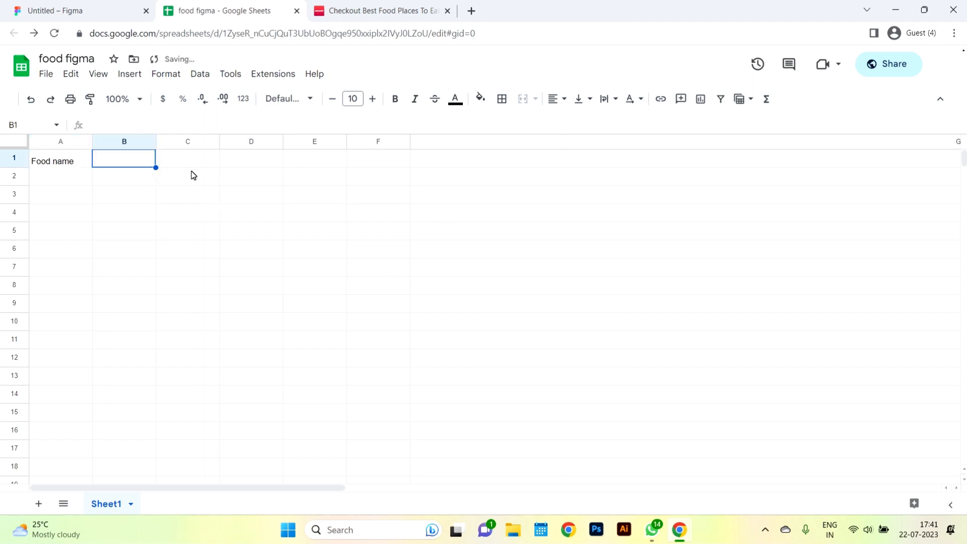
pyautogui.write('Veg')
pyautogui.click(187, 160)
pyautogui.write('N')
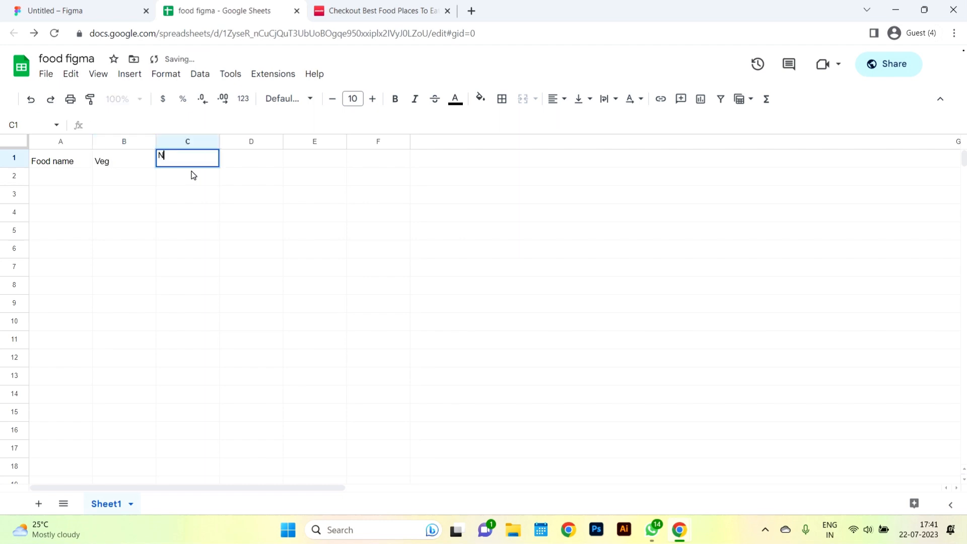
pyautogui.write('on veg')
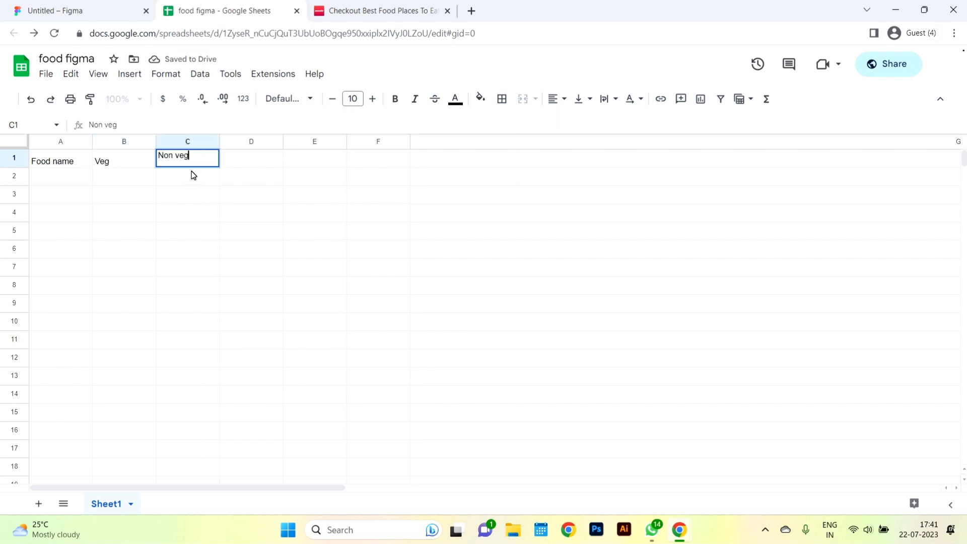
pyautogui.press('Tab')
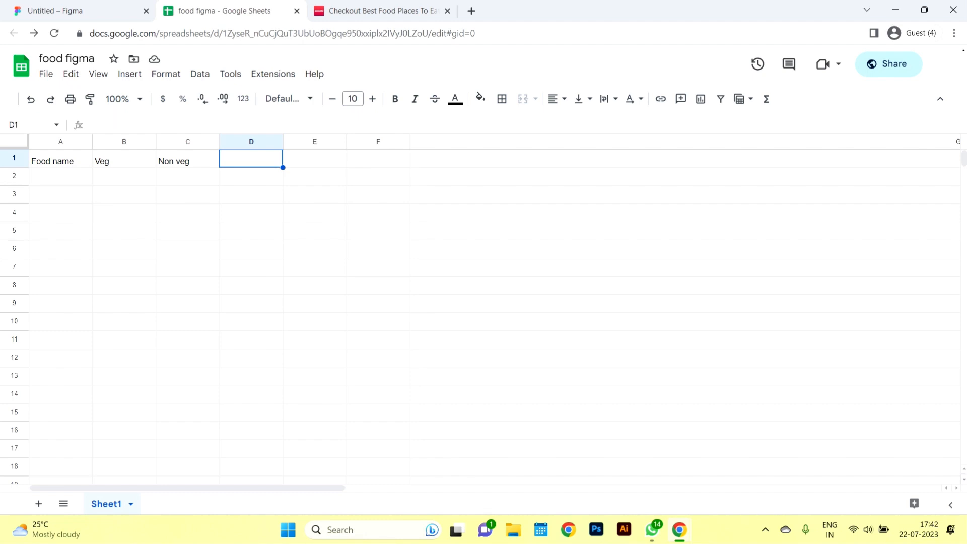
pyautogui.moveTo(185, 218)
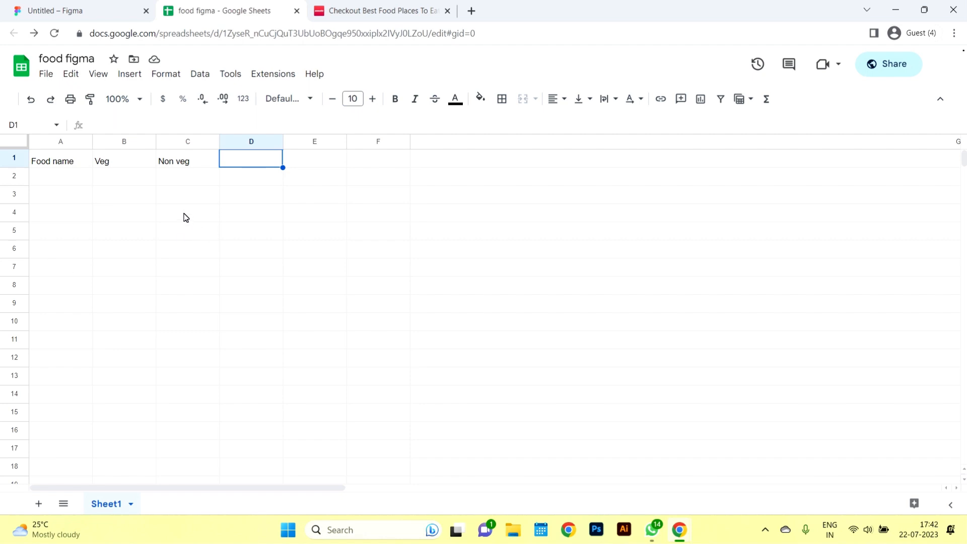
pyautogui.moveTo(137, 174)
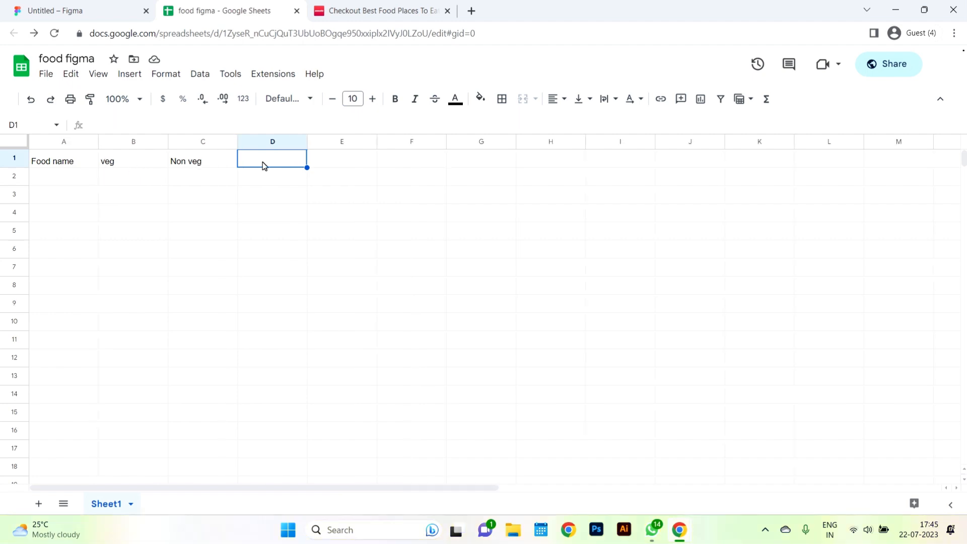
# - Add the Restaurant name, Price and Rating headers to row 1
pyautogui.write('Rest')
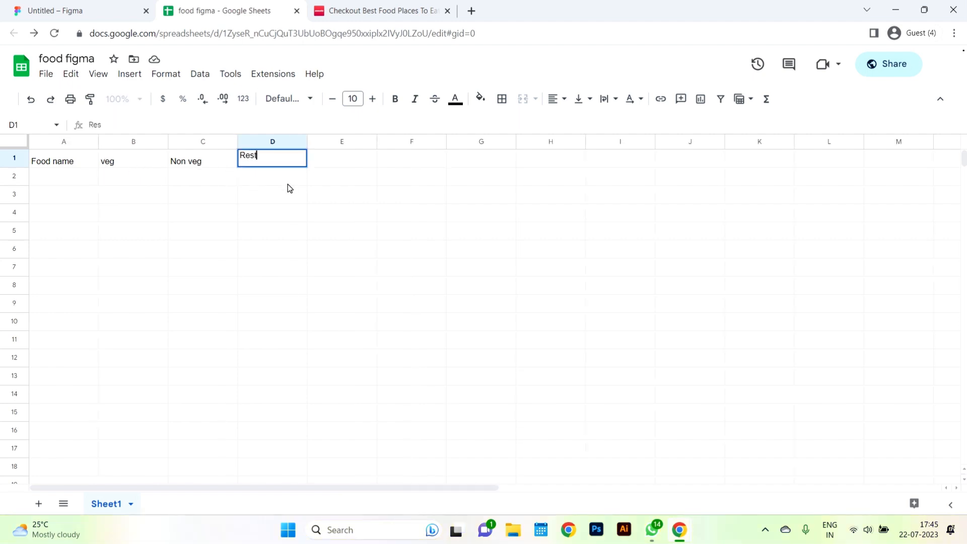
pyautogui.write('ta')
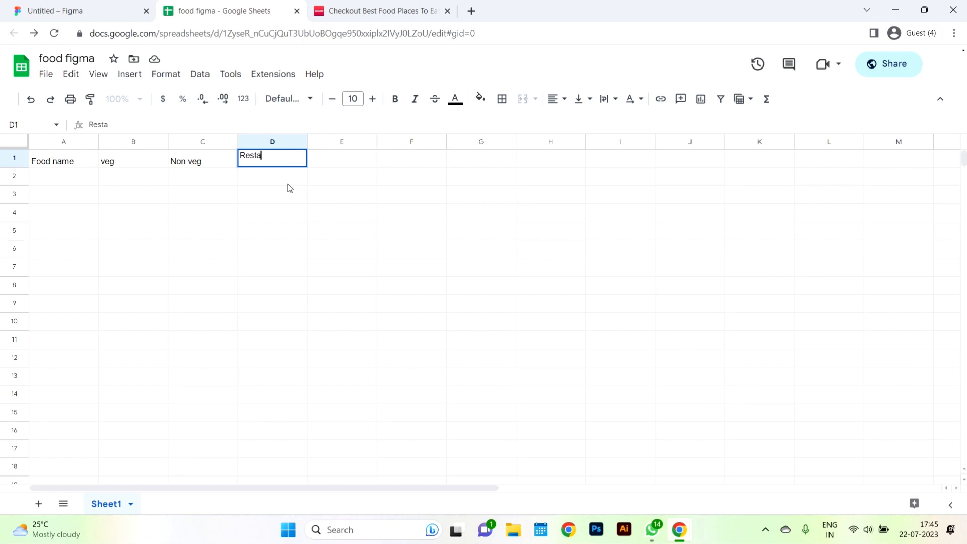
pyautogui.write('urant name')
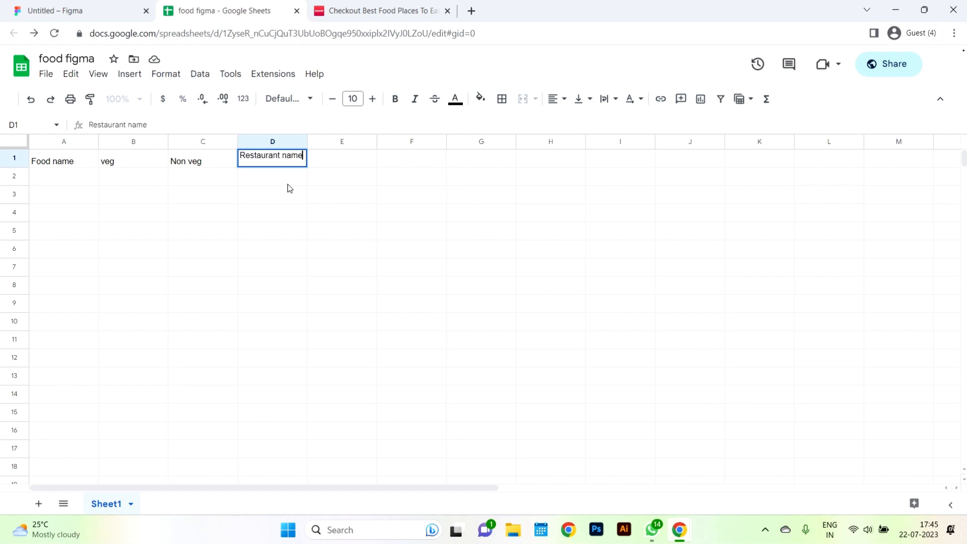
pyautogui.write('Proce')
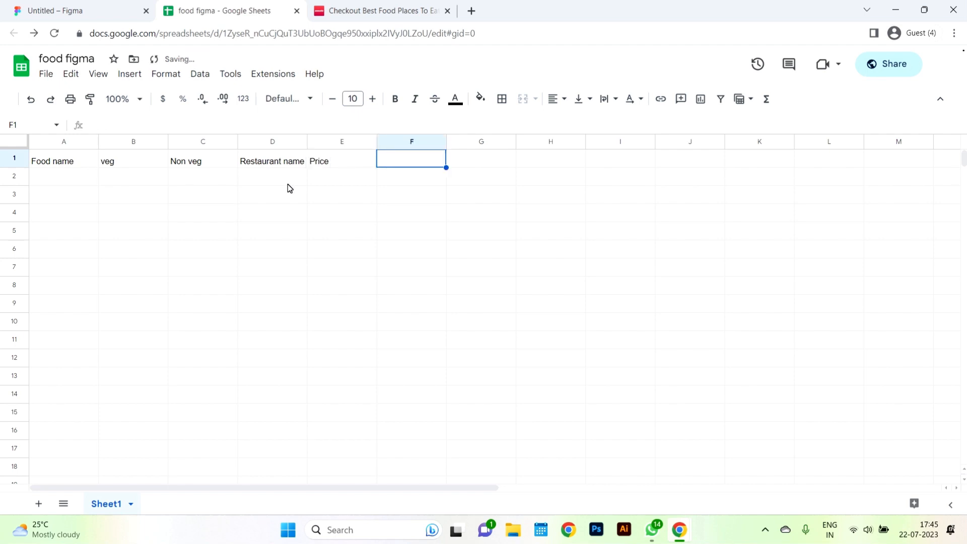
pyautogui.write('Rating')
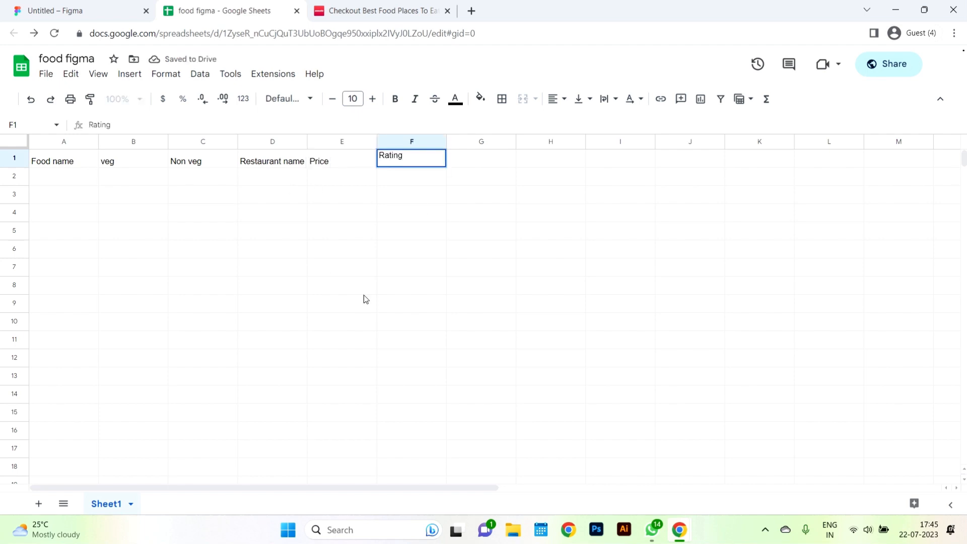
# - Enter the first row: Pizza, veg Yes, non veg No
pyautogui.write('Pizz')
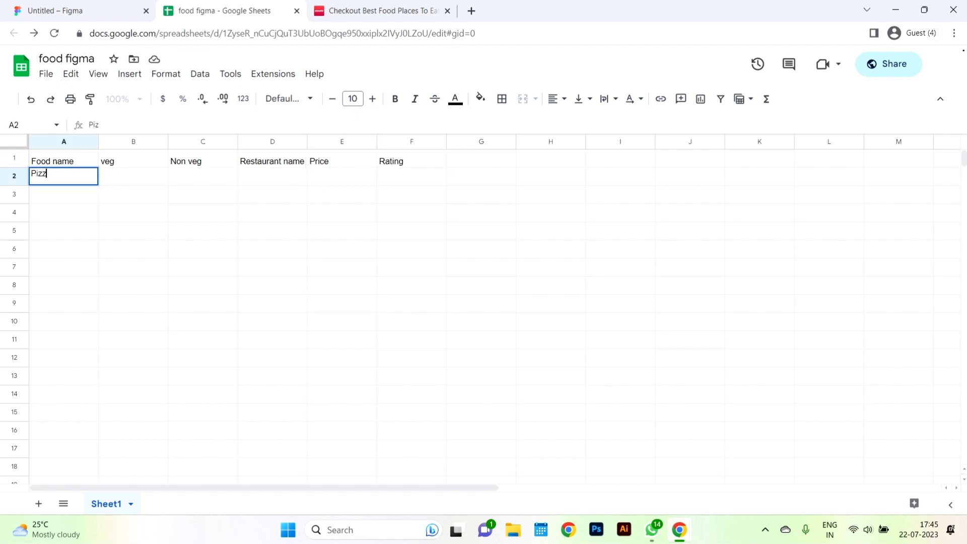
pyautogui.press('Tab')
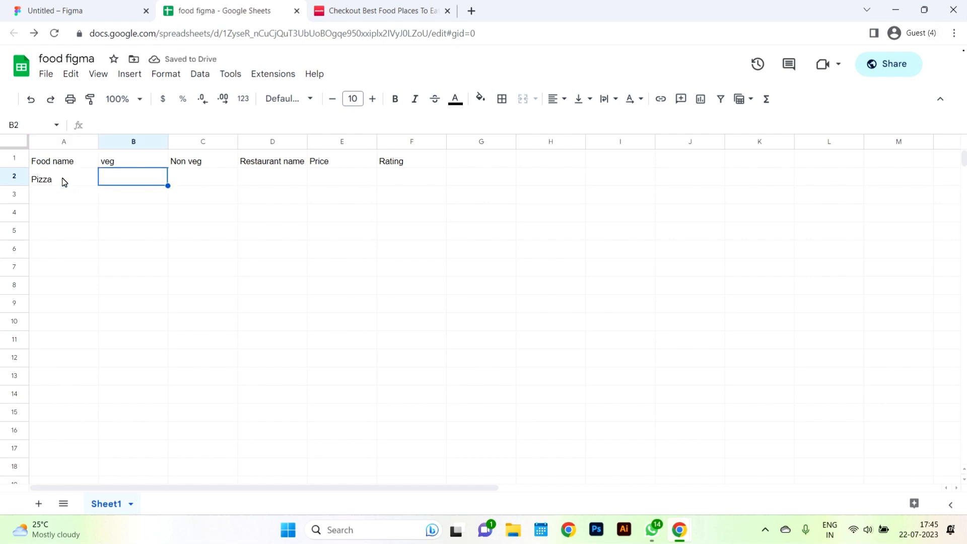
pyautogui.write('Yes')
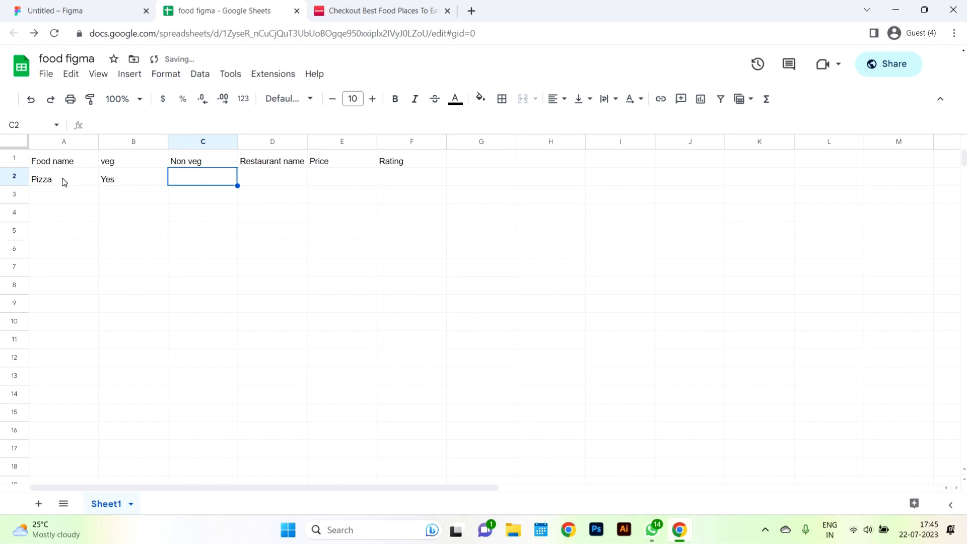
pyautogui.write('Non veg')
pyautogui.click(272, 179)
pyautogui.write("Domino's Pizza")
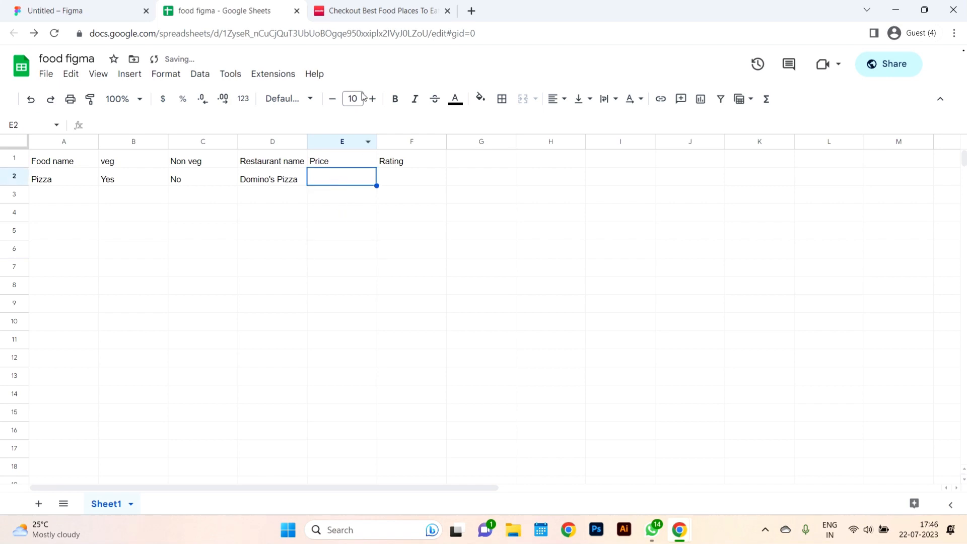
# - On Zomato, open Domino's Pizza and select the Farmhouse Pizza price ₹269
pyautogui.click(381, 10)
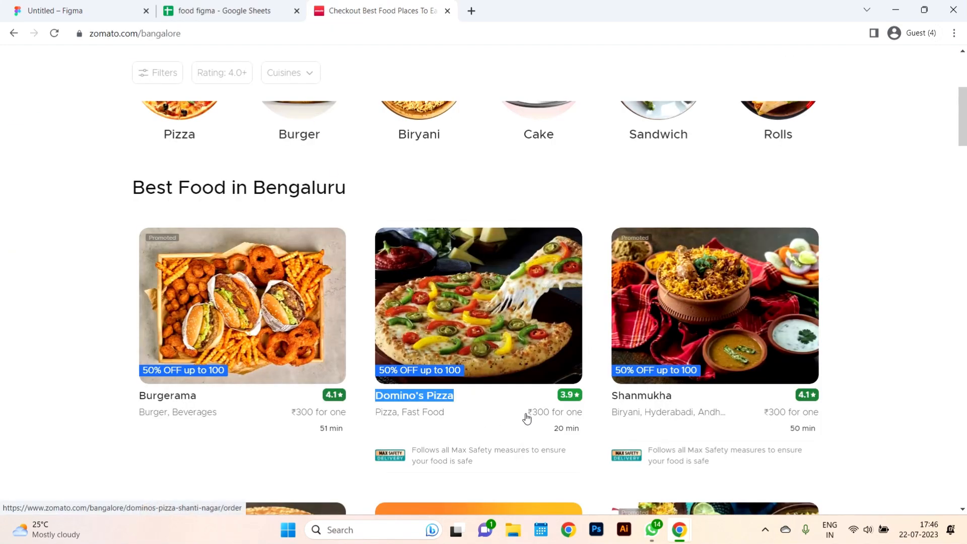
pyautogui.moveTo(542, 422)
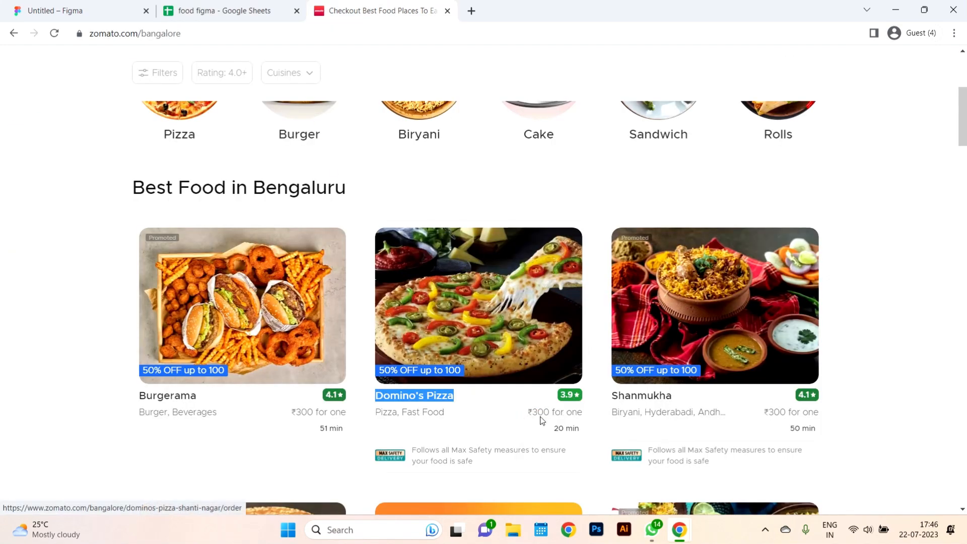
pyautogui.click(413, 395)
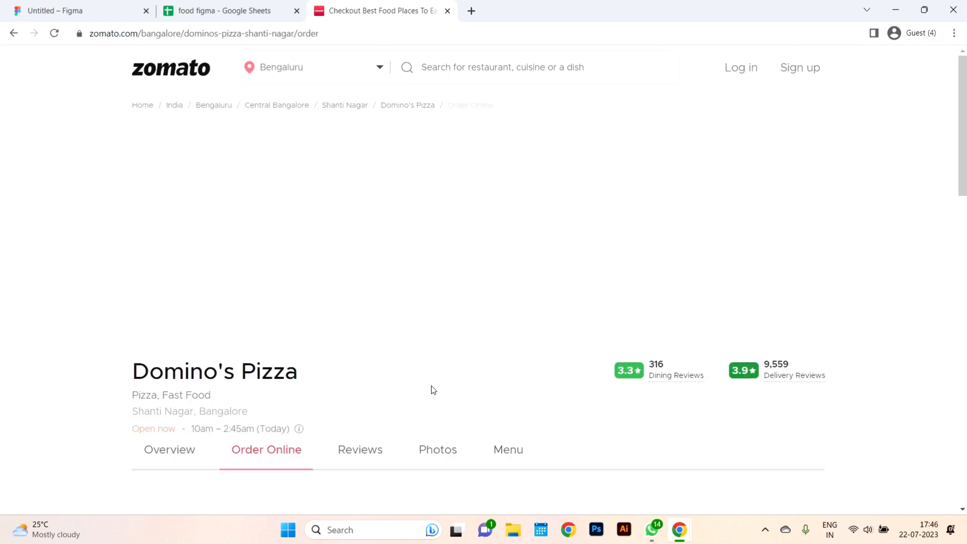
pyautogui.scroll(-3)
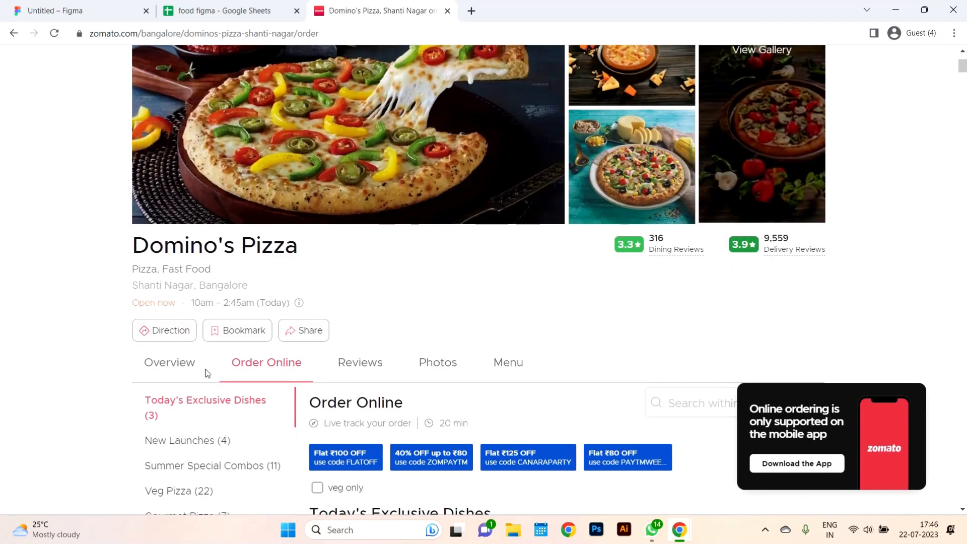
pyautogui.scroll(-3)
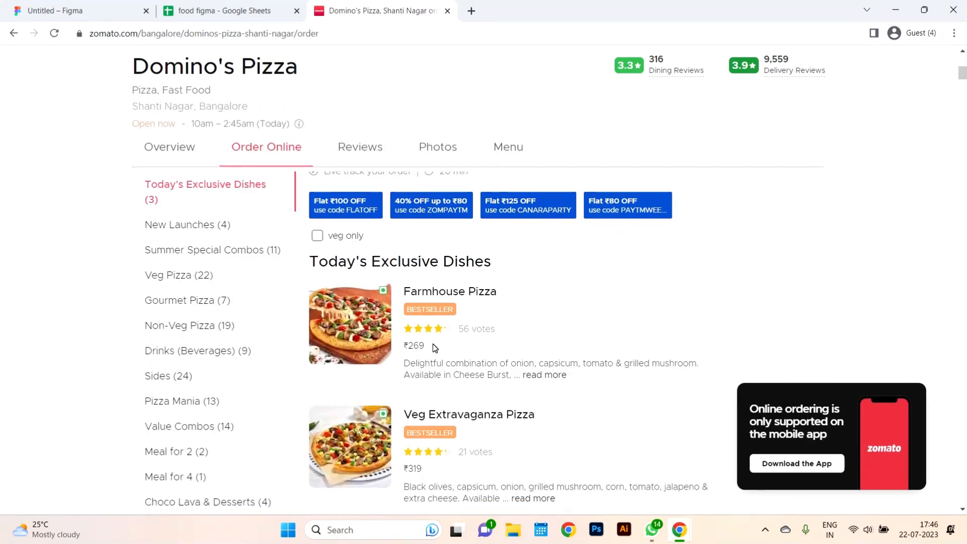
pyautogui.doubleClick(413, 346)
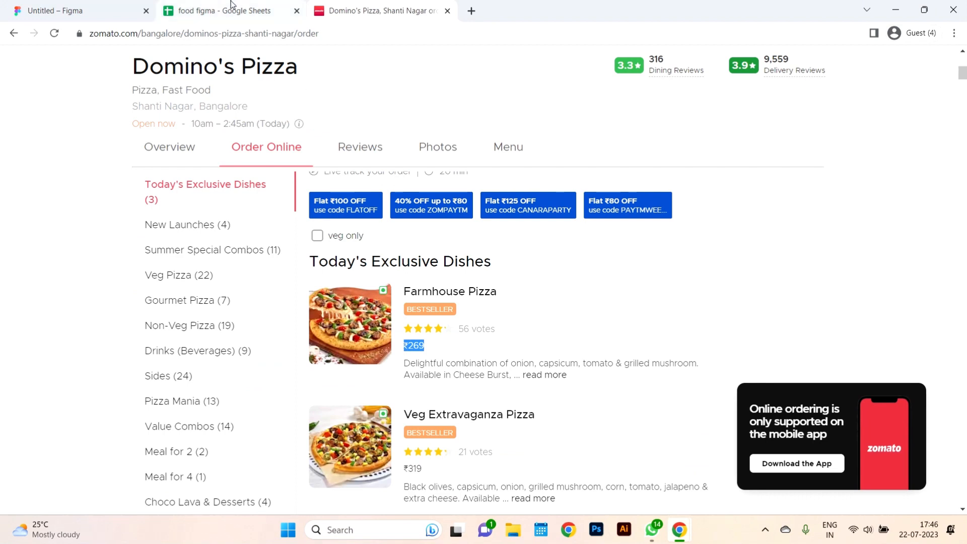
# - Give the Pizza row price ₹300 and rating 4.5, then start a Chicken row
pyautogui.click(222, 10)
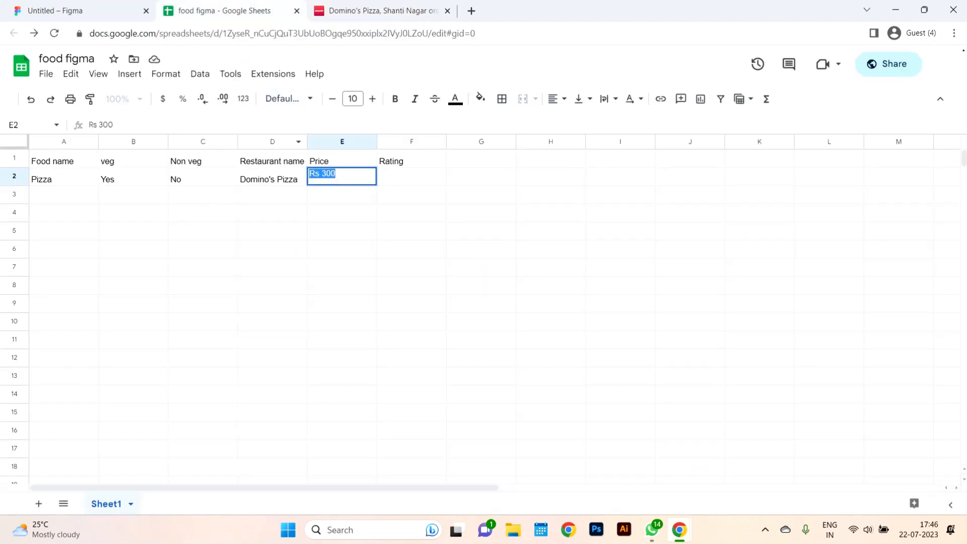
pyautogui.write('₹269')
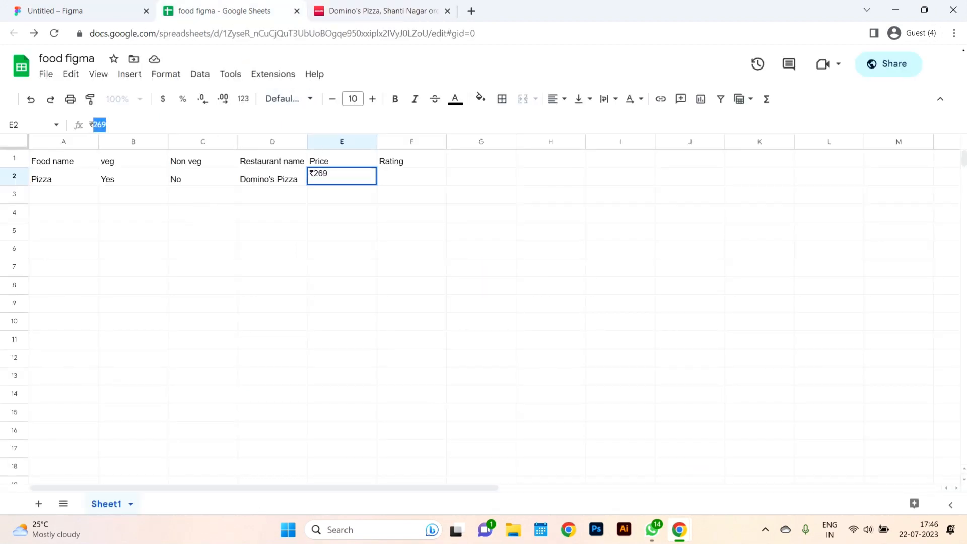
pyautogui.write('300')
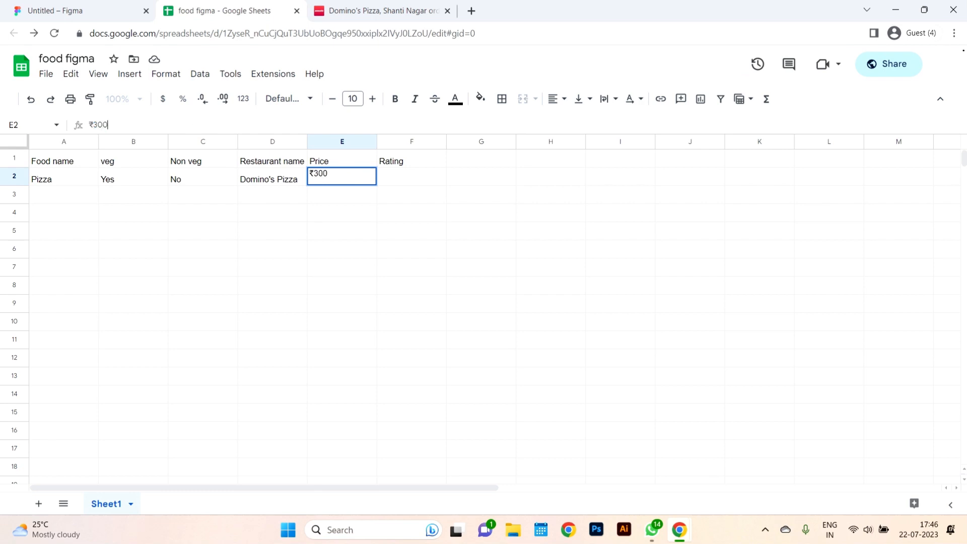
pyautogui.click(411, 179)
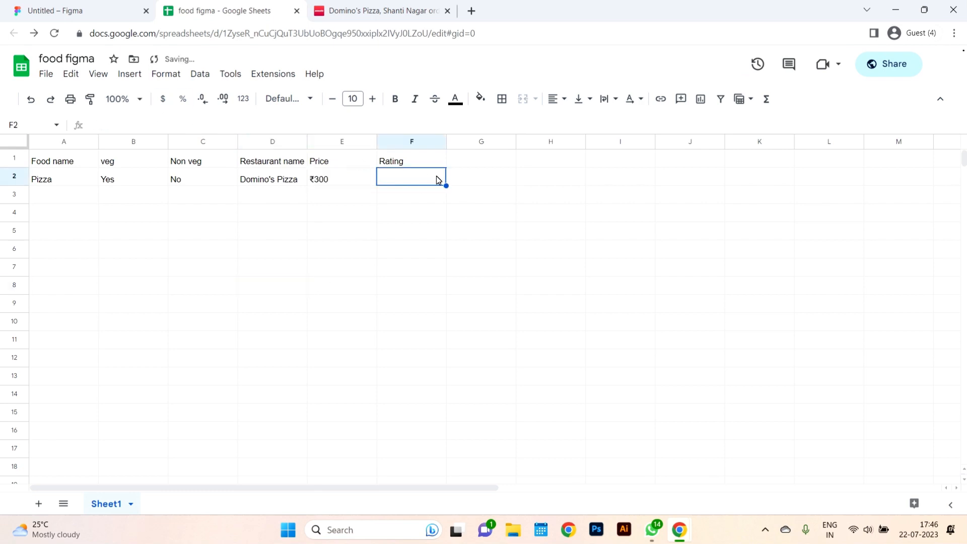
pyautogui.write('4.5')
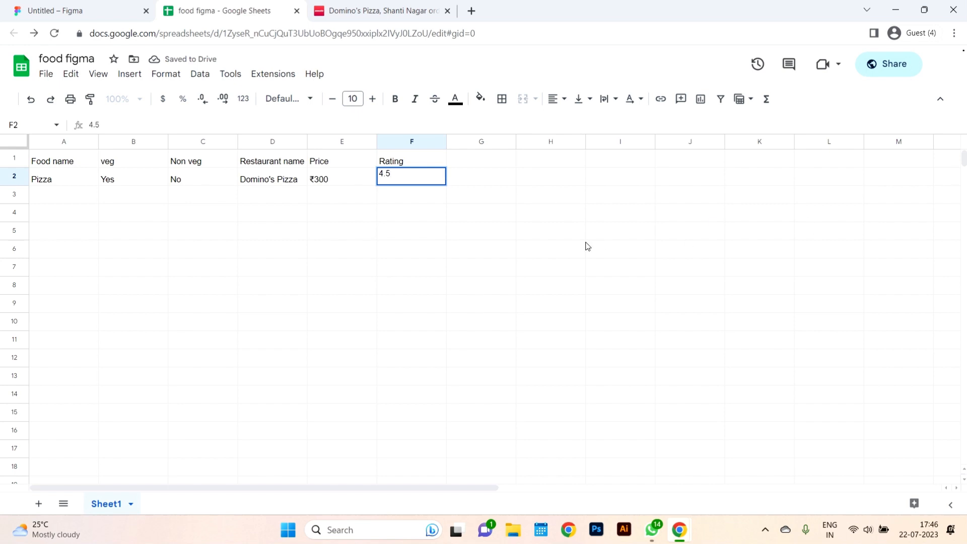
pyautogui.write('Chicekn')
pyautogui.click(202, 195)
pyautogui.write('Yes')
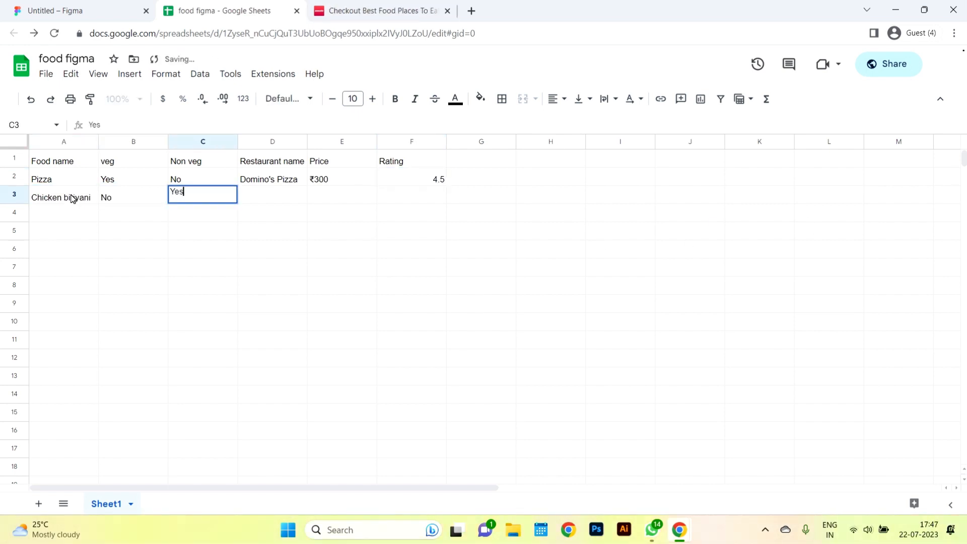
# - Look up dishes on Zomato and fill the Chicken tikka row with veg flags and Grills restaurant
pyautogui.click(381, 10)
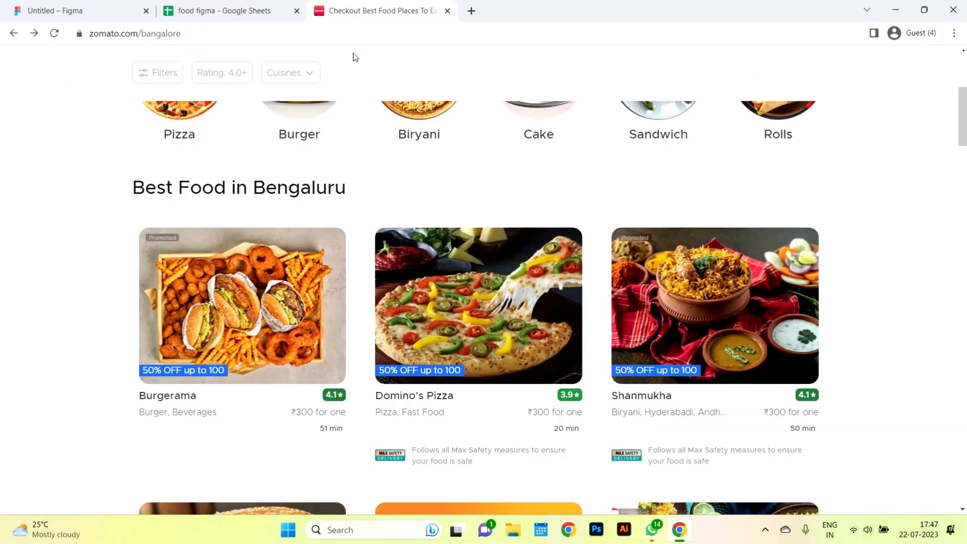
pyautogui.click(222, 10)
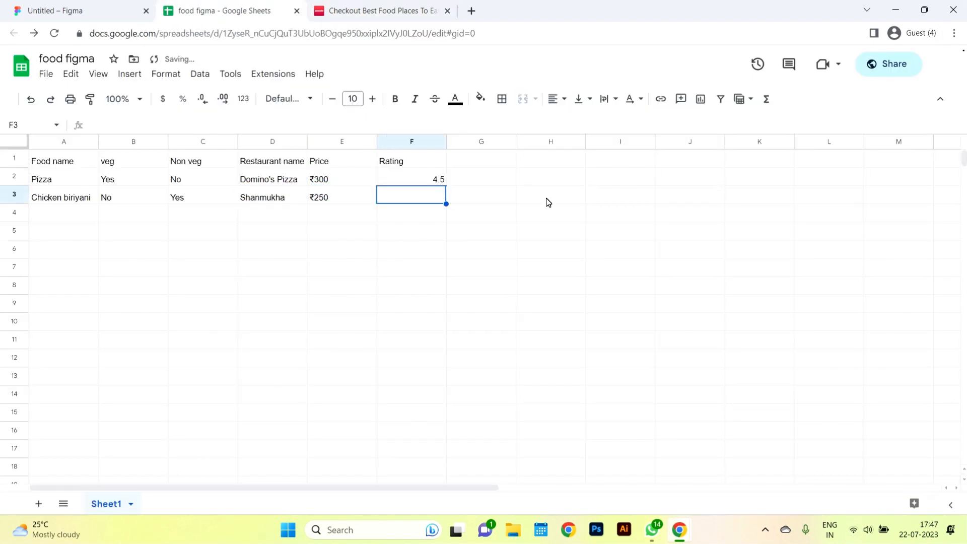
pyautogui.click(381, 10)
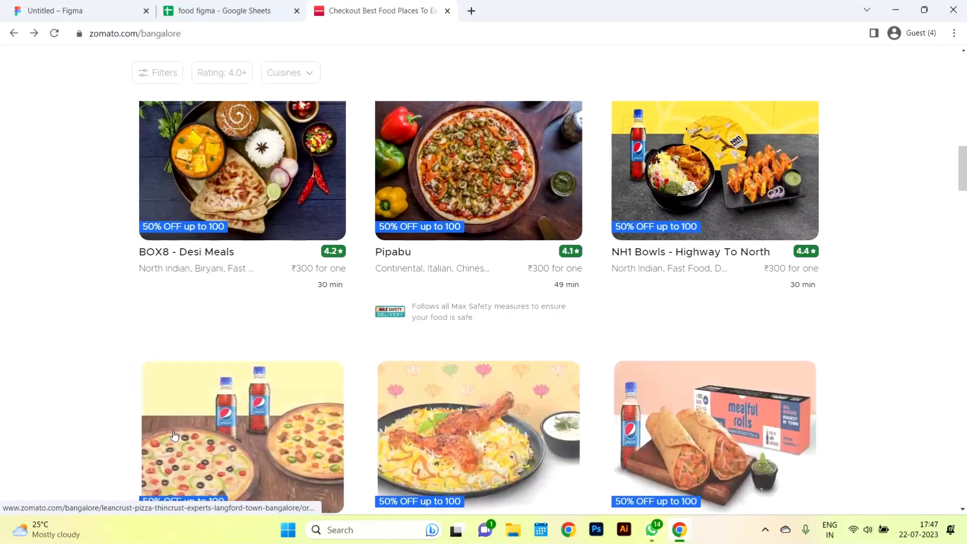
pyautogui.scroll(-3)
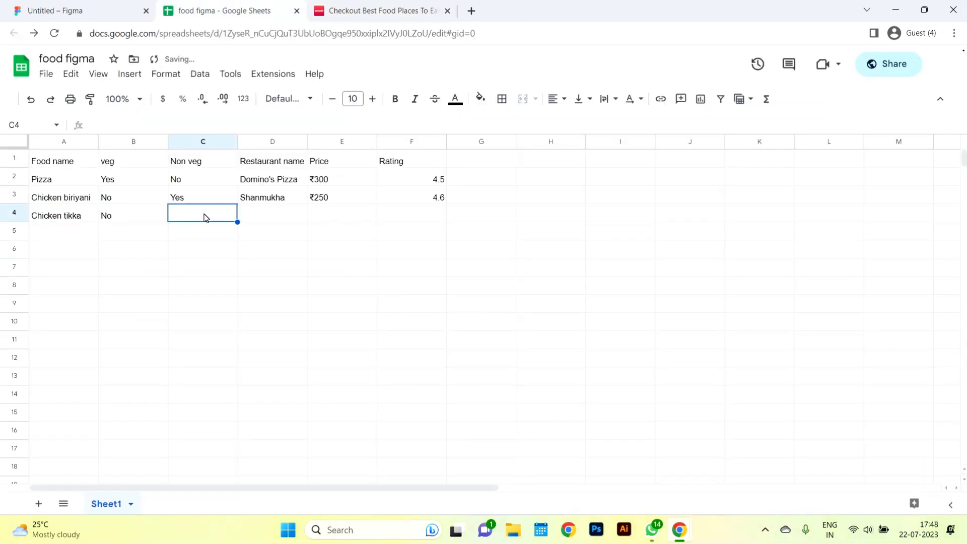
pyautogui.write('Yes')
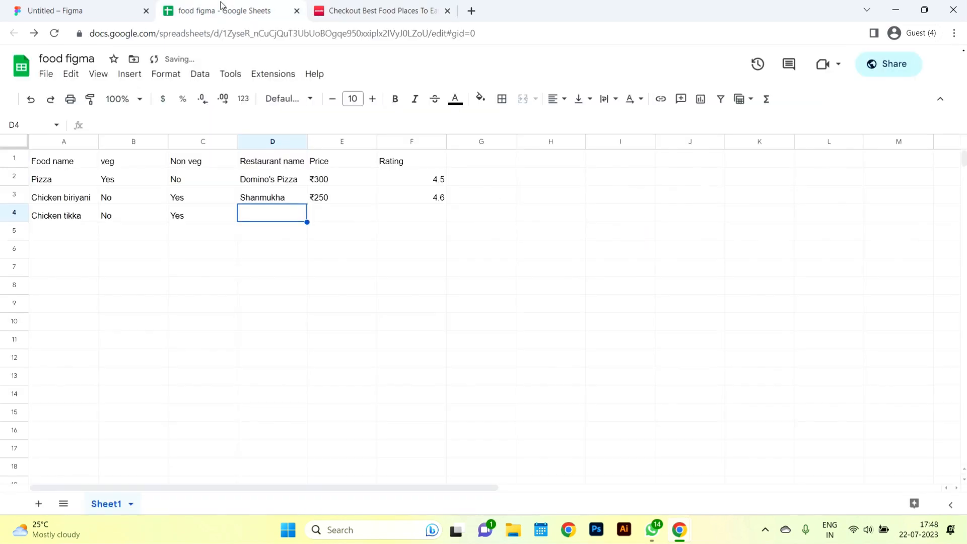
pyautogui.write('Grills')
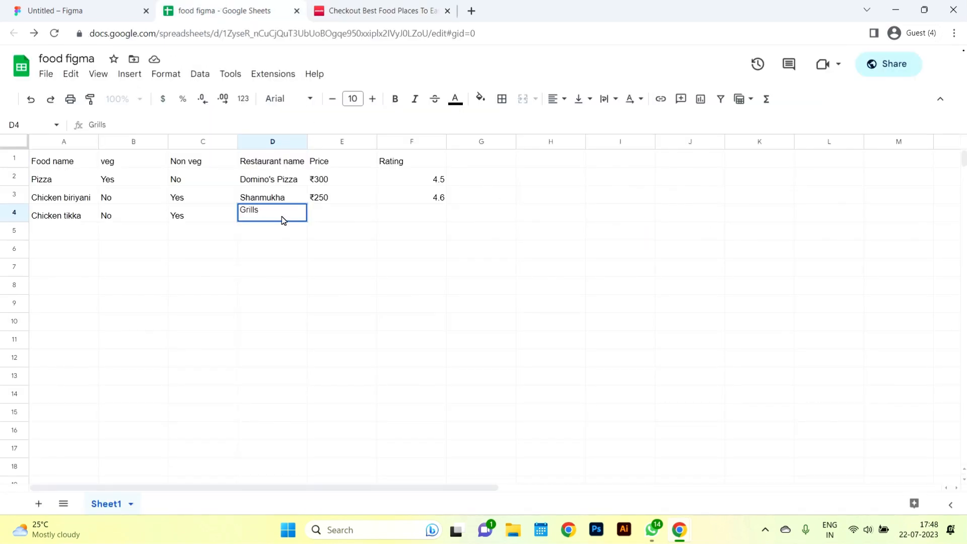
pyautogui.write('caffe')
pyautogui.click(341, 216)
pyautogui.write('₹250')
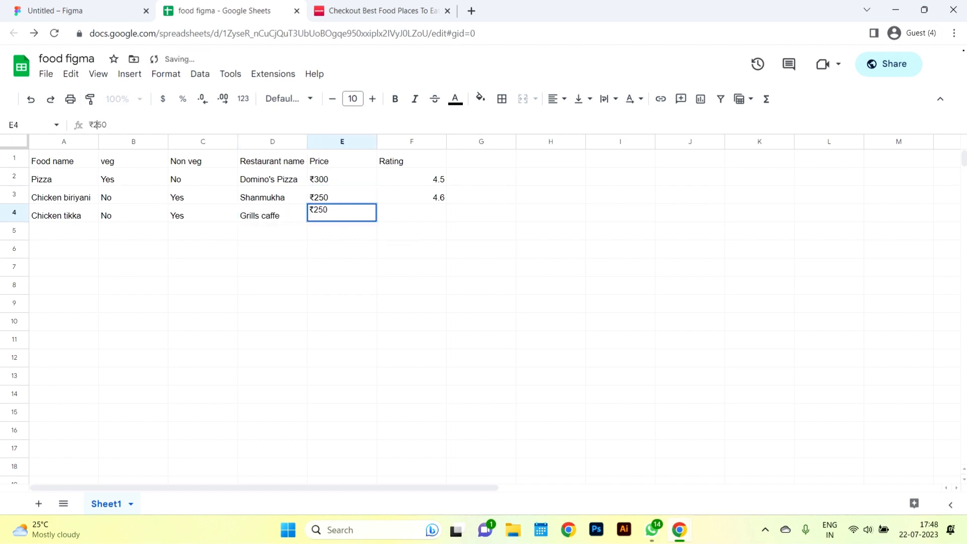
# - Enter the Masala dosa row: non veg No, Indira canteen, price ₹201
pyautogui.write('Masala')
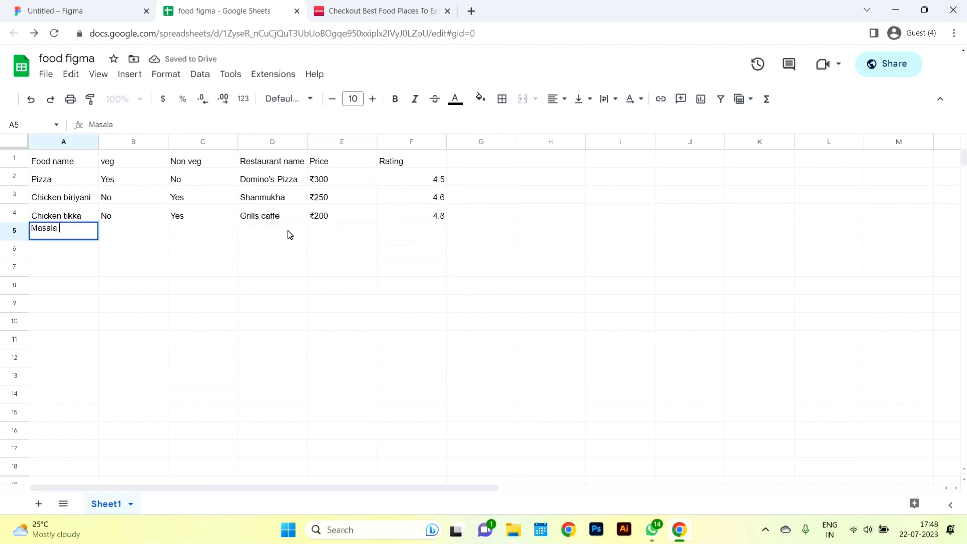
pyautogui.write('No')
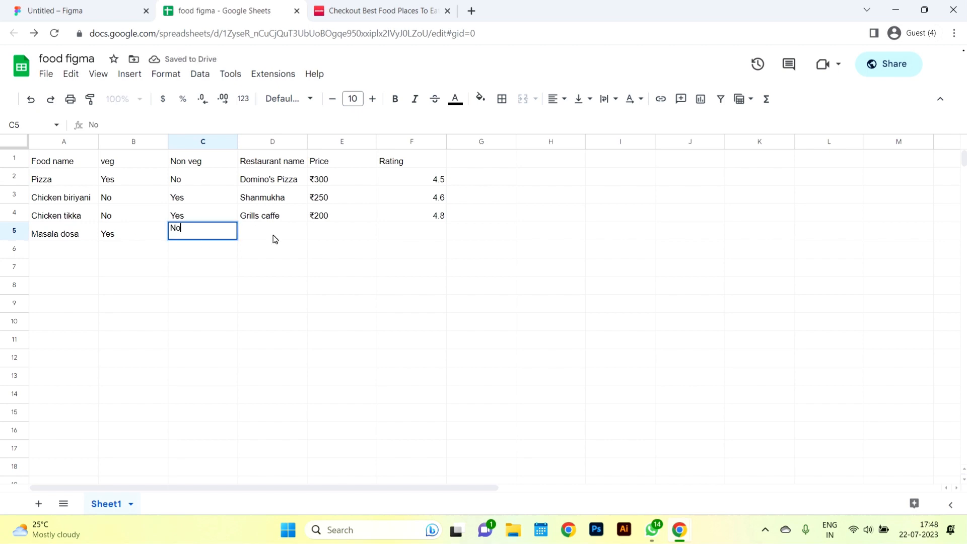
pyautogui.write('Indira ca')
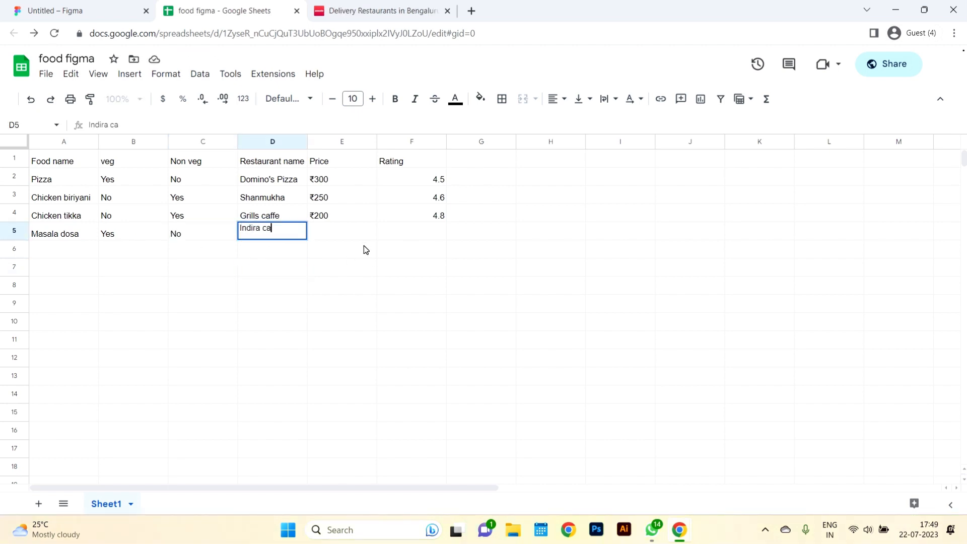
pyautogui.write('₹201')
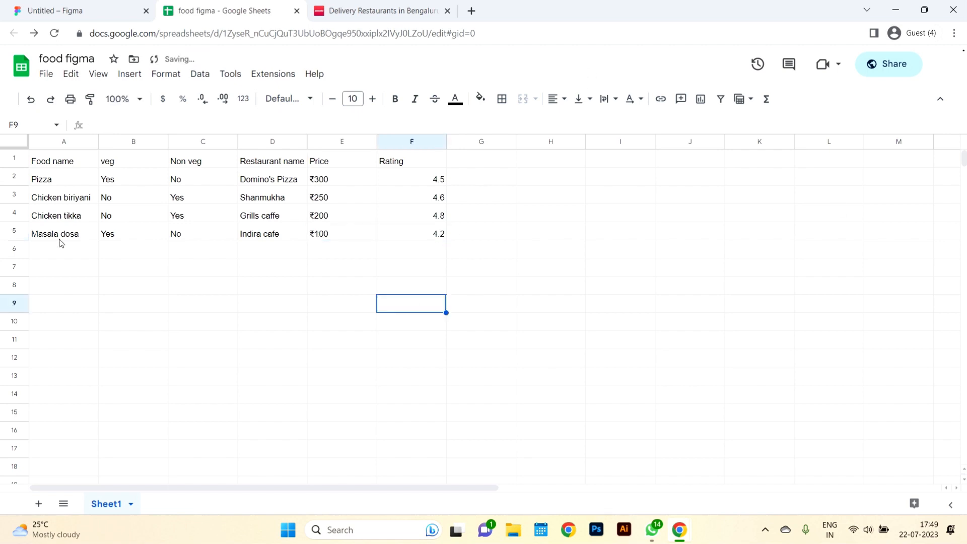
# - Enter the Falooda row with restaurant Nandini and price ₹120
pyautogui.write('N')
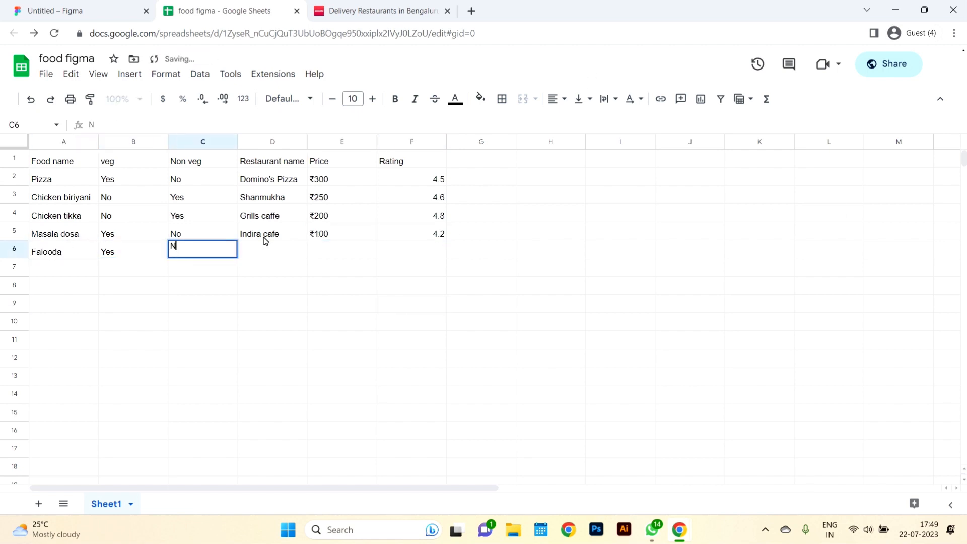
pyautogui.write('Nandini')
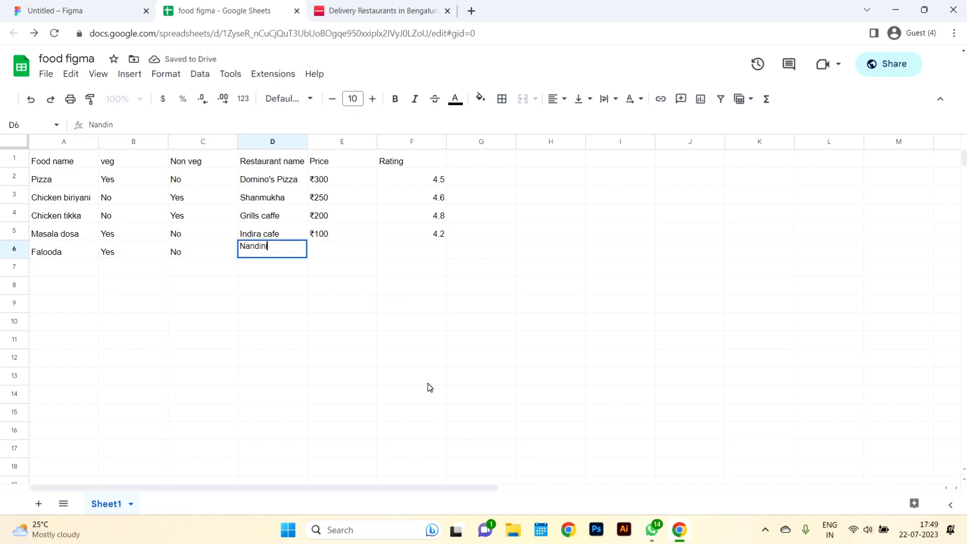
pyautogui.write('₹120')
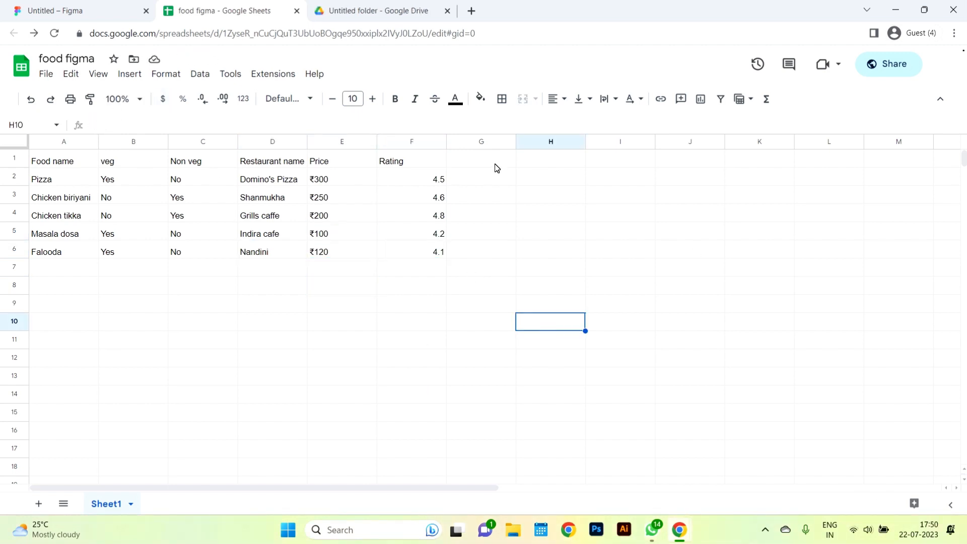
# - Add an Images heading in column G next to Rating
pyautogui.write('Ima')
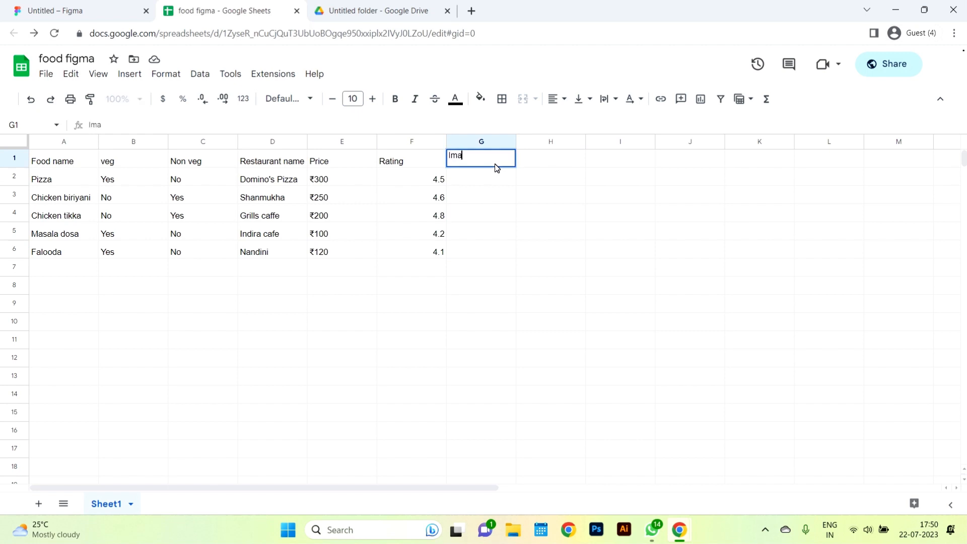
pyautogui.press('enter')
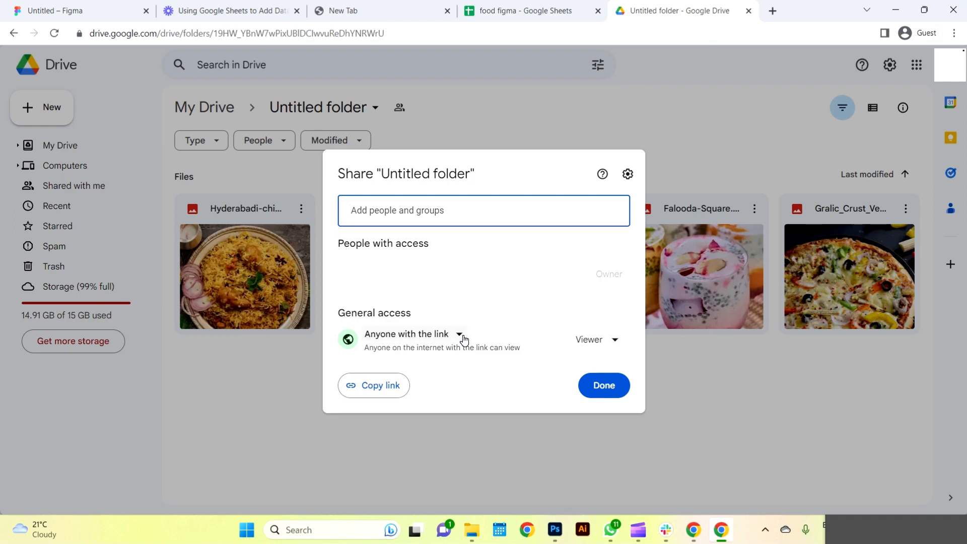
# - Confirm anyone-with-the-link viewer access for the photo folder and open the biryani photo's options
pyautogui.click(460, 333)
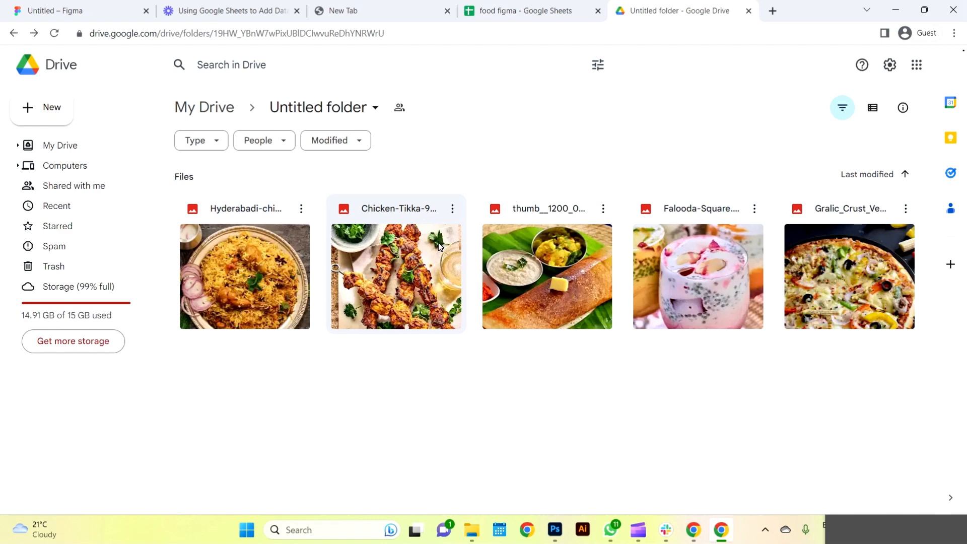
pyautogui.moveTo(451, 291)
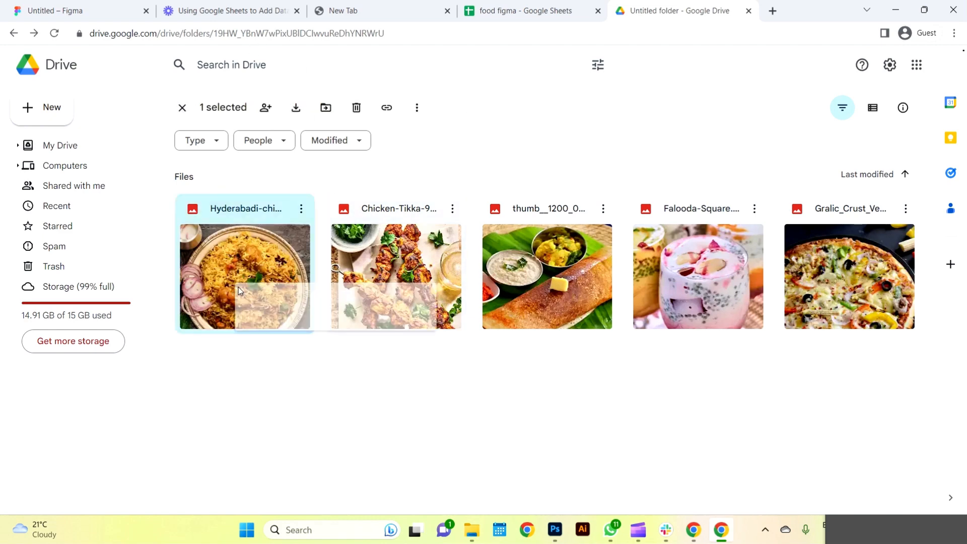
pyautogui.rightClick(244, 276)
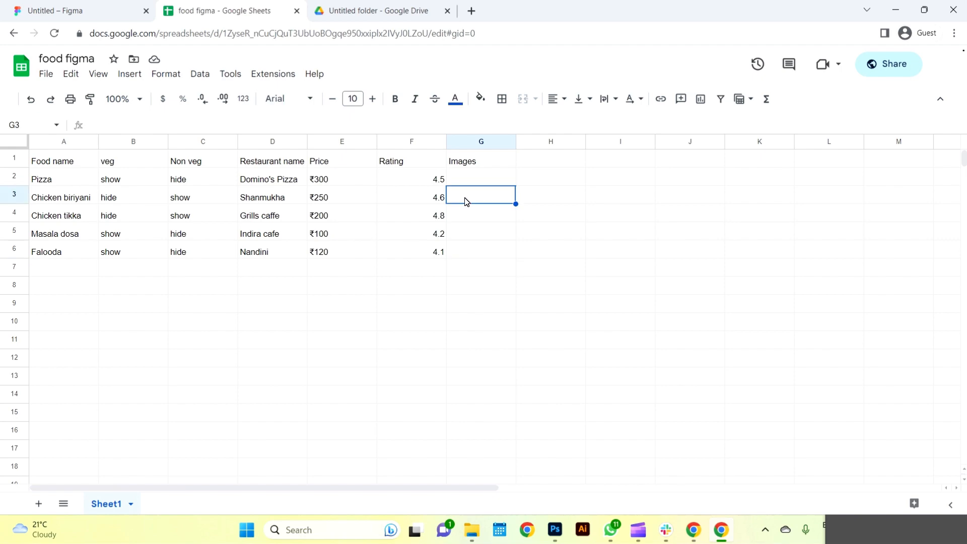
# - Paste each Drive photo link into the Images column, switching between the photo folder and the sheet
pyautogui.write('https://drive.google.com/file/d/16qTvci3X_czixWVCUcrVbCjJSo6iQqU2/view?usp=drive_link')
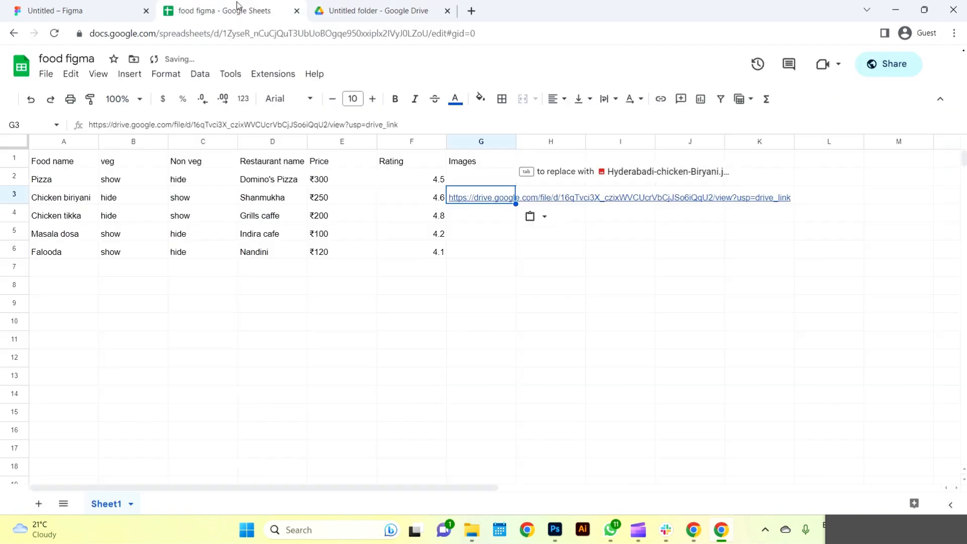
pyautogui.click(377, 10)
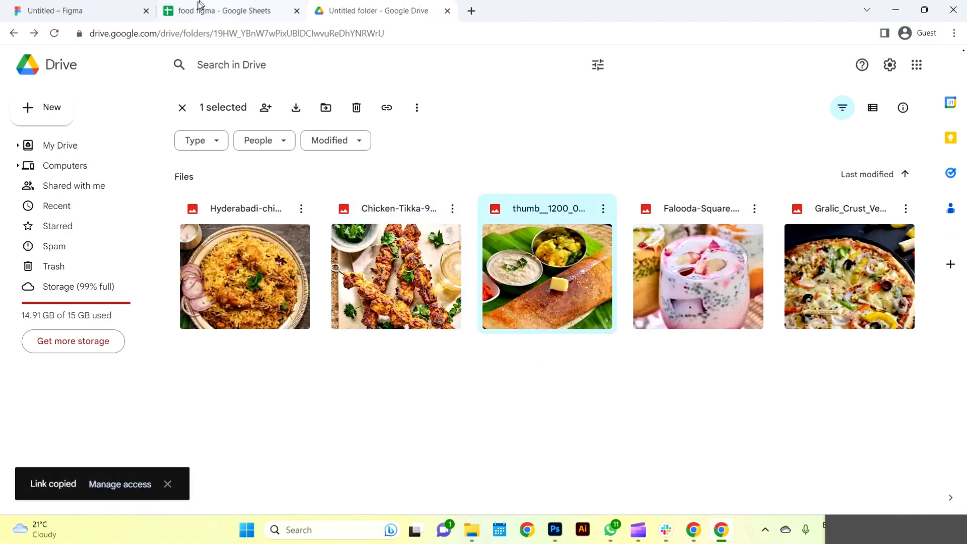
pyautogui.click(222, 10)
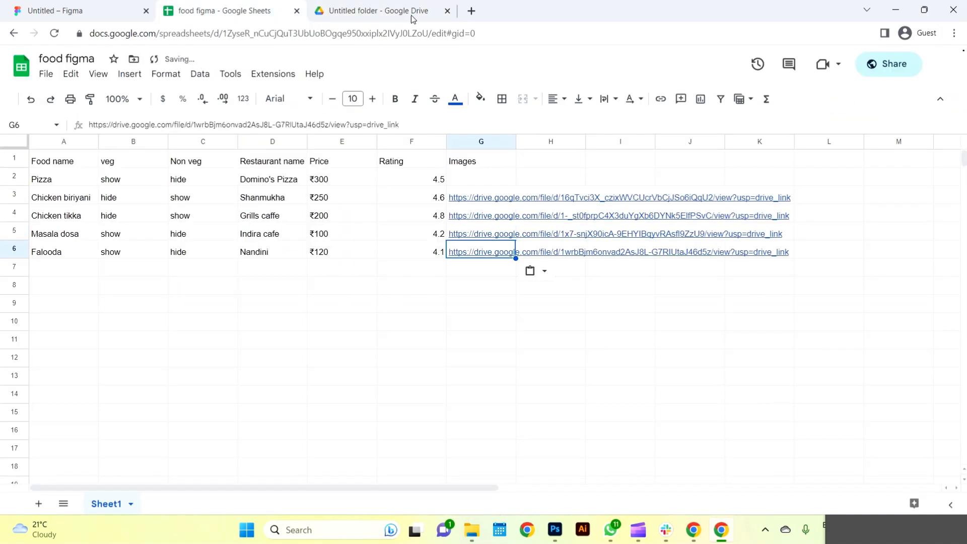
pyautogui.click(67, 10)
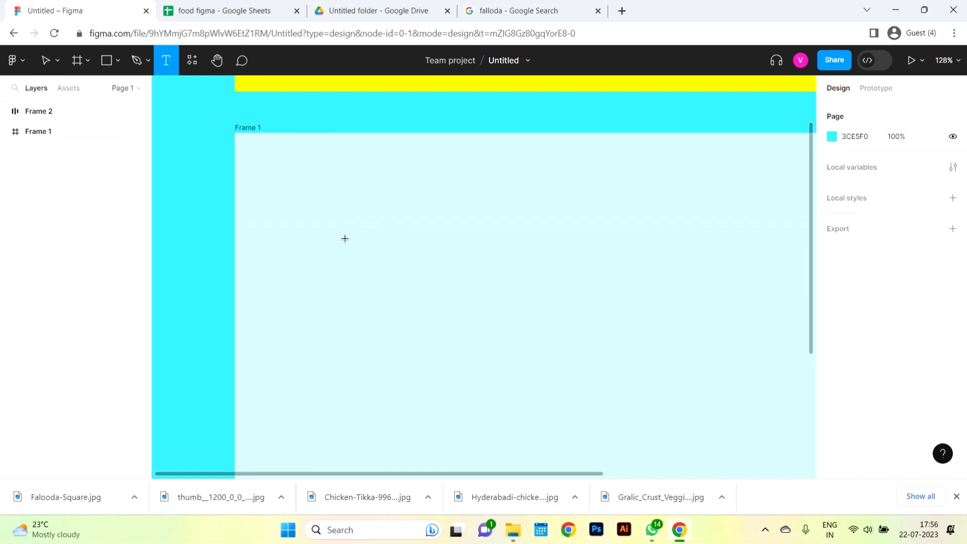
pyautogui.moveTo(312, 221)
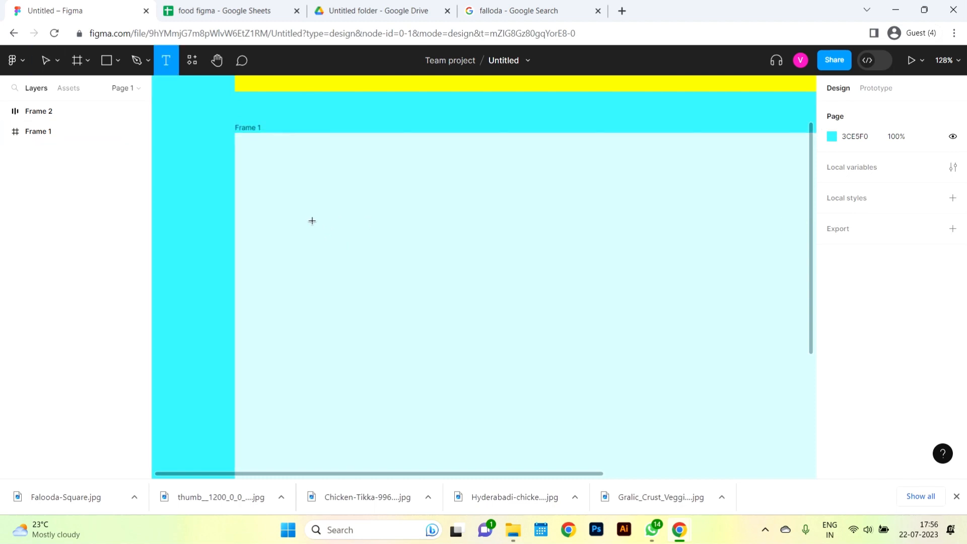
# - Draw a grey rectangle inside Frame 1 and round its corners as the image placeholder
pyautogui.moveTo(320, 222); pyautogui.dragTo(483, 312)
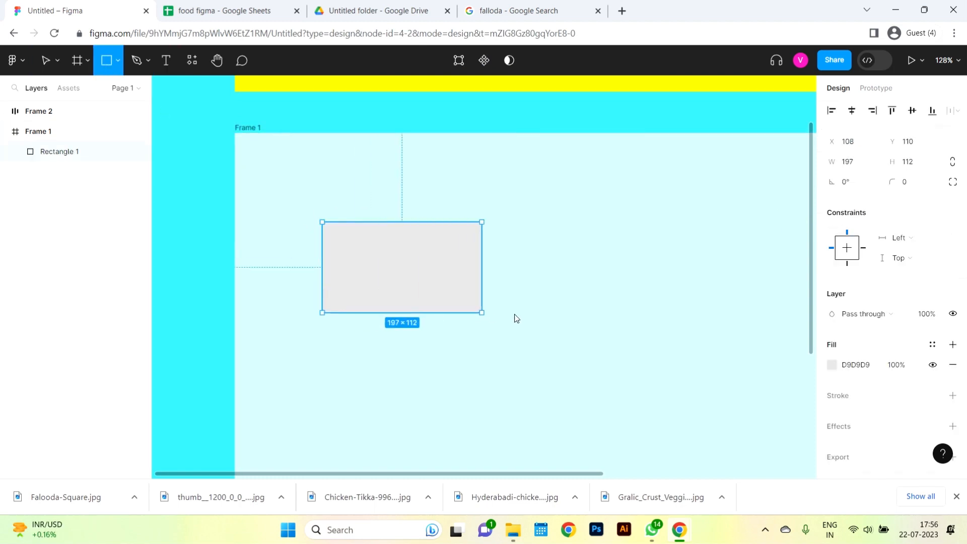
pyautogui.moveTo(481, 311); pyautogui.dragTo(493, 334)
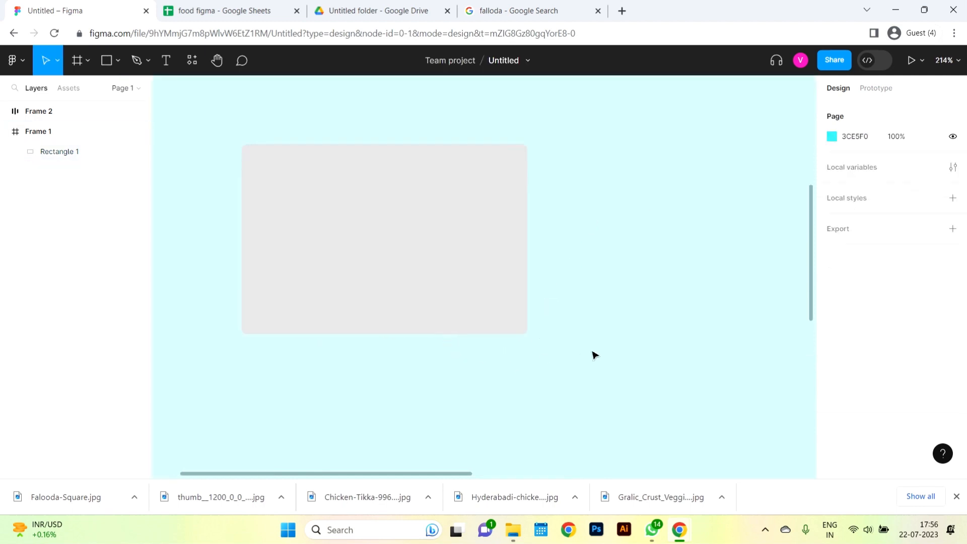
# - Add a 'Food name' label in DM Sans Bold below the placeholder, aligned to its left edge
pyautogui.click(402, 398)
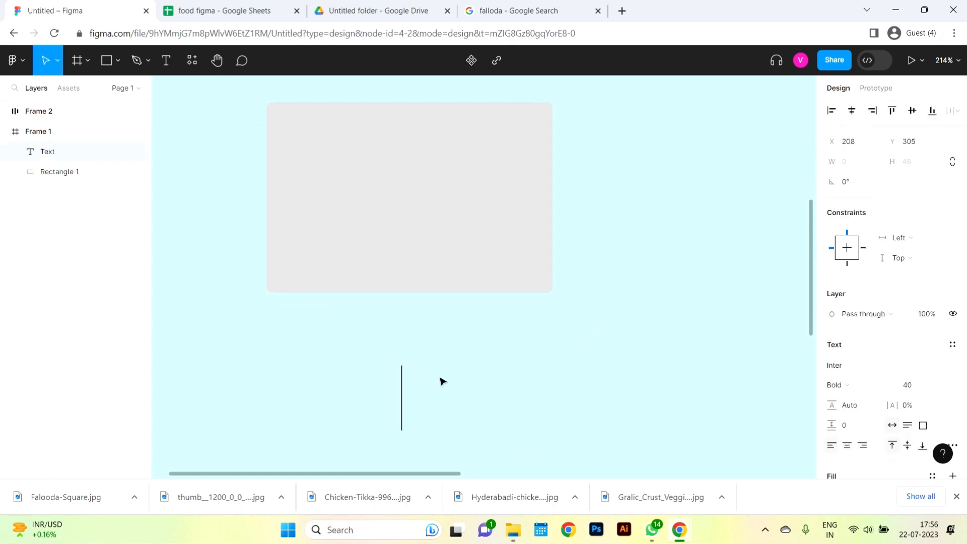
pyautogui.write('Foo')
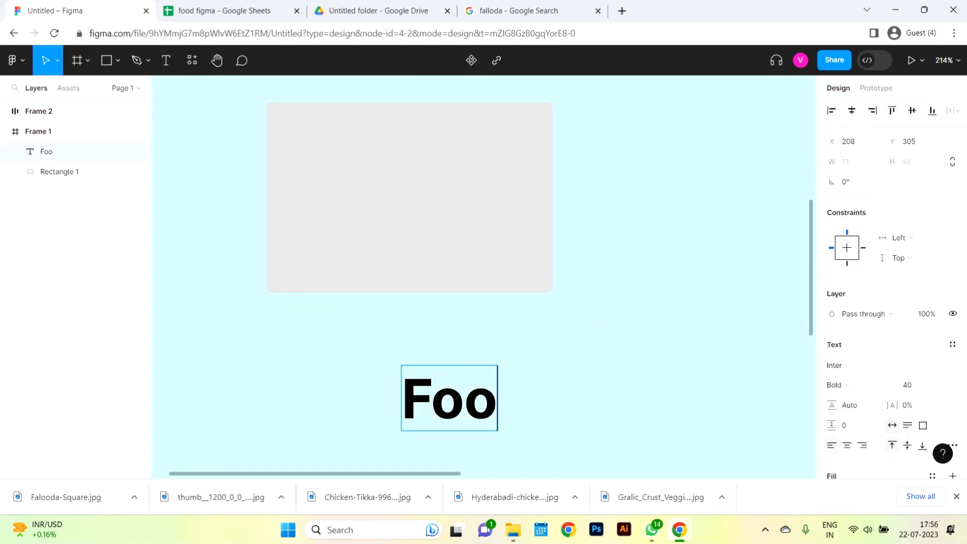
pyautogui.write('Food name')
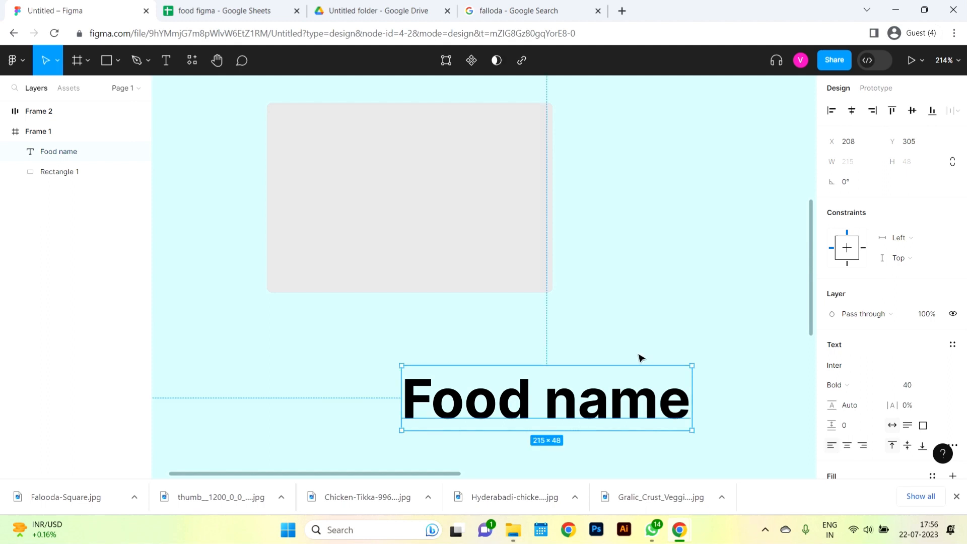
pyautogui.moveTo(546, 398); pyautogui.dragTo(409, 342)
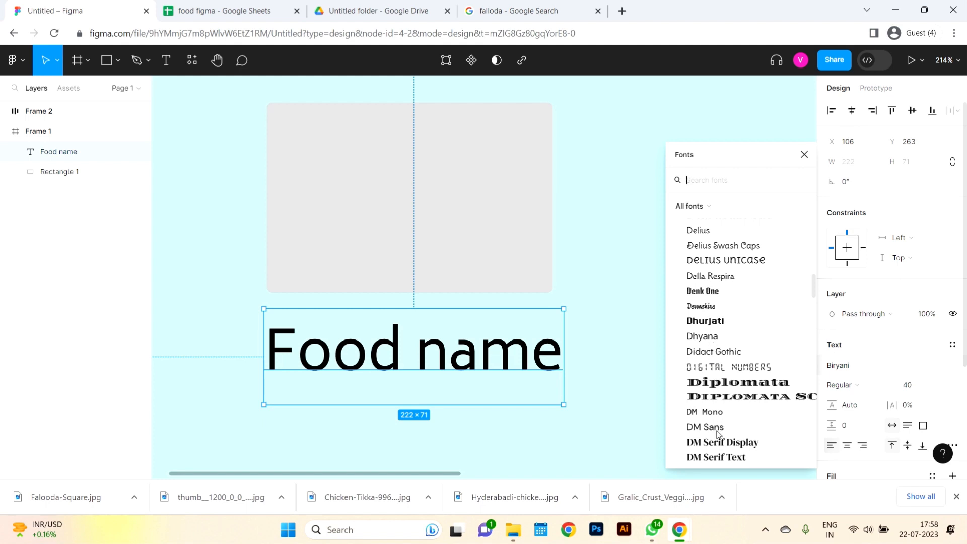
pyautogui.click(704, 427)
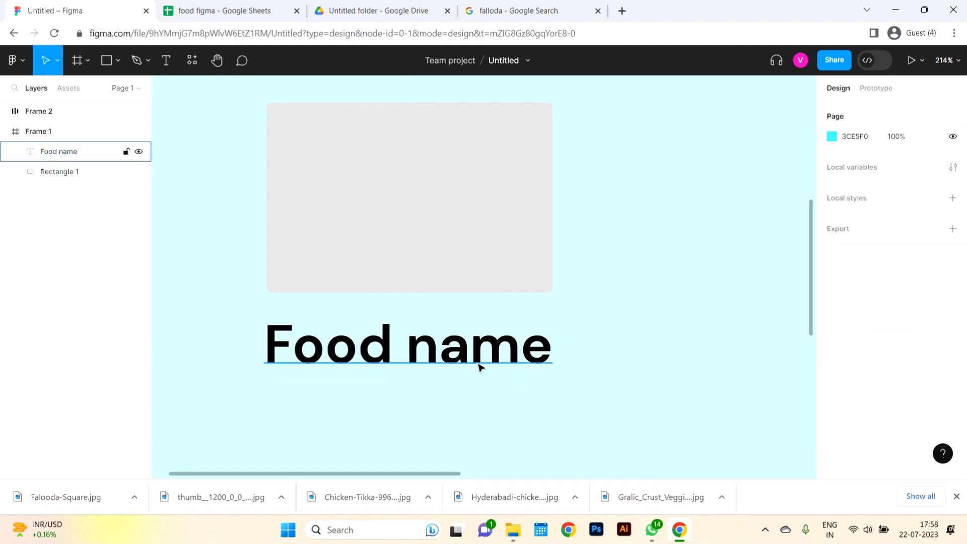
pyautogui.click(407, 343)
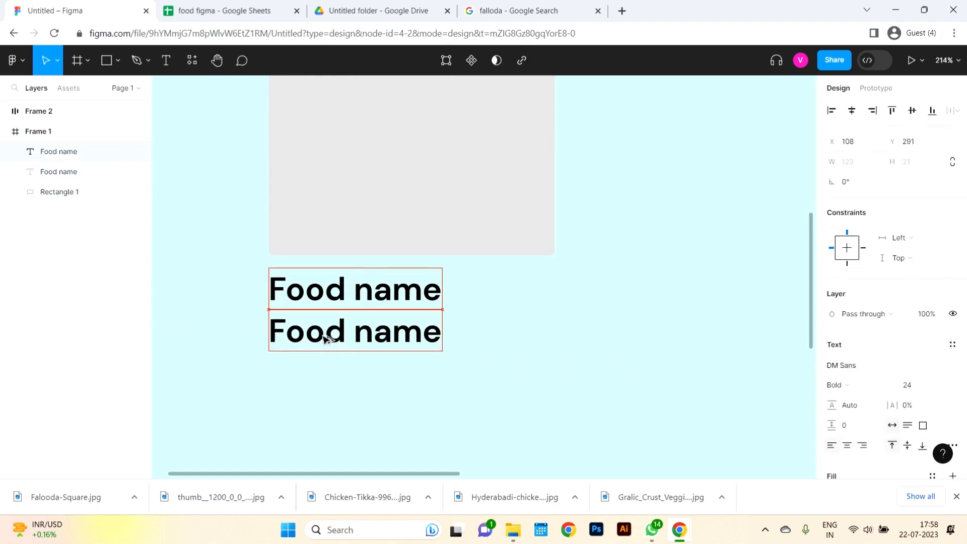
# - Position the copied label below Food name and check the sheet headings for its text
pyautogui.moveTo(355, 331); pyautogui.dragTo(354, 337)
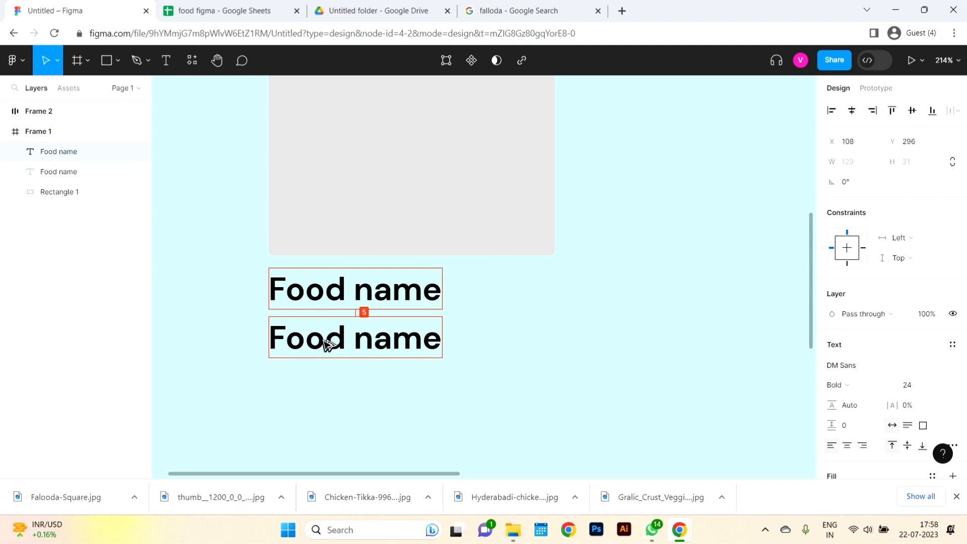
pyautogui.click(355, 337)
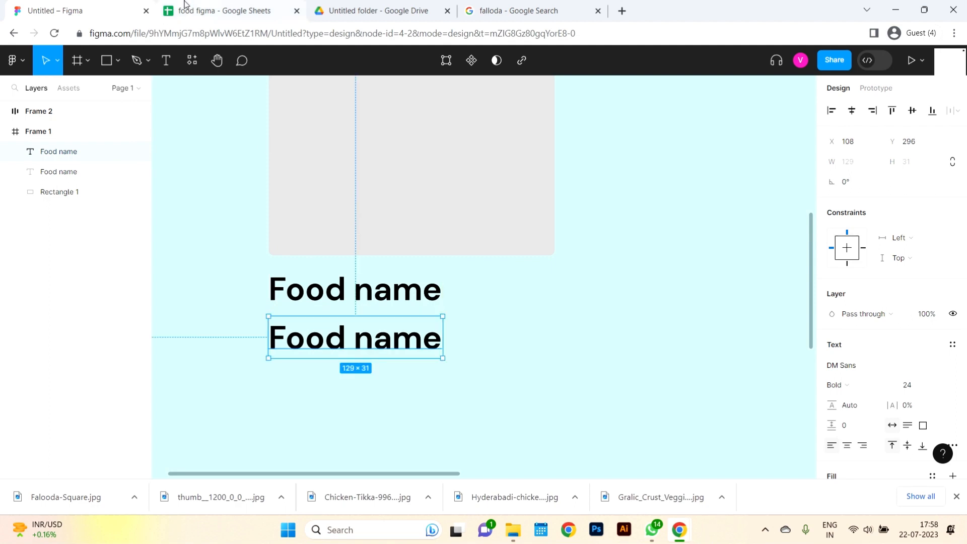
pyautogui.click(222, 10)
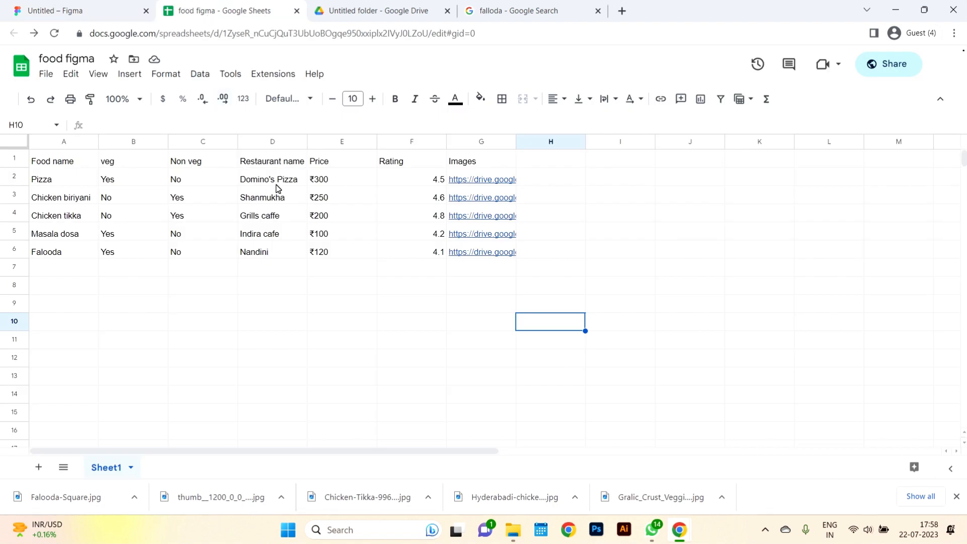
pyautogui.moveTo(255, 168)
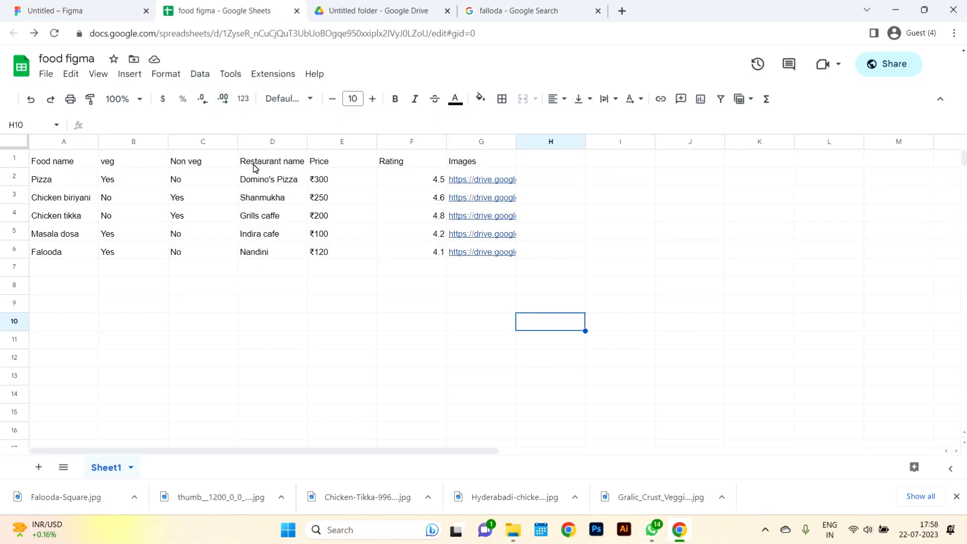
pyautogui.click(56, 10)
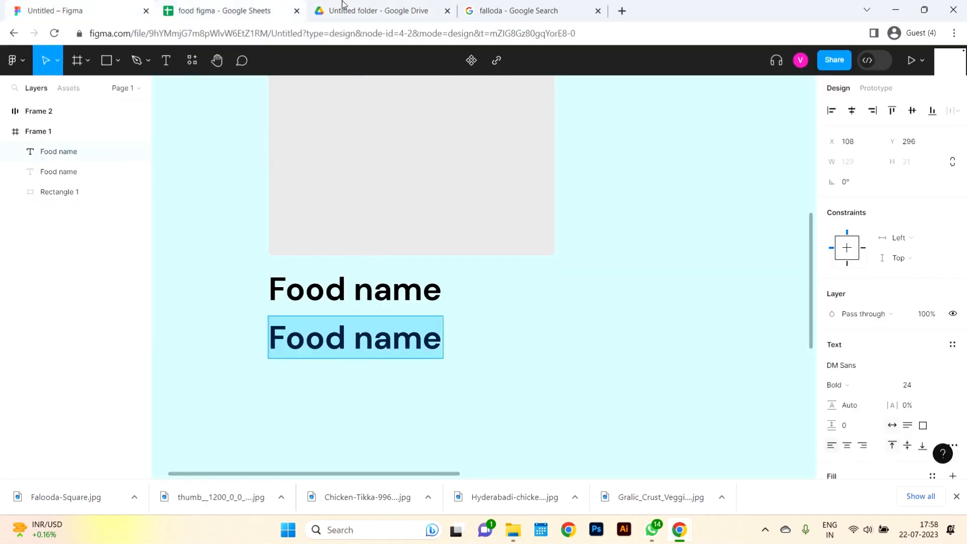
# - Replace the copy's text with 'Restaurant name' from the sheet in regular weight, smaller size
pyautogui.click(221, 10)
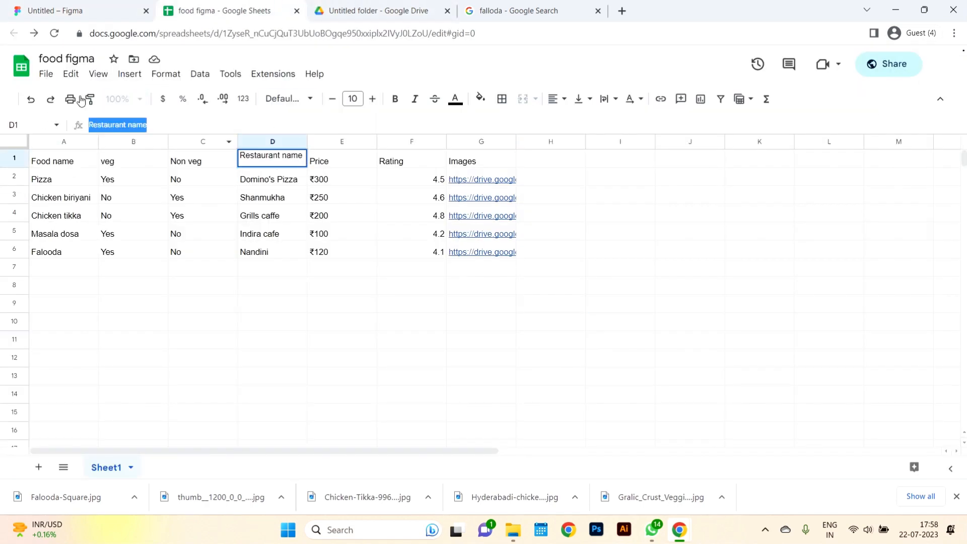
pyautogui.click(67, 10)
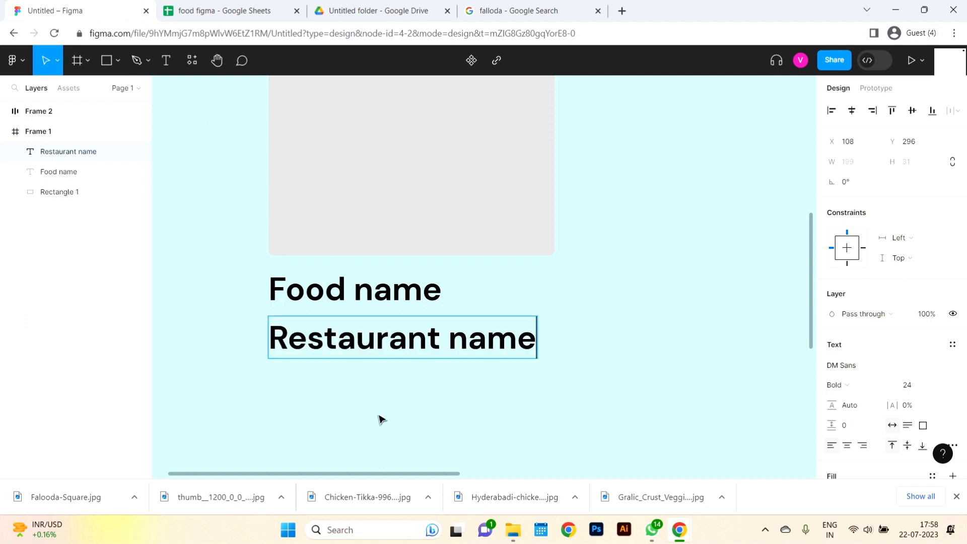
pyautogui.click(906, 385)
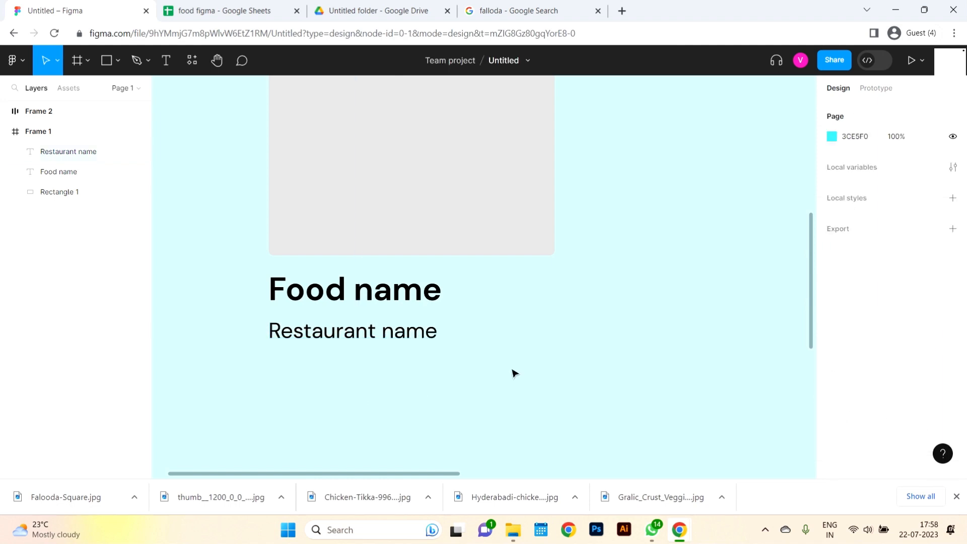
pyautogui.click(353, 330)
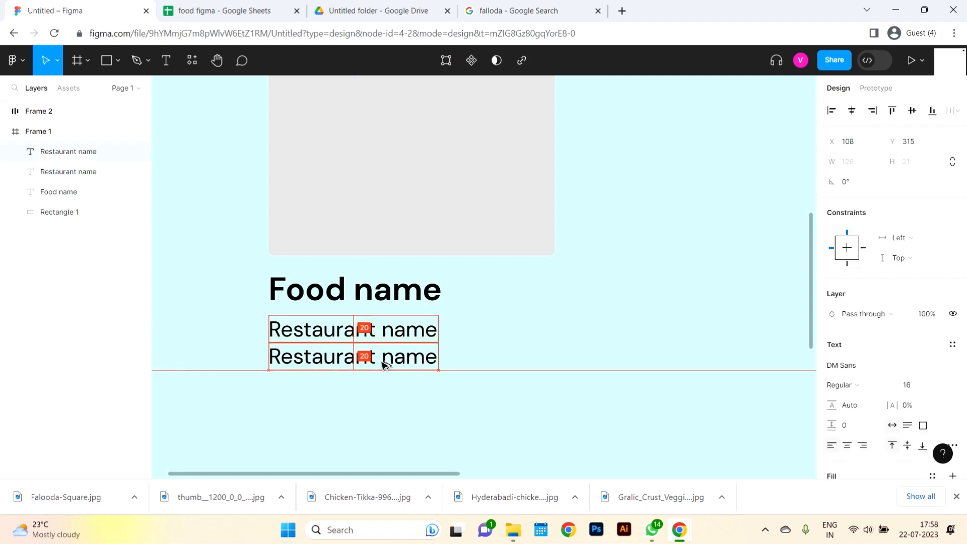
# - Copy the 'Rating' header from cell F1 of the food figma sheet for the third card line
pyautogui.click(222, 10)
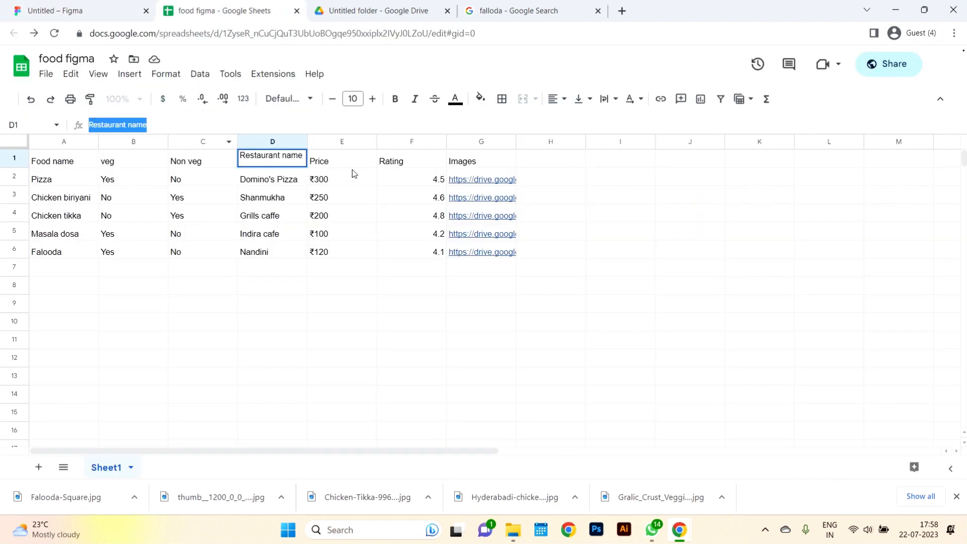
pyautogui.click(411, 161)
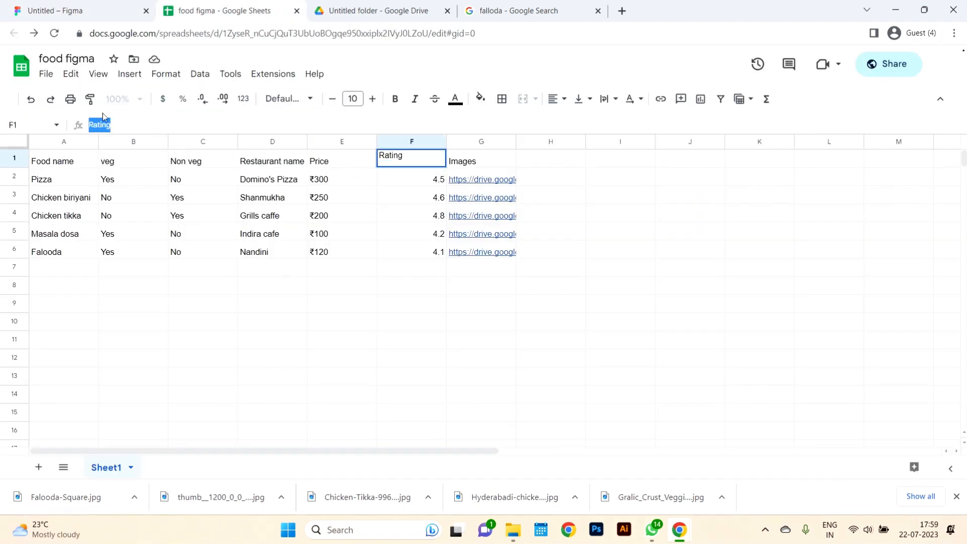
pyautogui.click(78, 10)
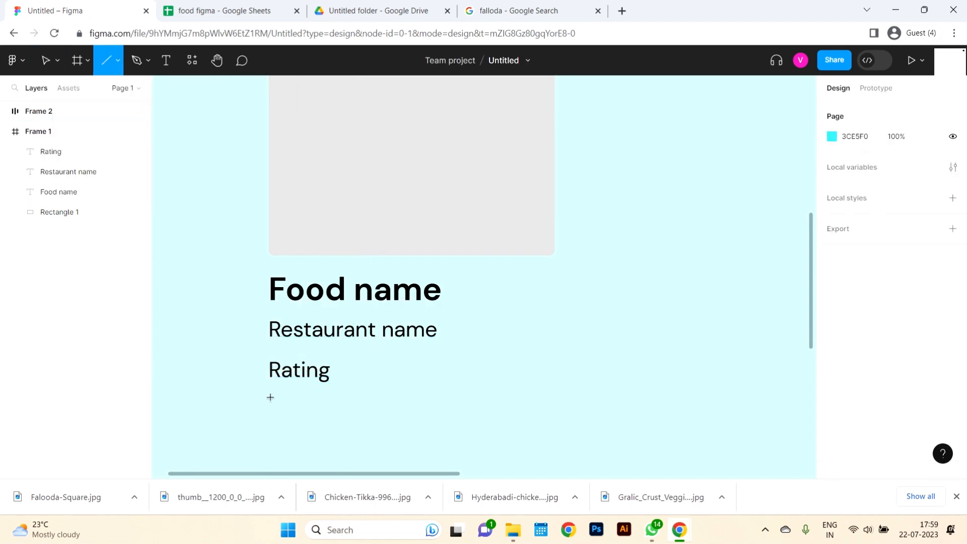
# - Draw a divider line under Rating and add a bold 'Price' heading from the sheet beneath it
pyautogui.moveTo(270, 396); pyautogui.dragTo(555, 396)
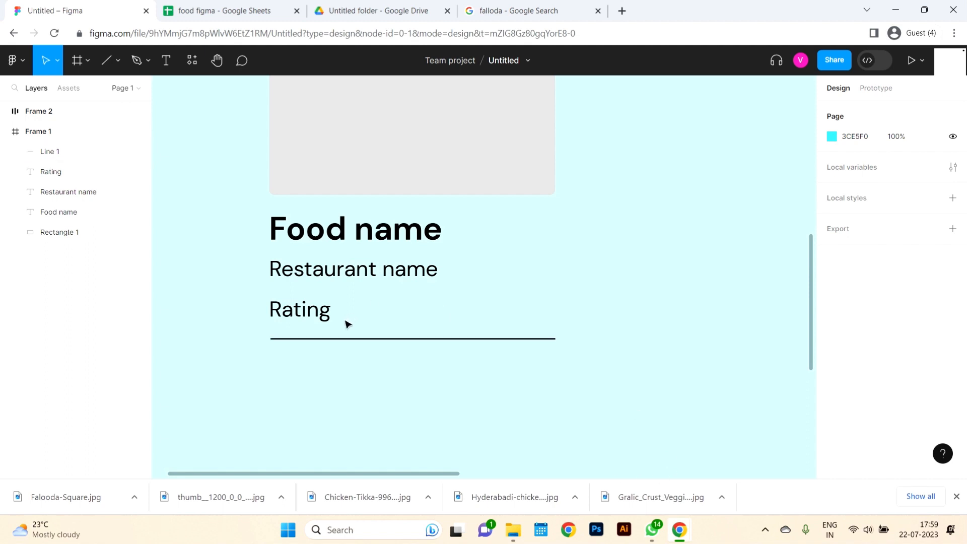
pyautogui.moveTo(379, 375)
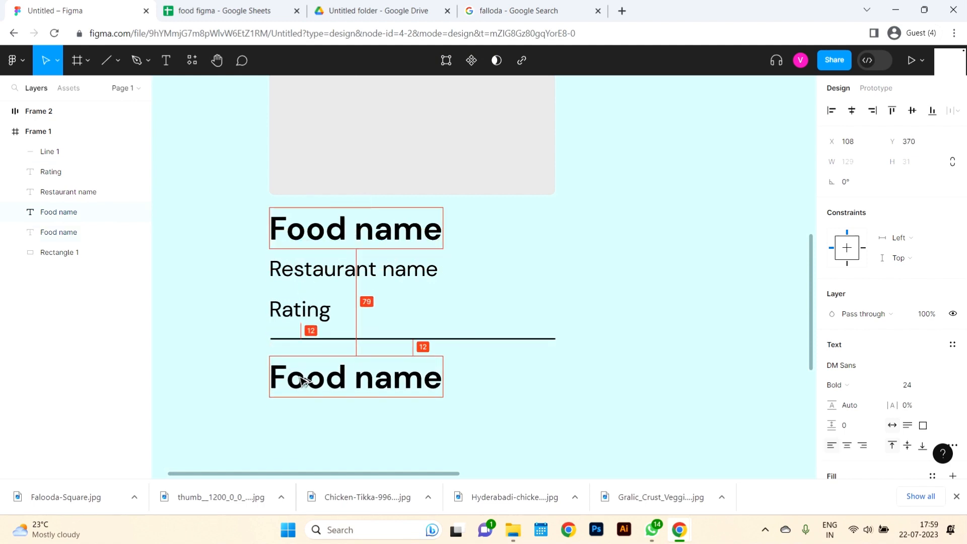
pyautogui.click(222, 10)
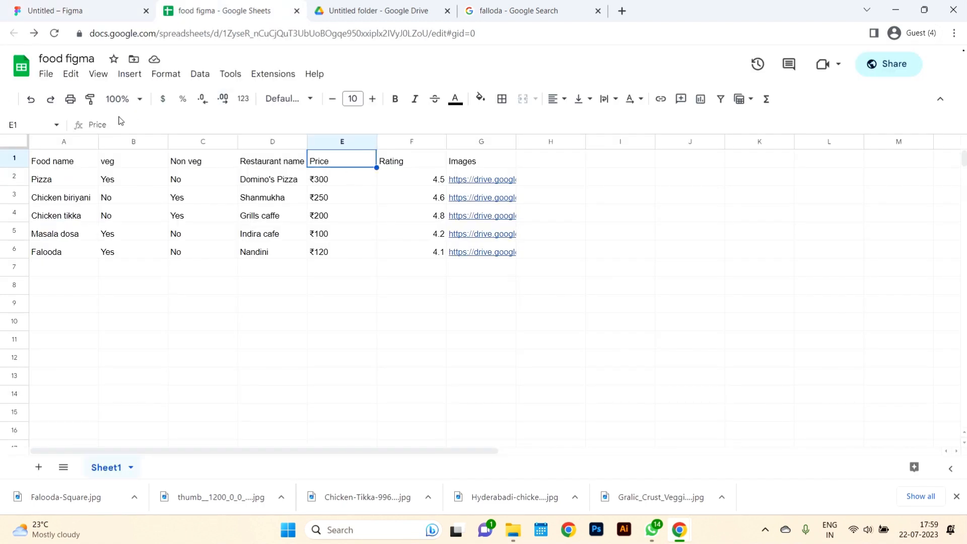
pyautogui.click(74, 10)
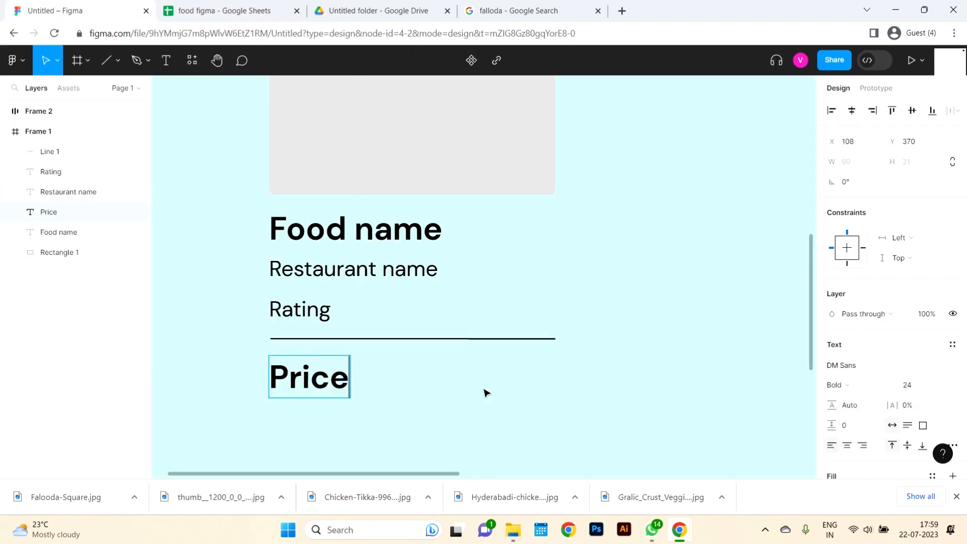
pyautogui.click(308, 376)
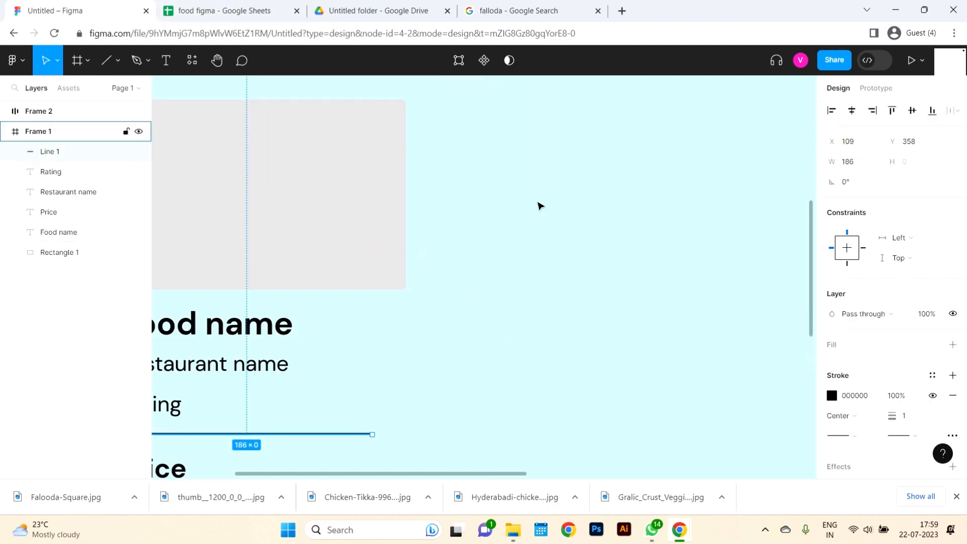
# - Draw a square with a white fill and red stroke as the non-veg symbol's border
pyautogui.click(117, 60)
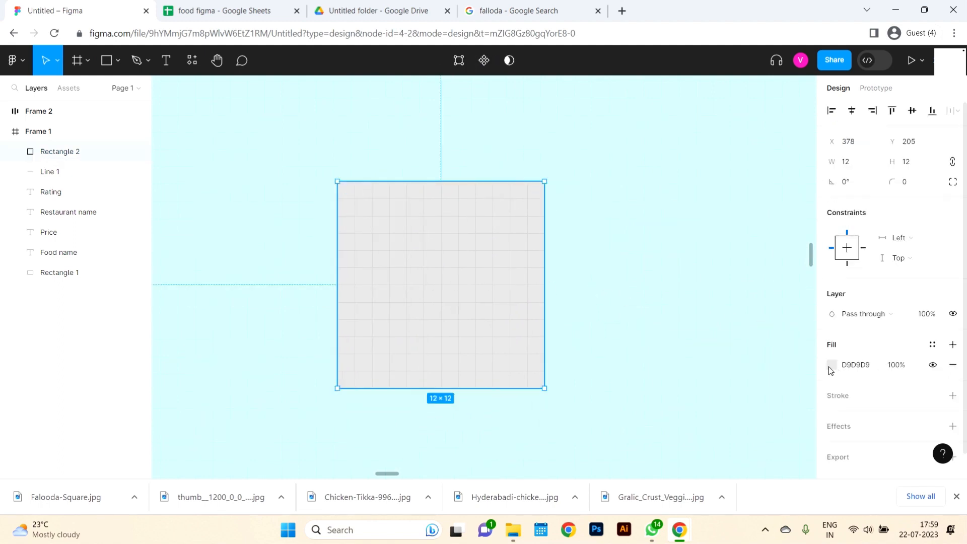
pyautogui.click(832, 365)
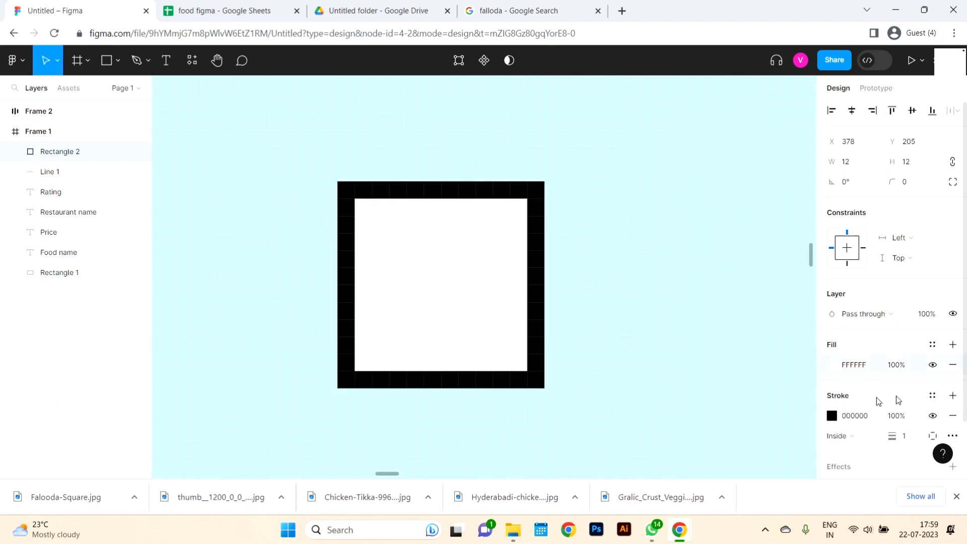
pyautogui.click(832, 416)
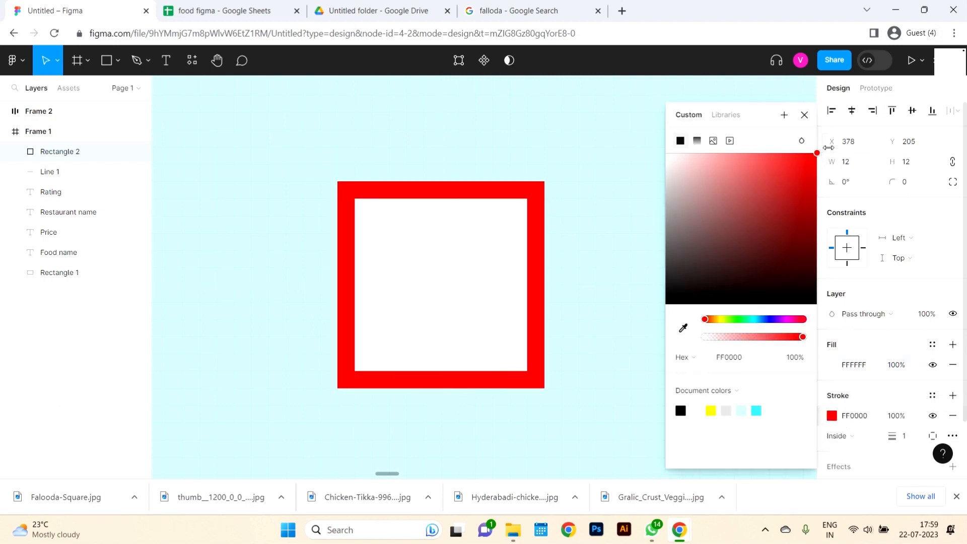
pyautogui.click(117, 60)
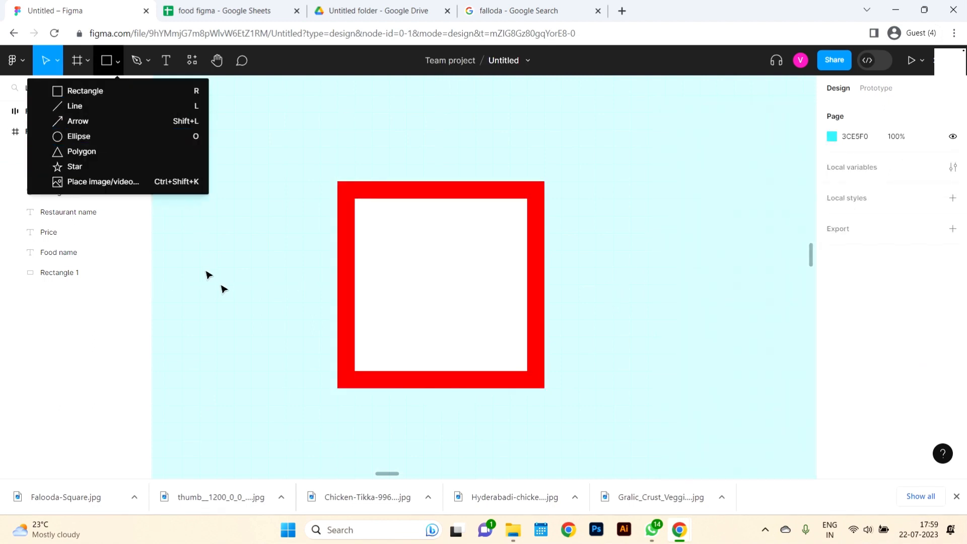
# - Draw a red-filled circle inside the square to complete the non-veg symbol
pyautogui.click(440, 284)
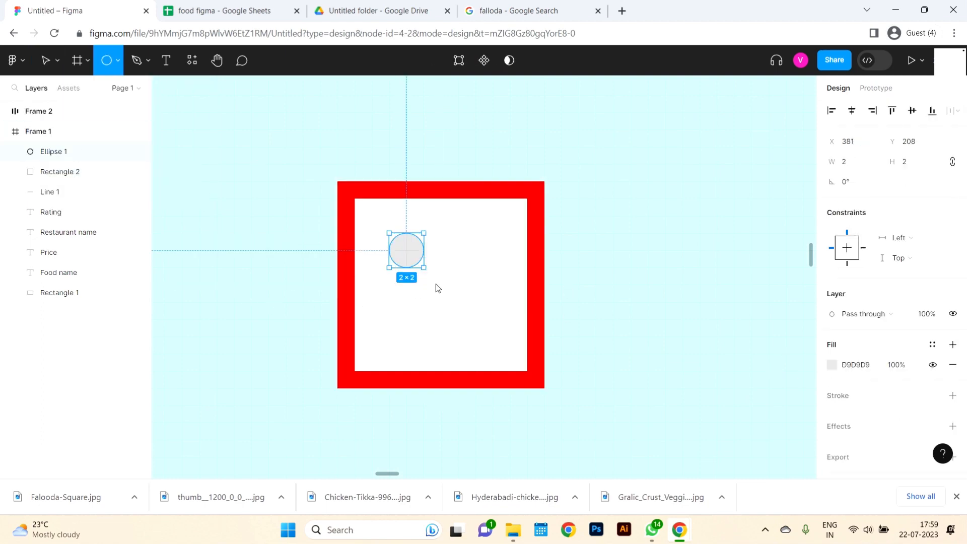
pyautogui.moveTo(422, 268); pyautogui.dragTo(492, 338)
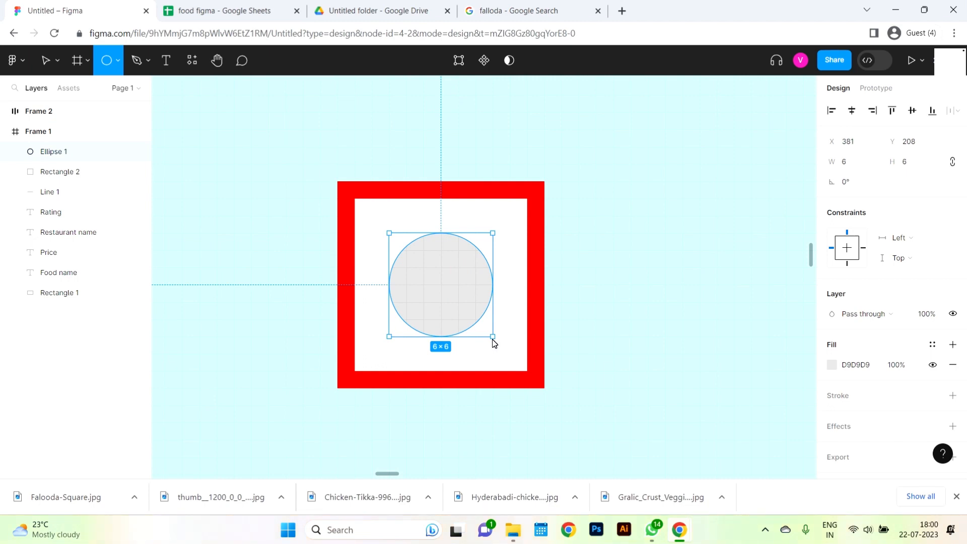
pyautogui.moveTo(493, 337); pyautogui.dragTo(510, 354)
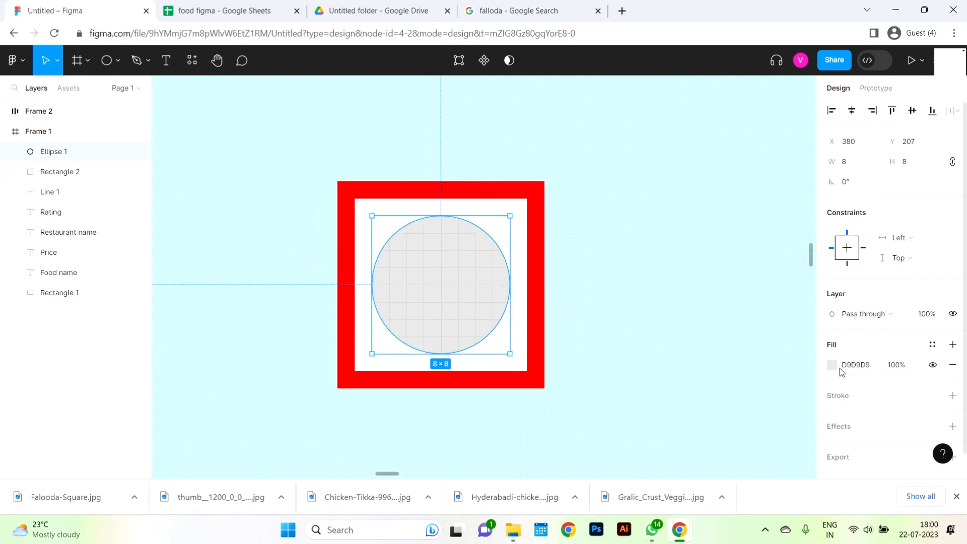
pyautogui.click(832, 364)
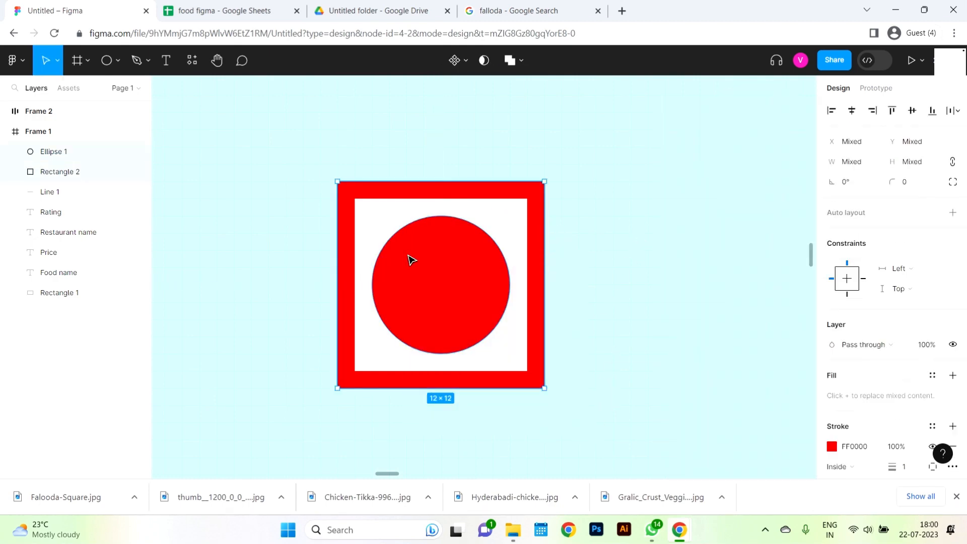
pyautogui.moveTo(406, 262)
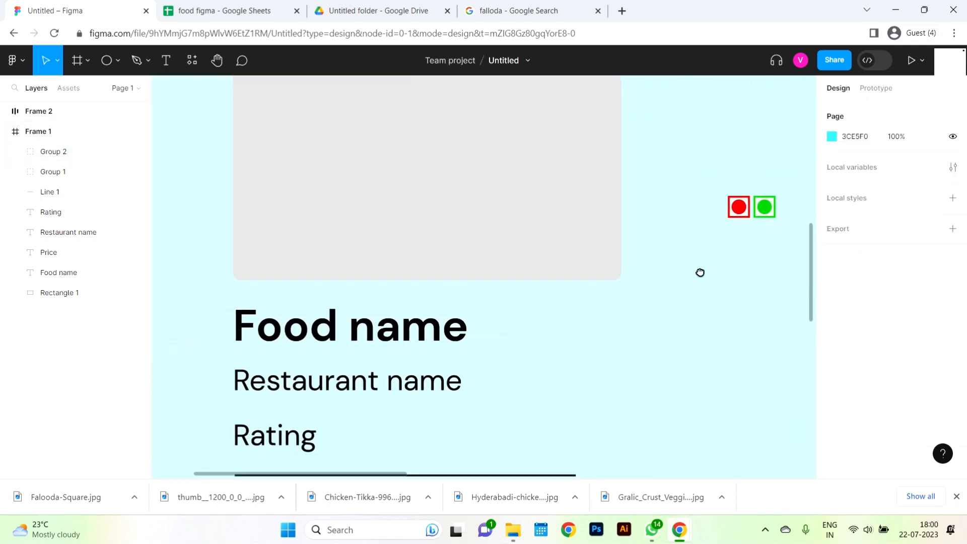
# - Put the red and green symbols in an auto-layout row with spacing 2 and move it beside Food name
pyautogui.click(751, 206)
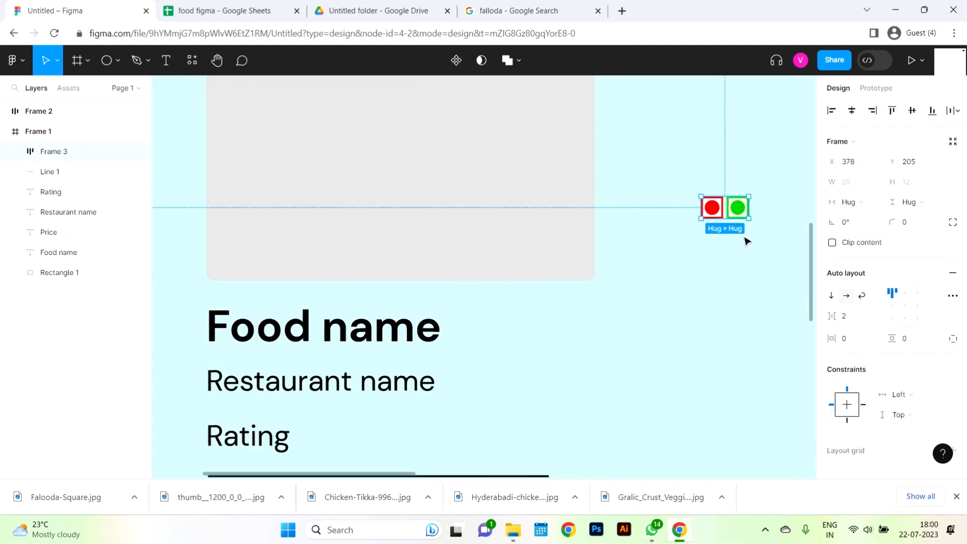
pyautogui.click(851, 315)
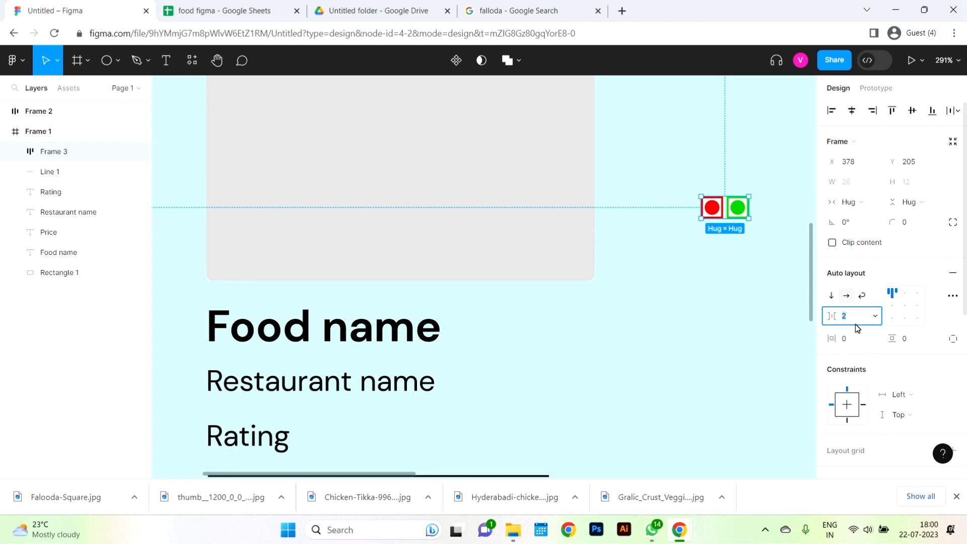
pyautogui.moveTo(725, 208); pyautogui.dragTo(534, 330)
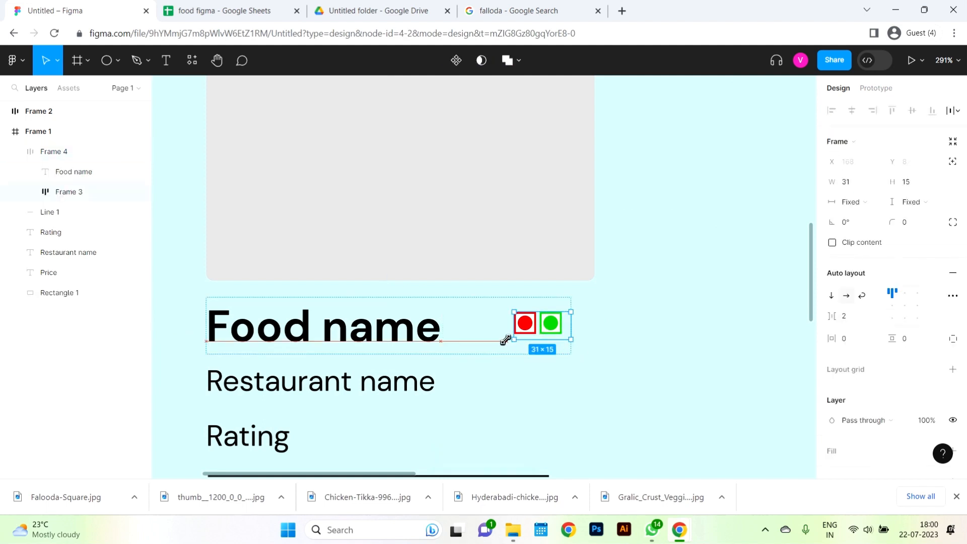
pyautogui.click(524, 326)
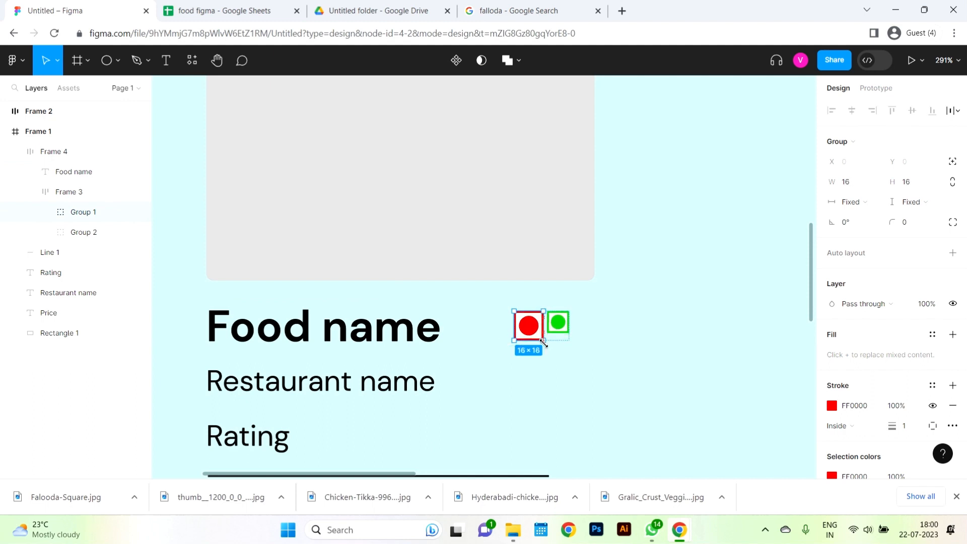
pyautogui.click(557, 324)
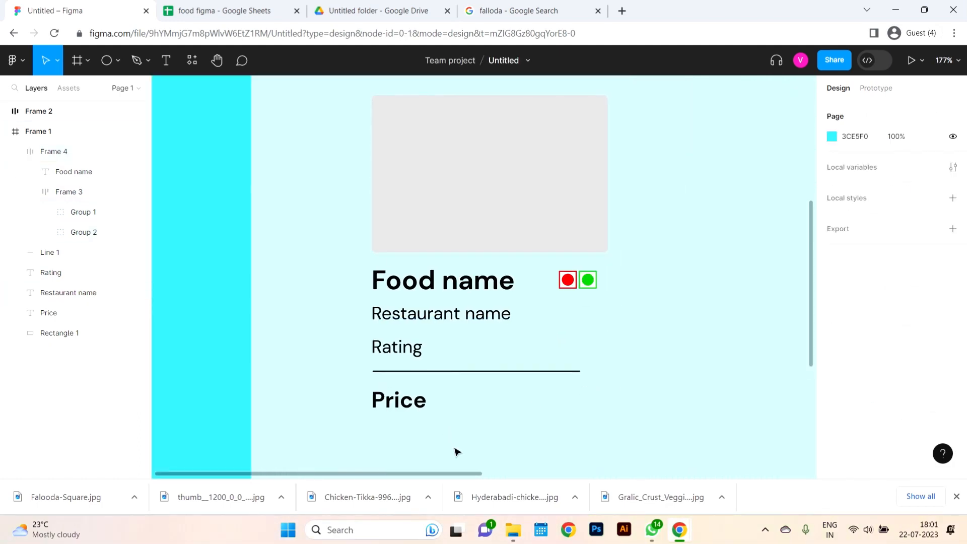
# - Stack the card contents in vertical auto layout with the Food name row and divider at full width
pyautogui.press('shift+a')
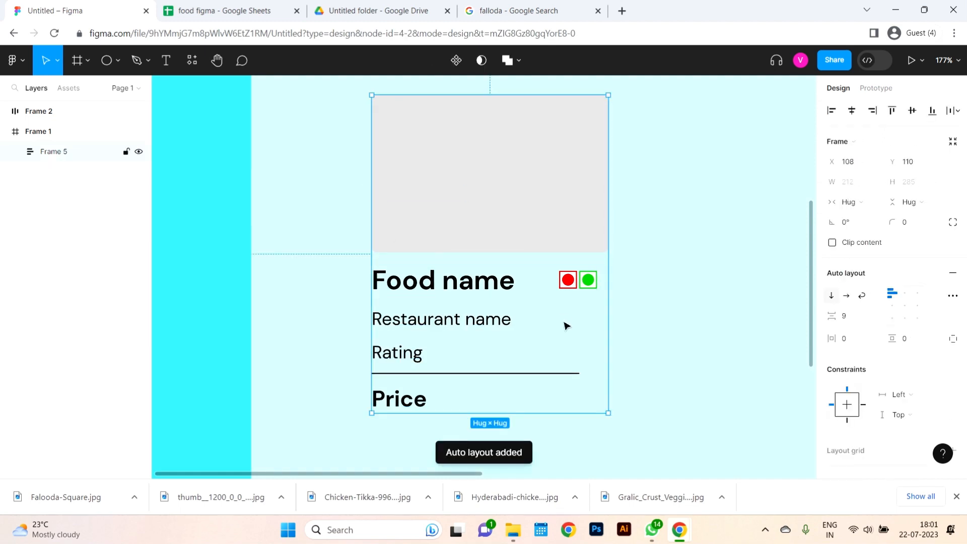
pyautogui.click(851, 316)
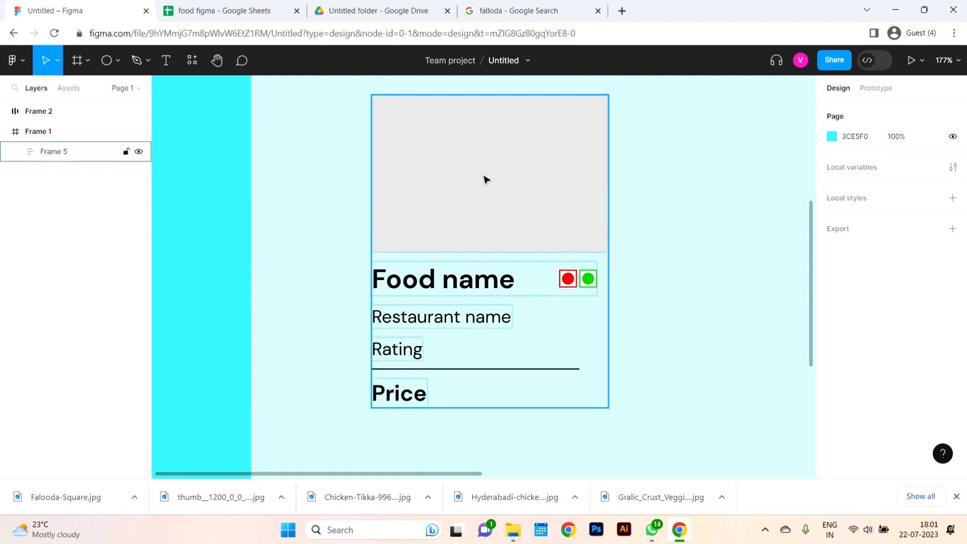
pyautogui.moveTo(601, 285)
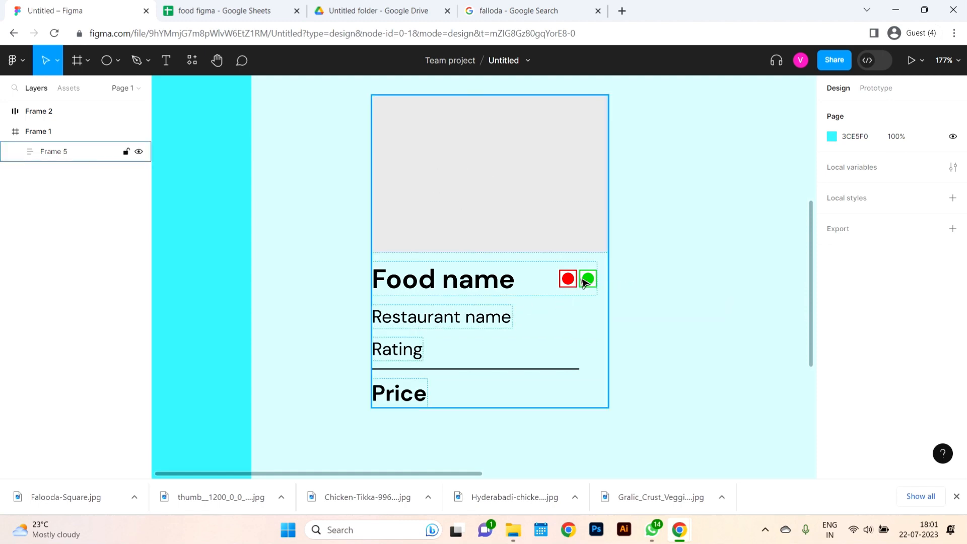
pyautogui.moveTo(410, 361)
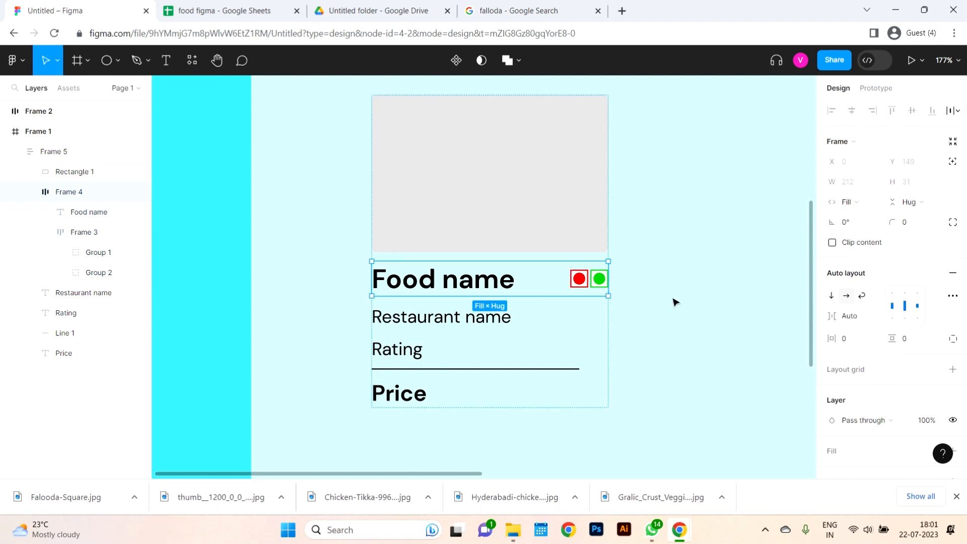
pyautogui.moveTo(694, 310)
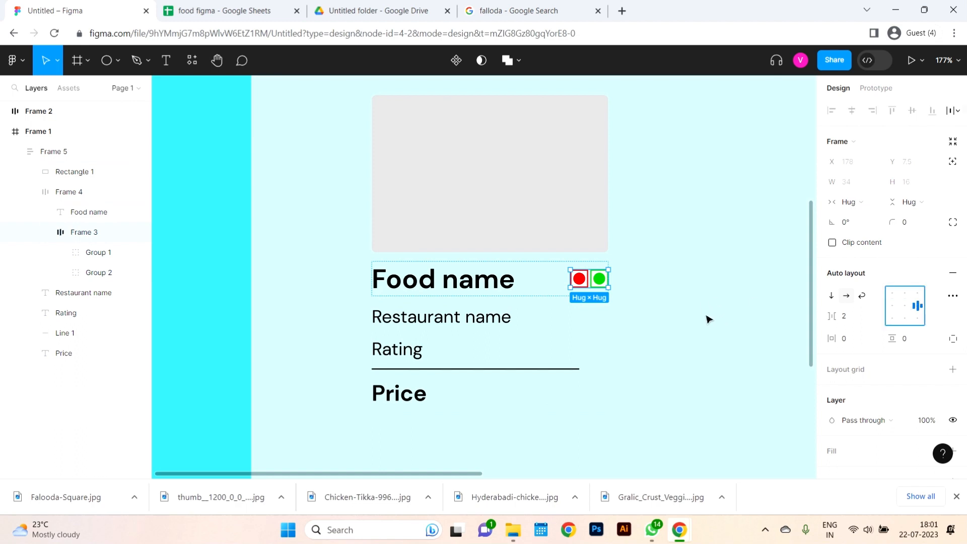
pyautogui.click(54, 151)
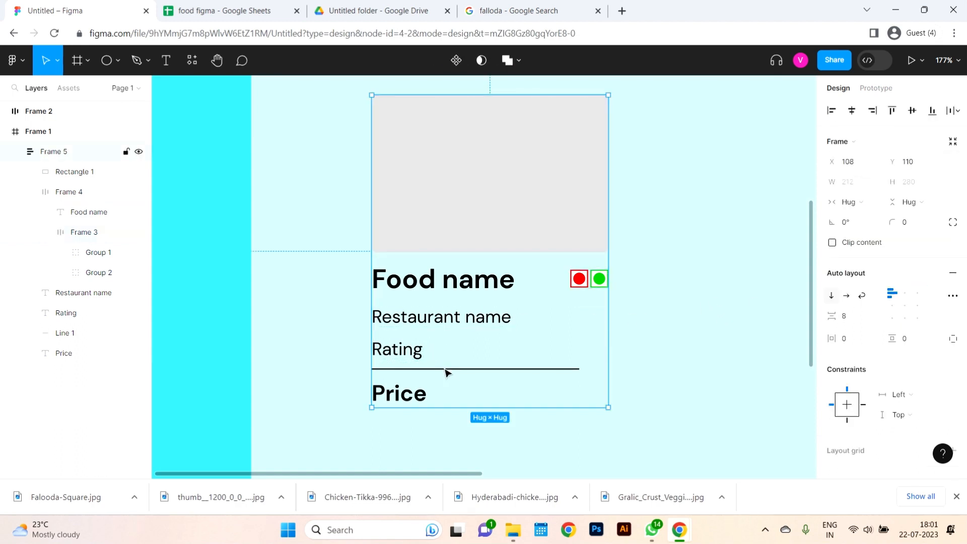
pyautogui.click(441, 316)
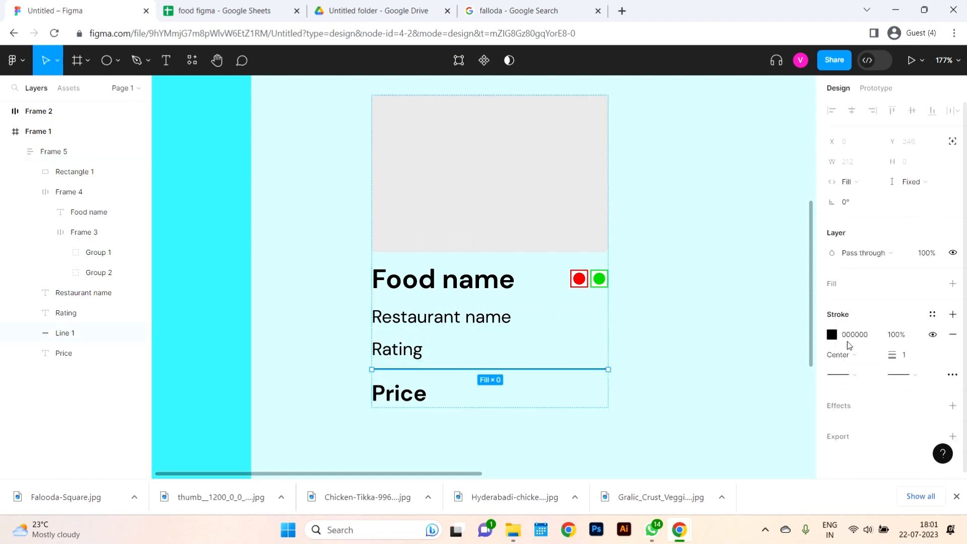
# - Set the divider line's stroke to light blue BBFFFF and pick a colour style for the card fill
pyautogui.click(832, 334)
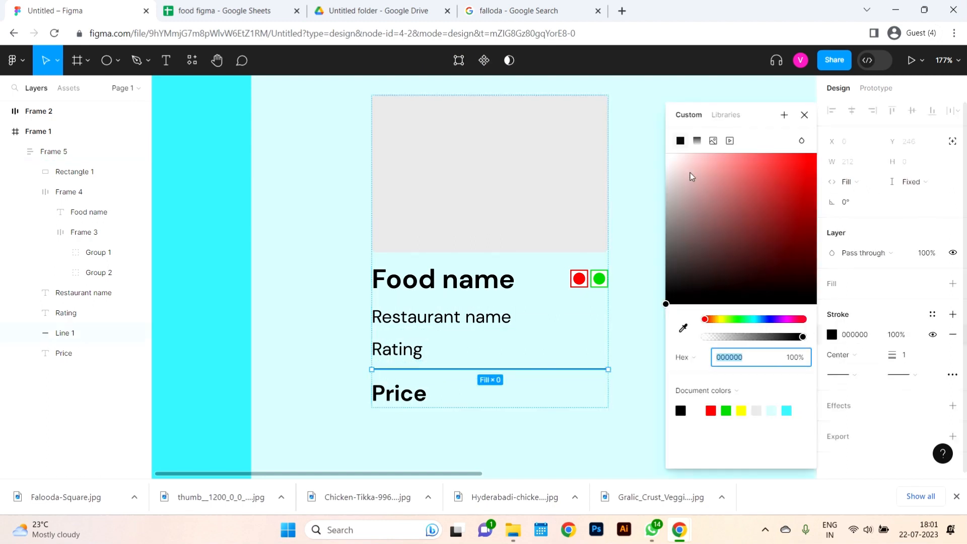
pyautogui.click(691, 163)
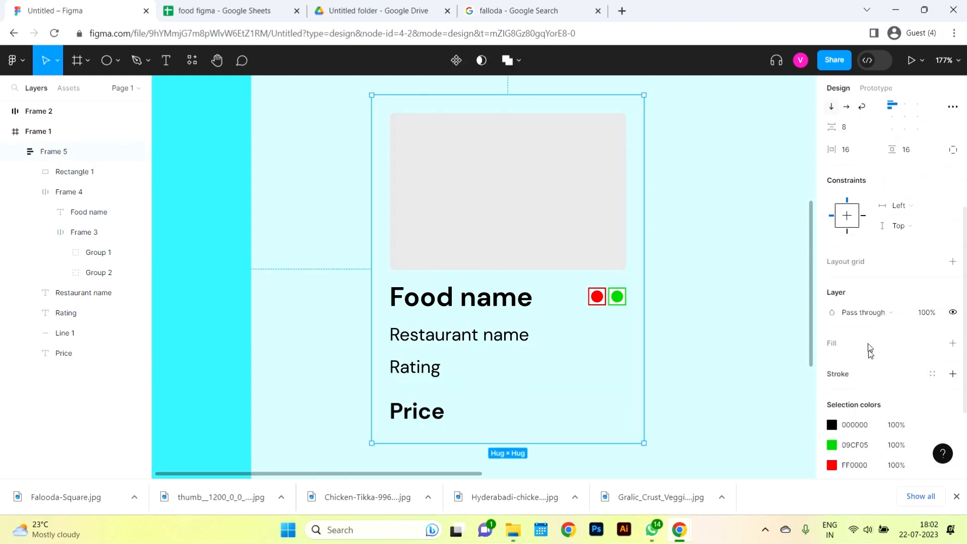
pyautogui.click(933, 342)
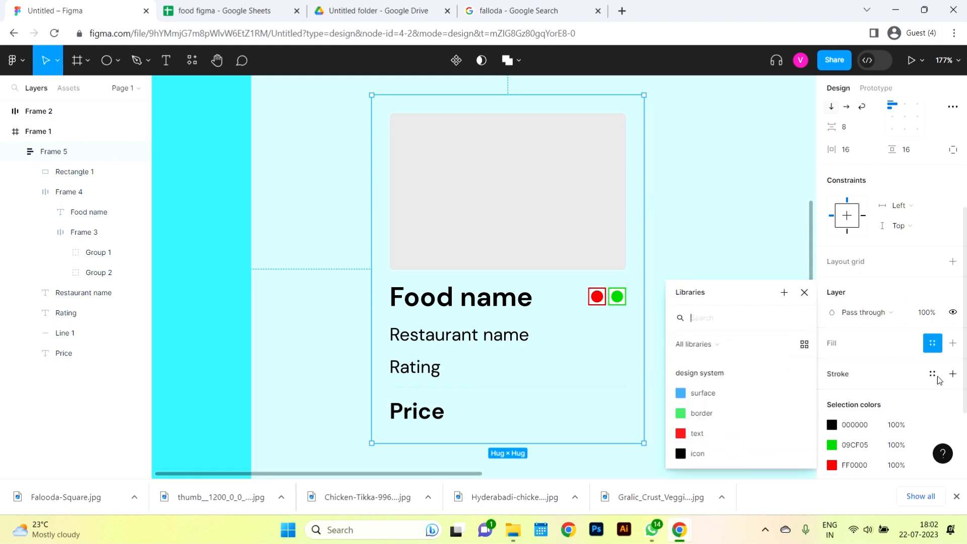
pyautogui.click(804, 293)
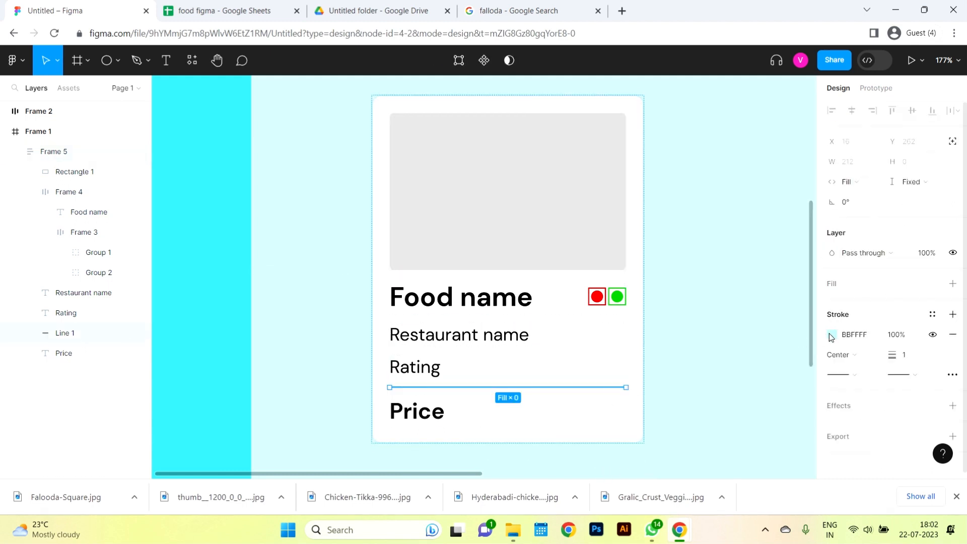
pyautogui.click(832, 335)
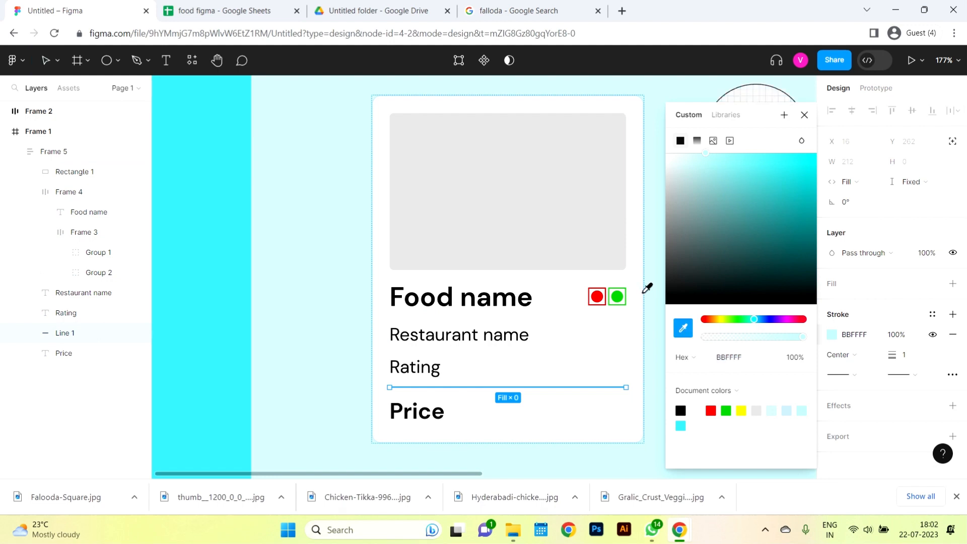
pyautogui.moveTo(410, 431)
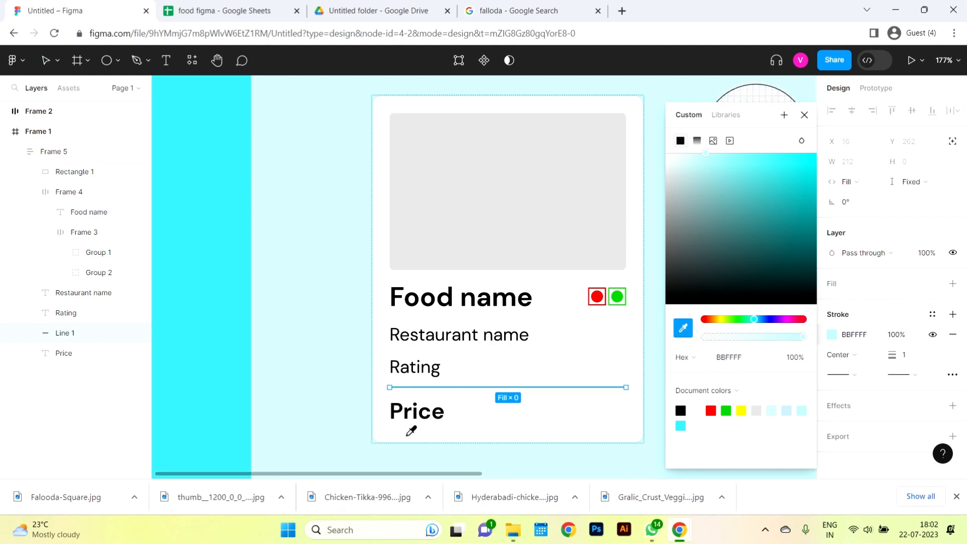
pyautogui.moveTo(577, 455)
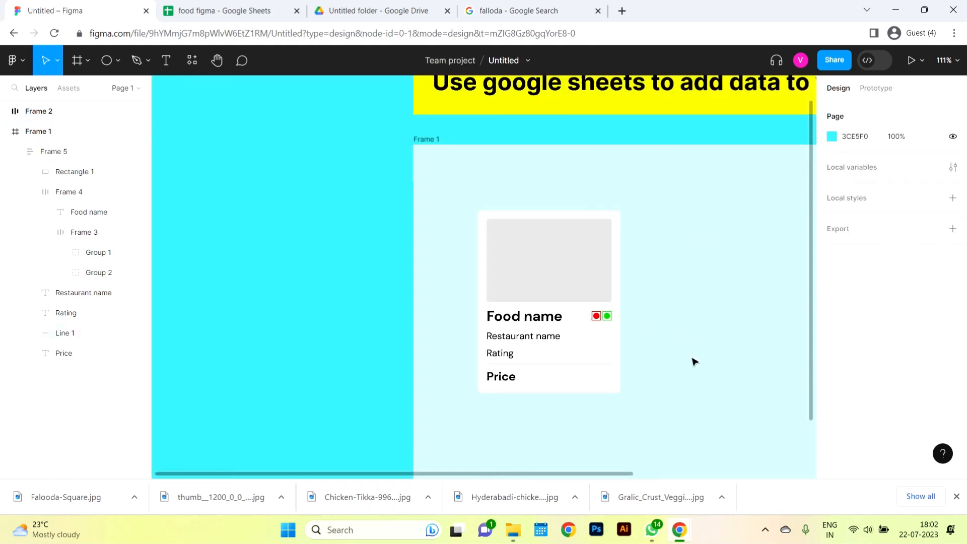
pyautogui.scroll(-3)
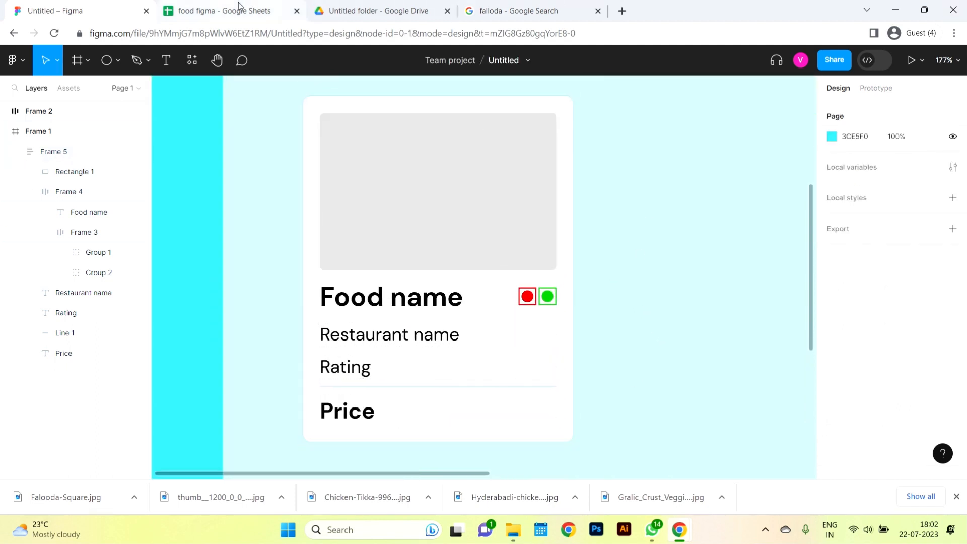
# - Rename the grey image placeholder layer to #Images after checking the sheet's column header
pyautogui.click(74, 171)
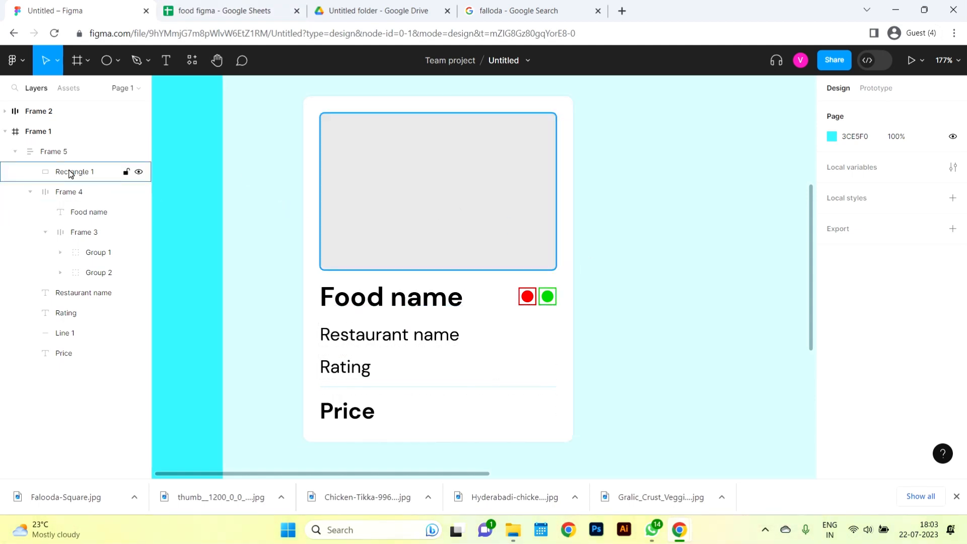
pyautogui.click(222, 10)
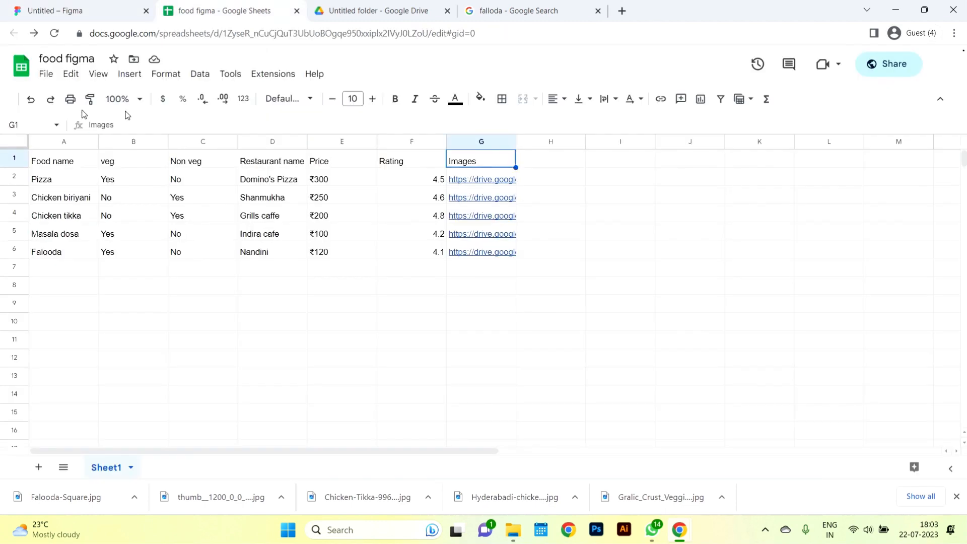
pyautogui.click(73, 10)
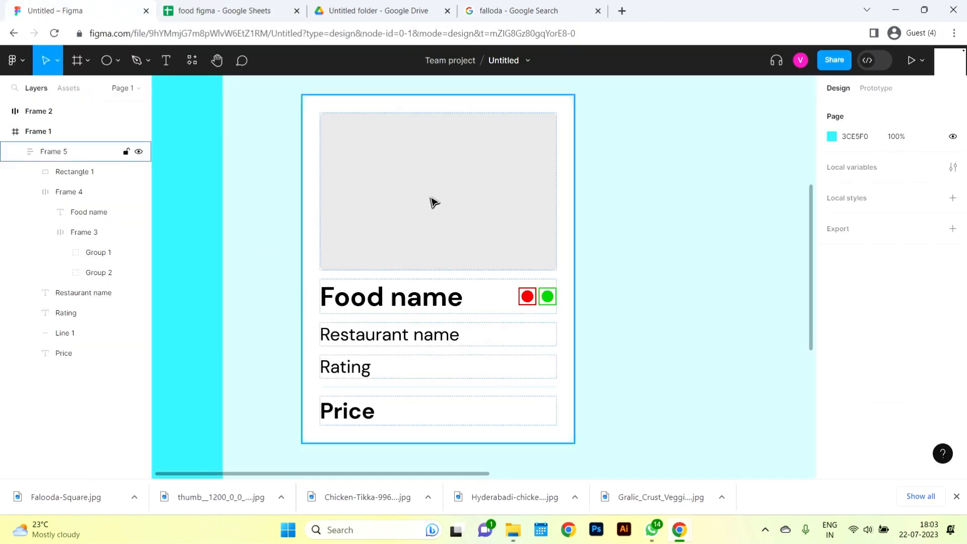
pyautogui.click(75, 171)
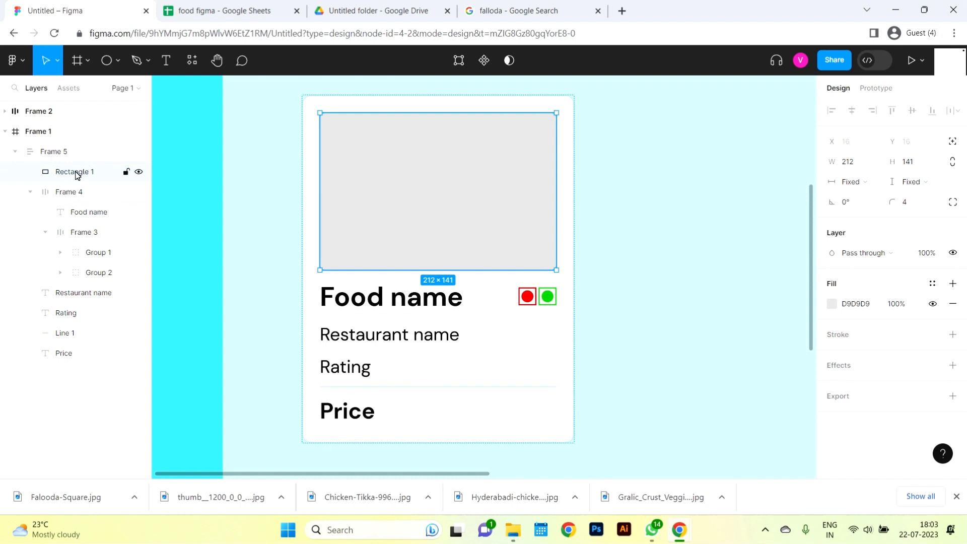
pyautogui.doubleClick(74, 171)
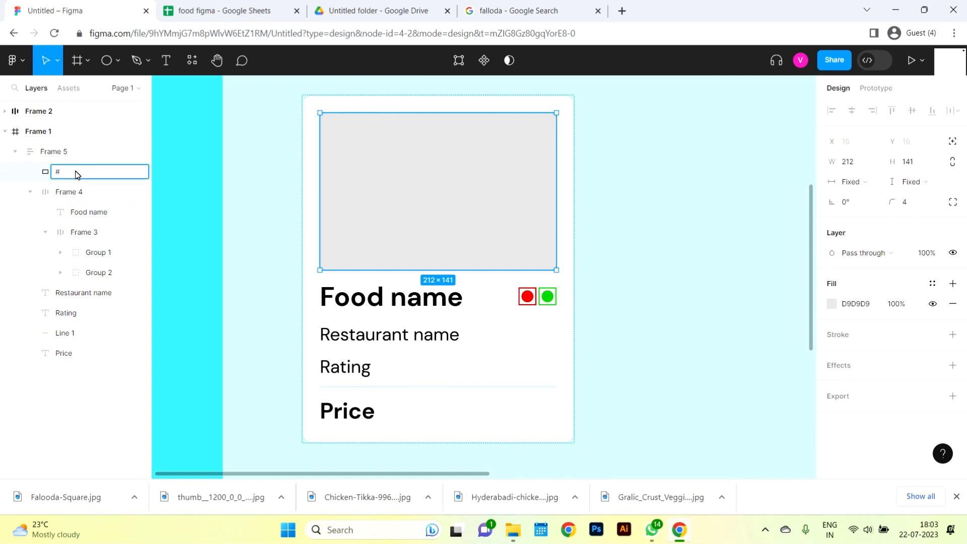
pyautogui.click(221, 10)
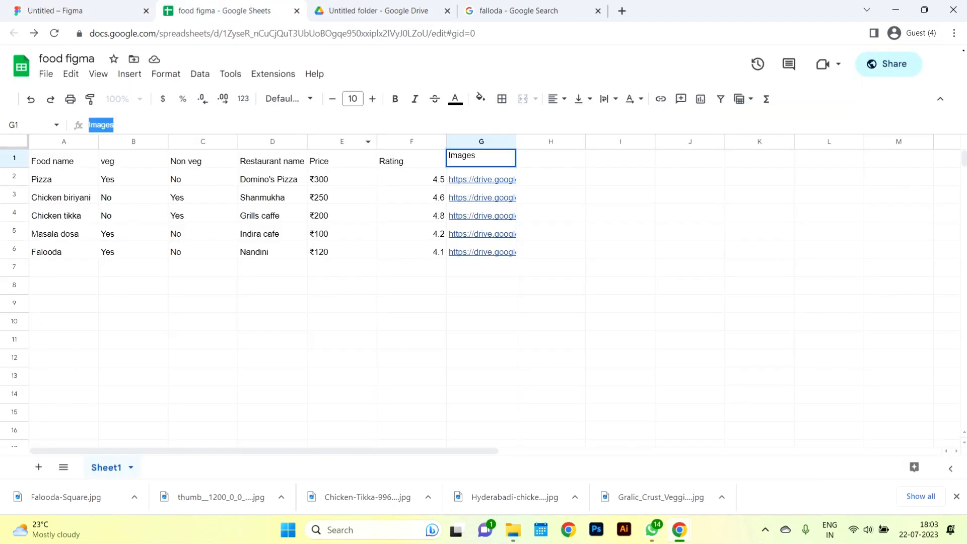
pyautogui.click(59, 11)
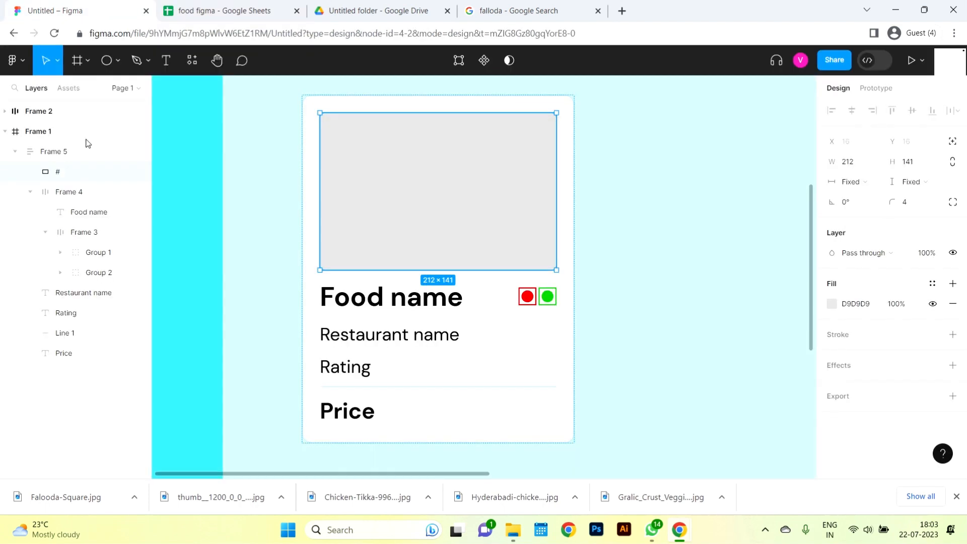
pyautogui.doubleClick(58, 171)
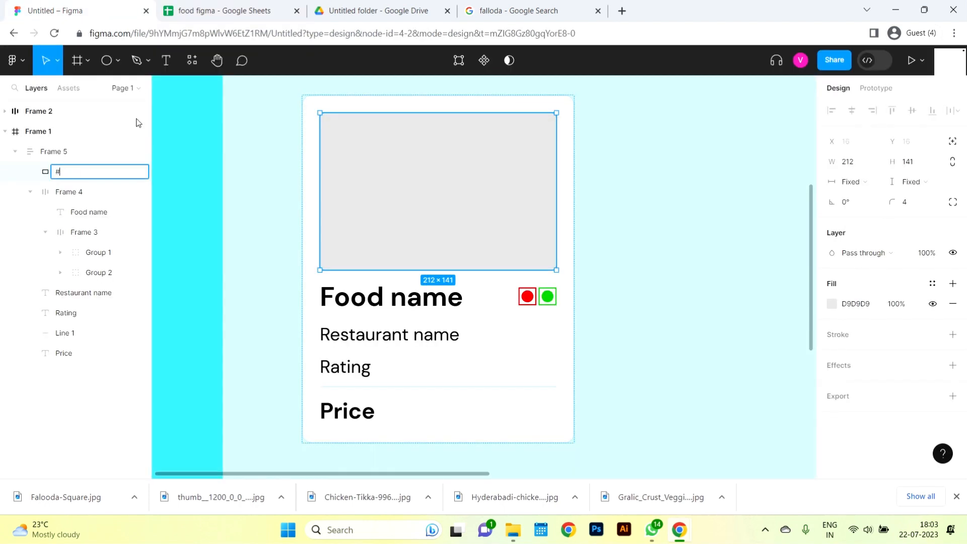
pyautogui.write('Images')
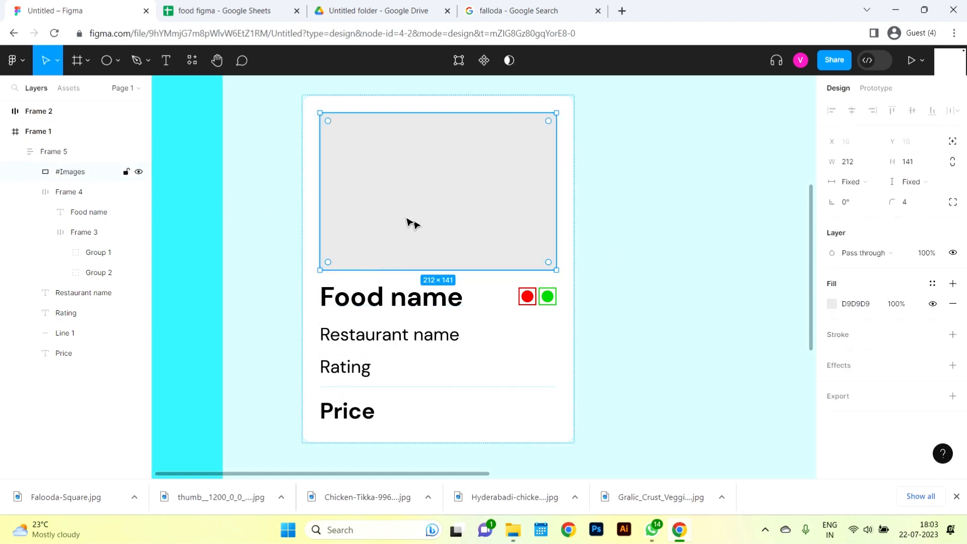
pyautogui.click(89, 211)
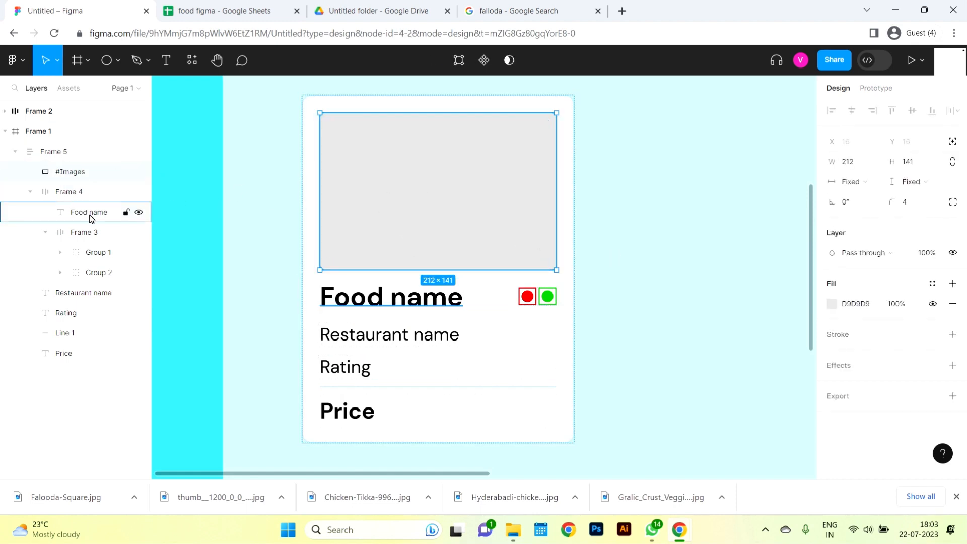
# - Rename the next card layers to #Food name, #veg and #Non veg from the sheet headers
pyautogui.click(222, 10)
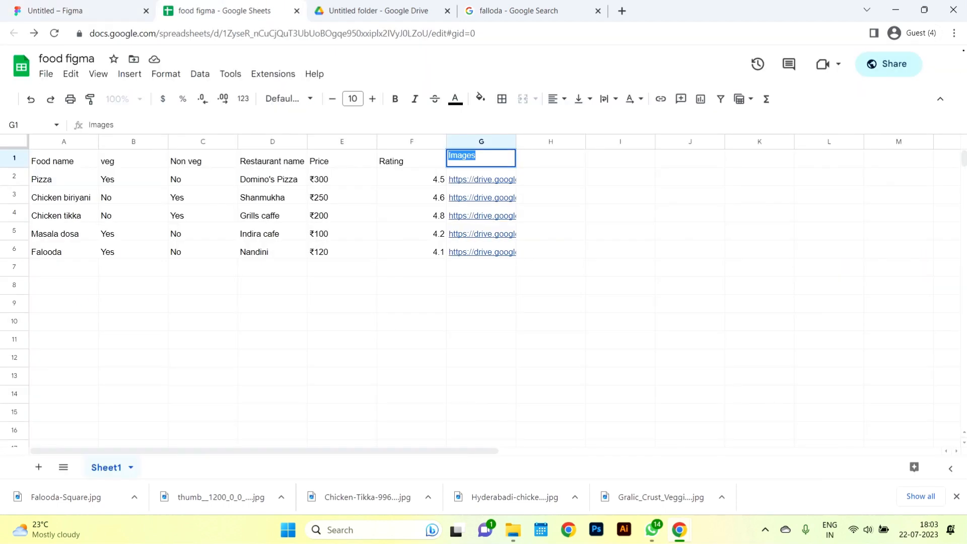
pyautogui.click(62, 155)
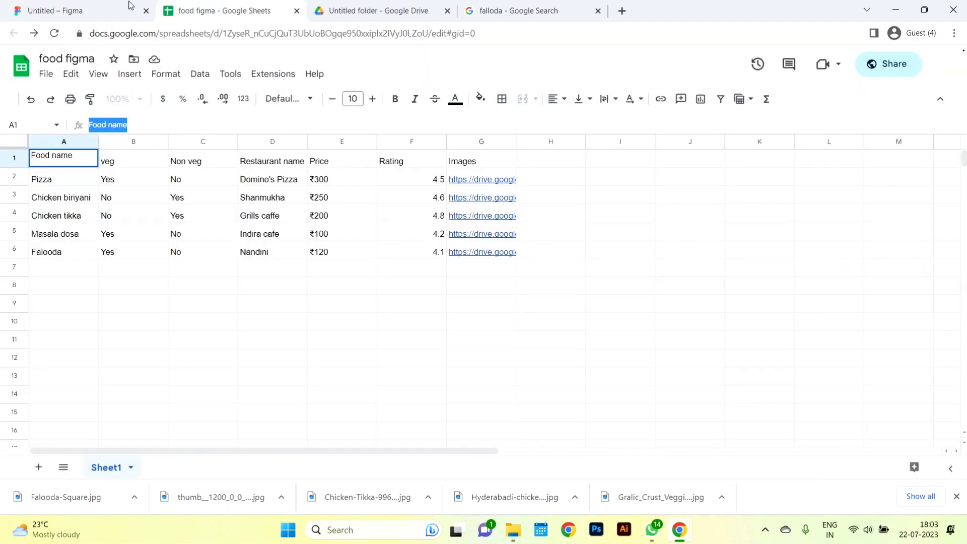
pyautogui.click(55, 11)
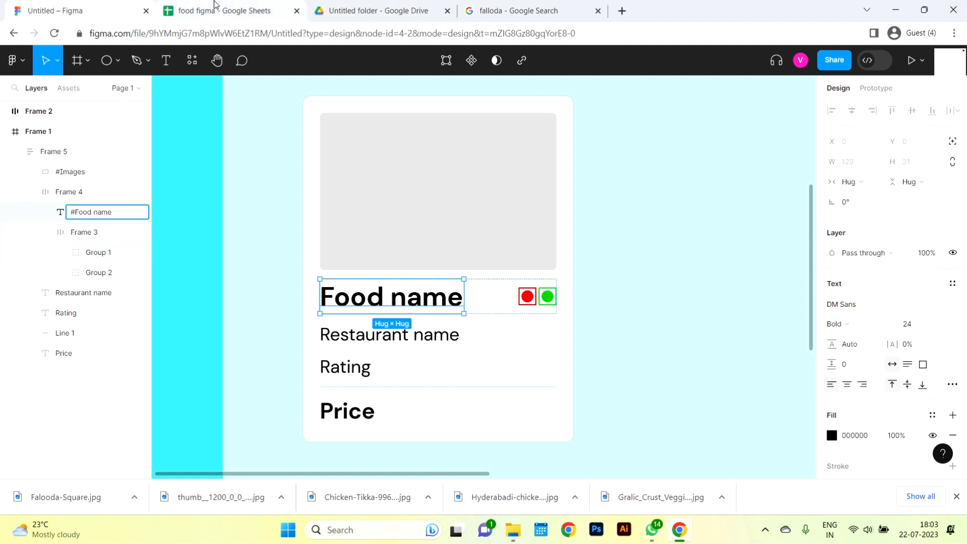
pyautogui.click(222, 10)
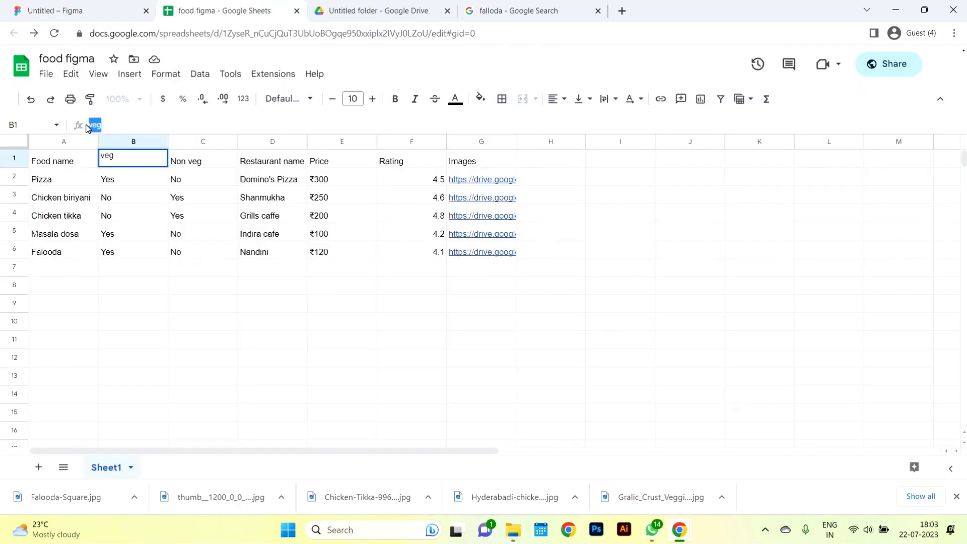
pyautogui.click(78, 10)
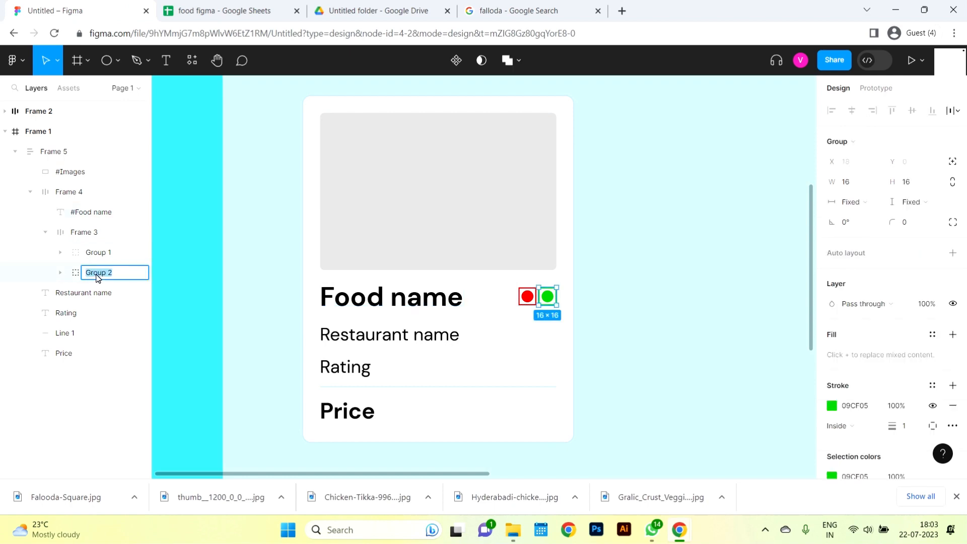
pyautogui.click(222, 10)
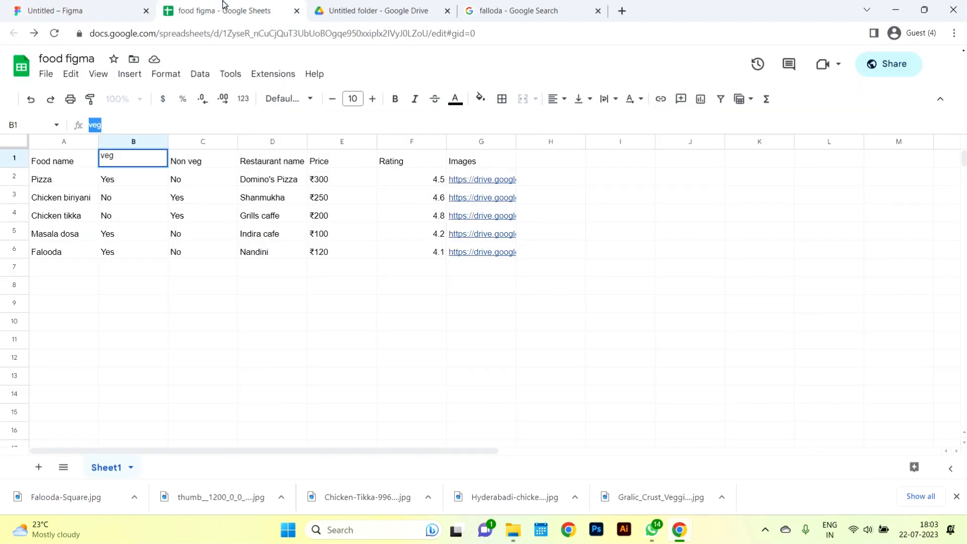
pyautogui.click(202, 161)
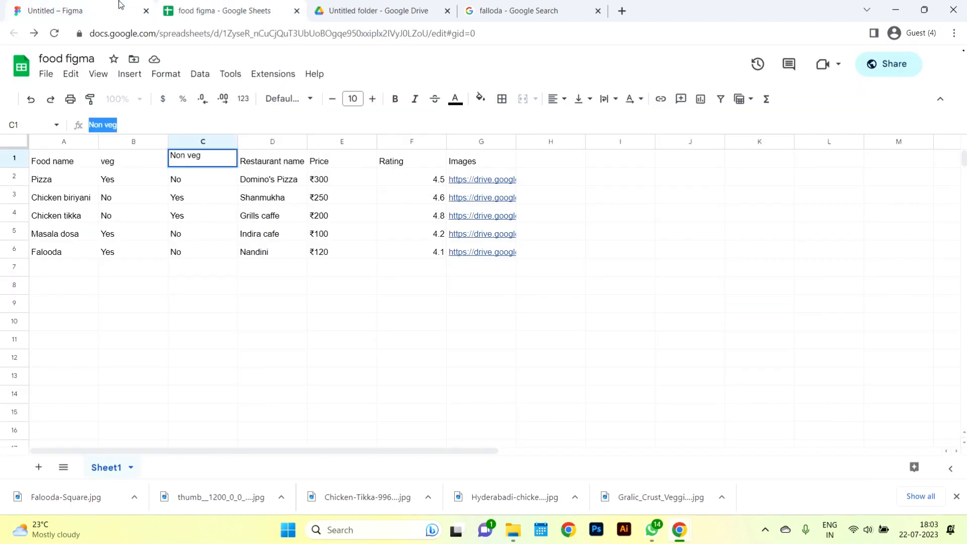
pyautogui.click(74, 10)
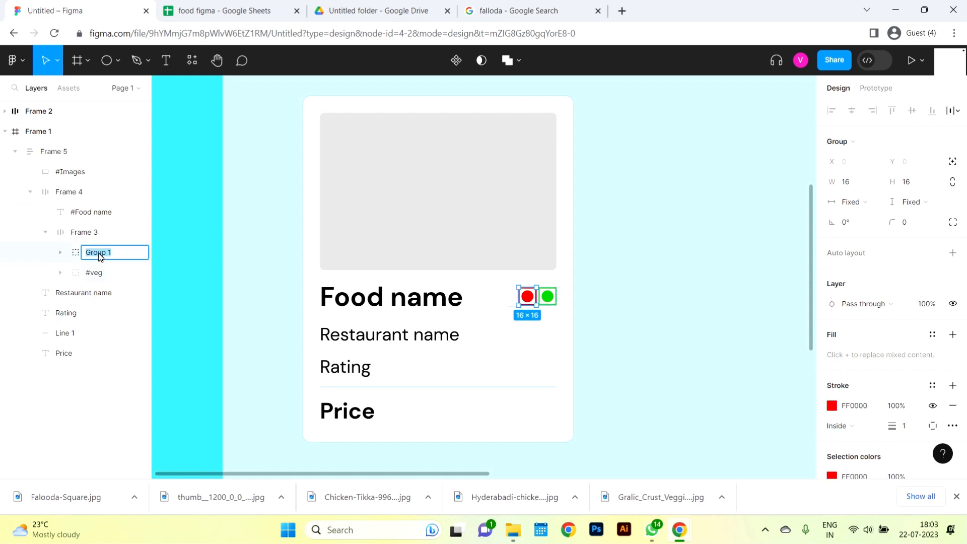
# - Rename the remaining layers to #Restaurant name, #Price and #Rating from the sheet headers
pyautogui.click(221, 10)
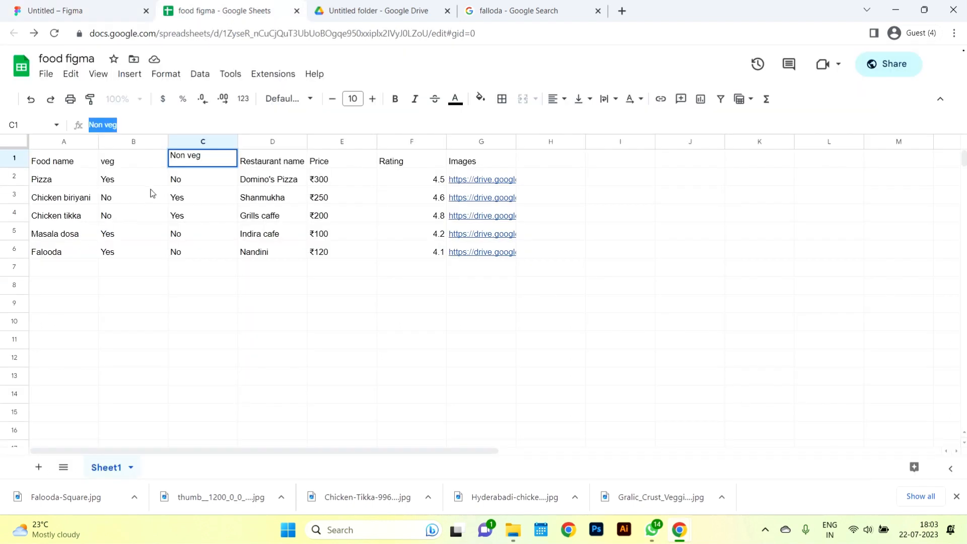
pyautogui.click(272, 161)
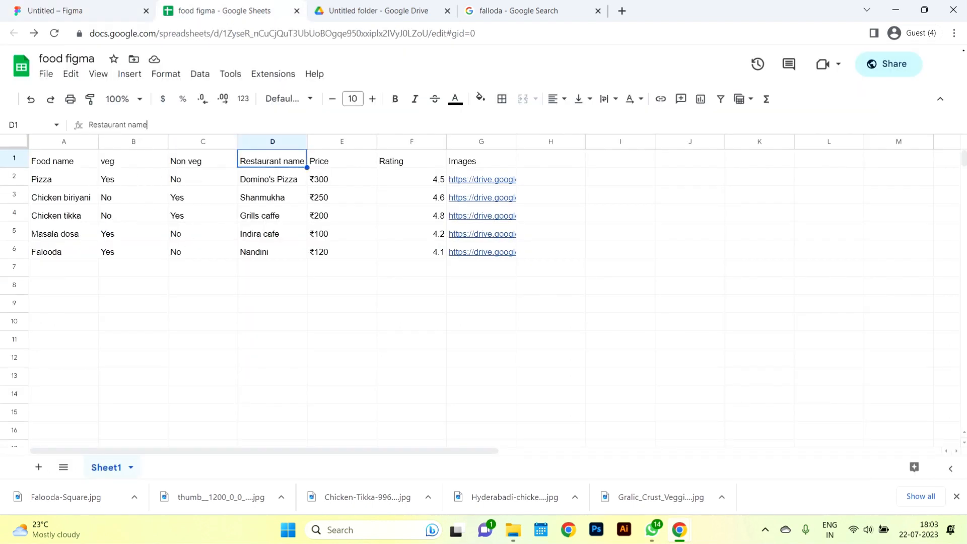
pyautogui.click(76, 10)
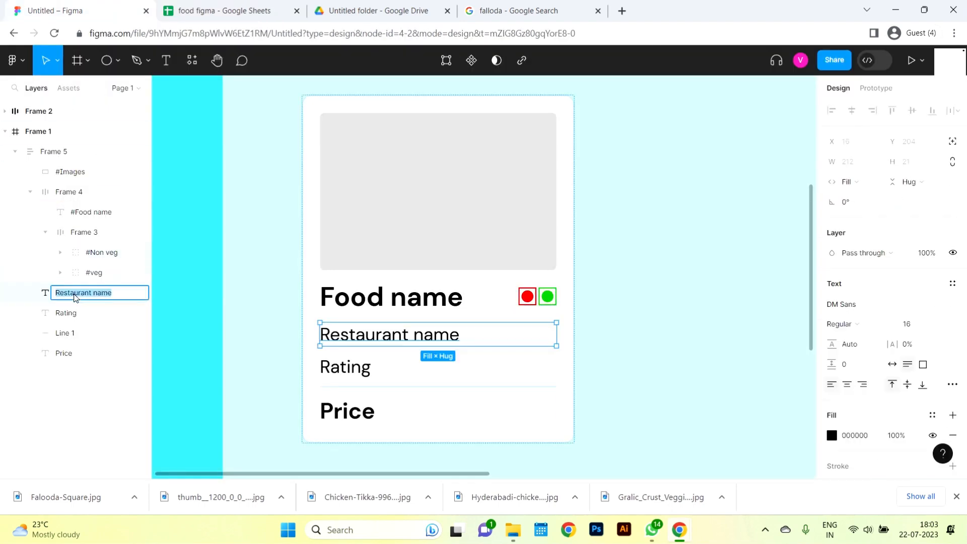
pyautogui.click(227, 10)
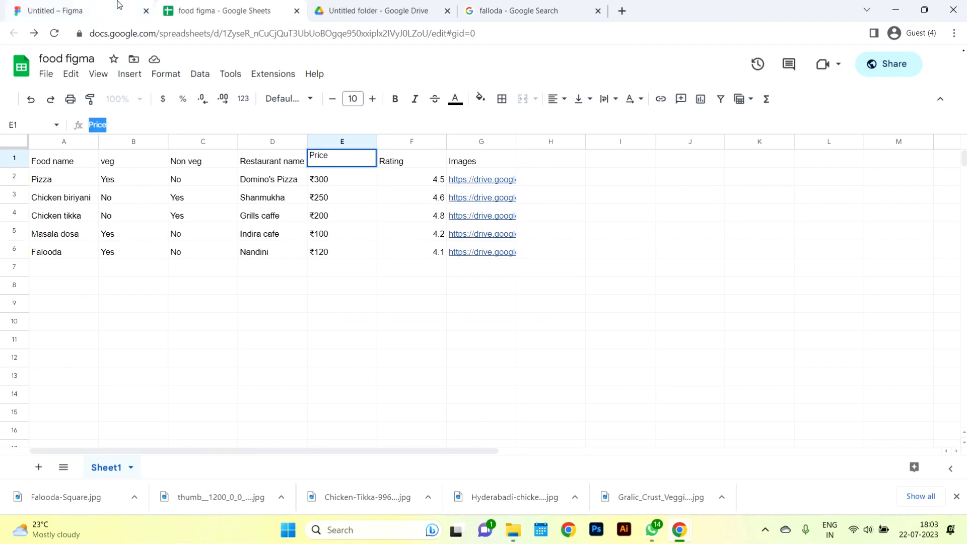
pyautogui.click(53, 10)
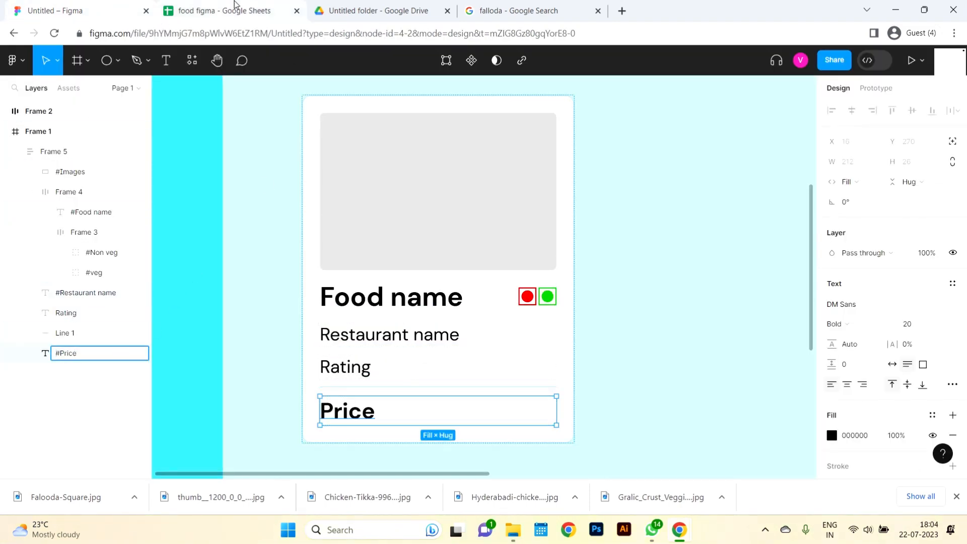
pyautogui.click(221, 10)
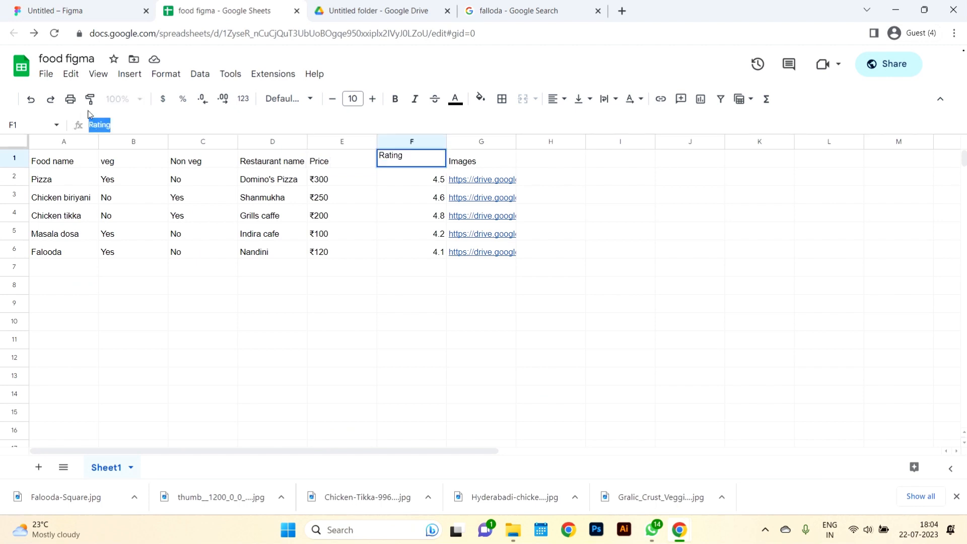
pyautogui.click(74, 10)
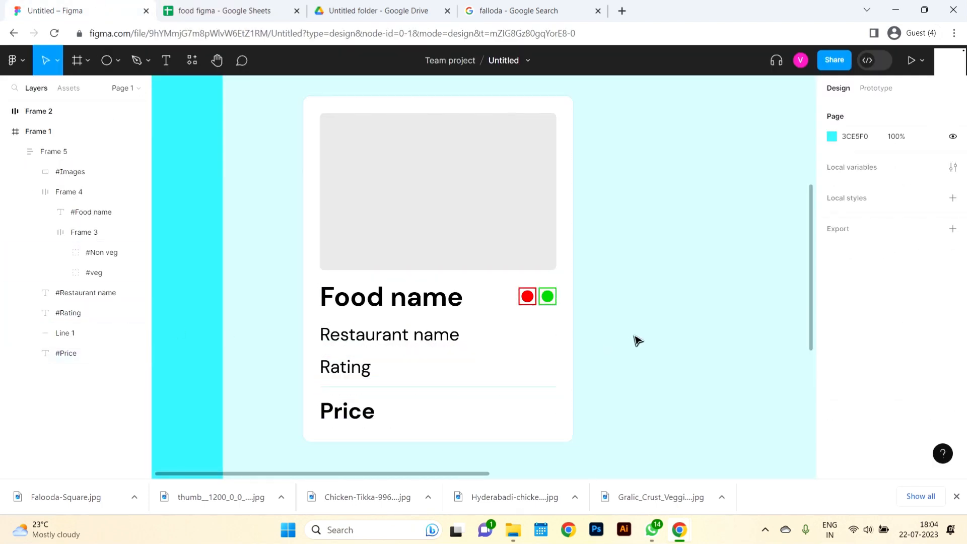
# - Wrap the five food cards in a horizontal auto layout row with Shift+A
pyautogui.click(53, 151)
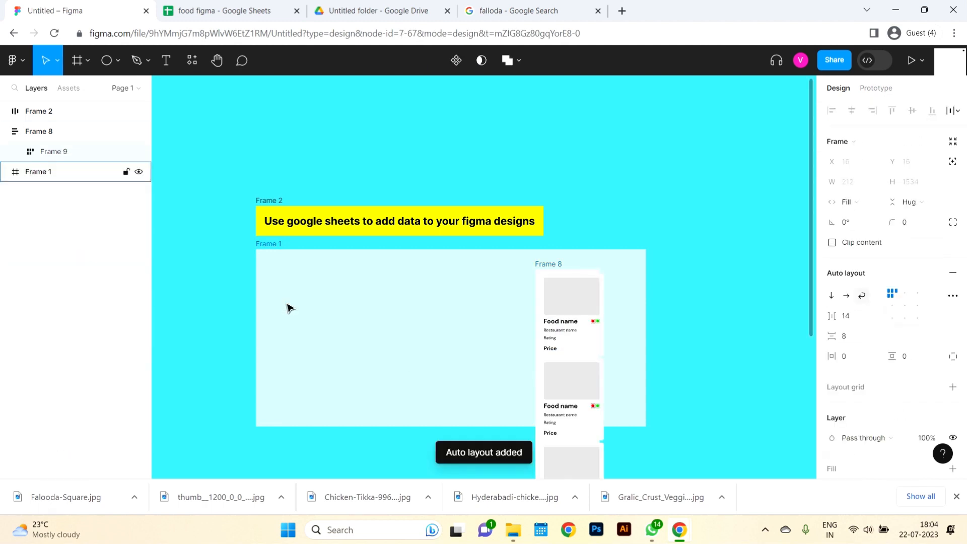
pyautogui.click(846, 295)
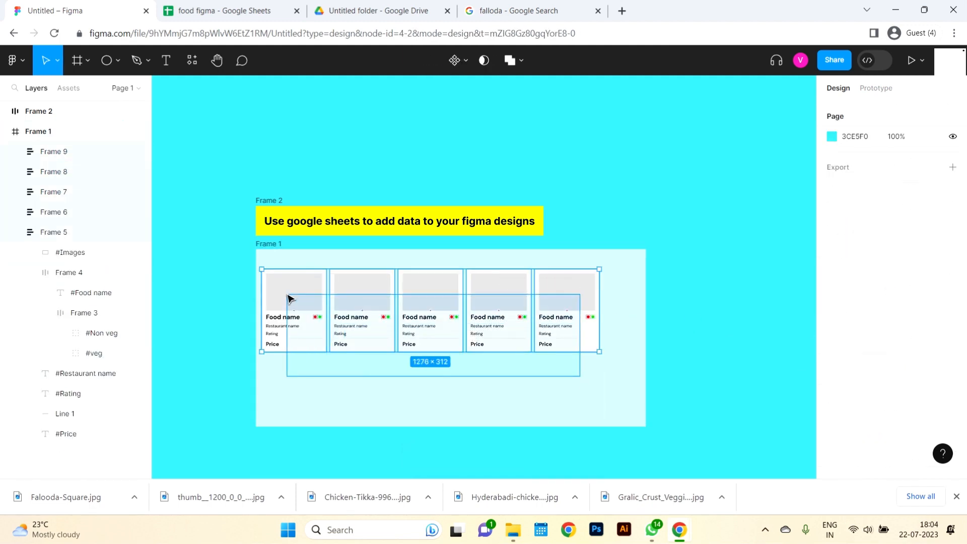
pyautogui.press('shift+a')
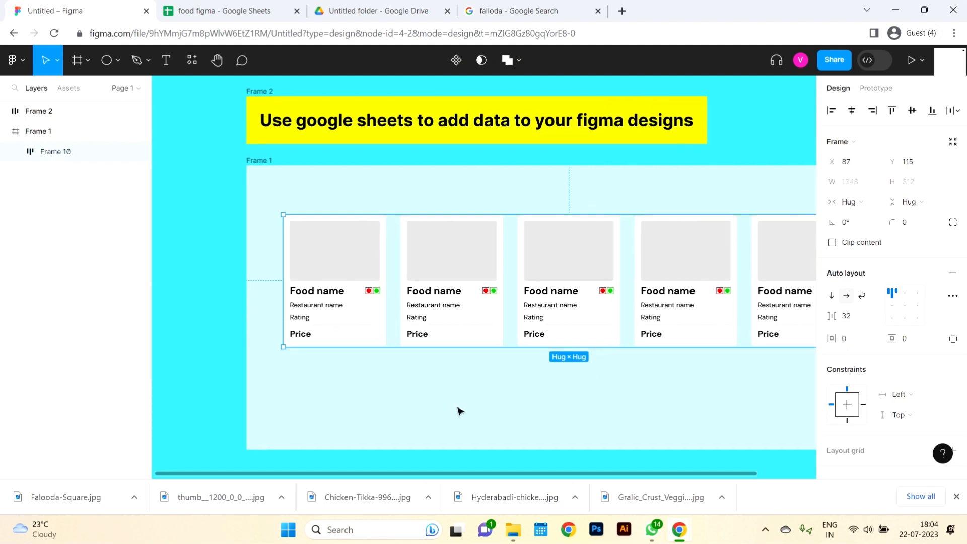
# - Add a 'Top rated food around me' text heading set to Bold weight at size 32
pyautogui.click(430, 409)
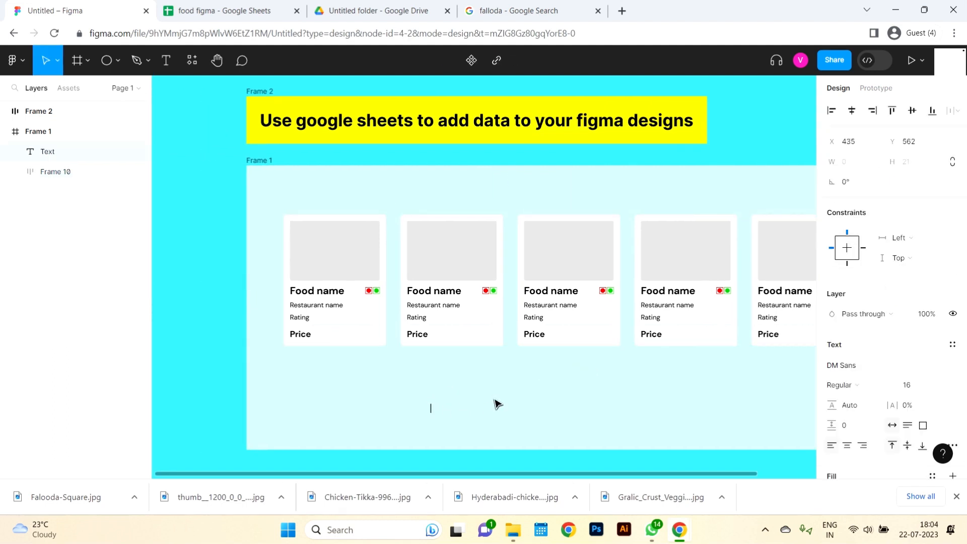
pyautogui.write('Best')
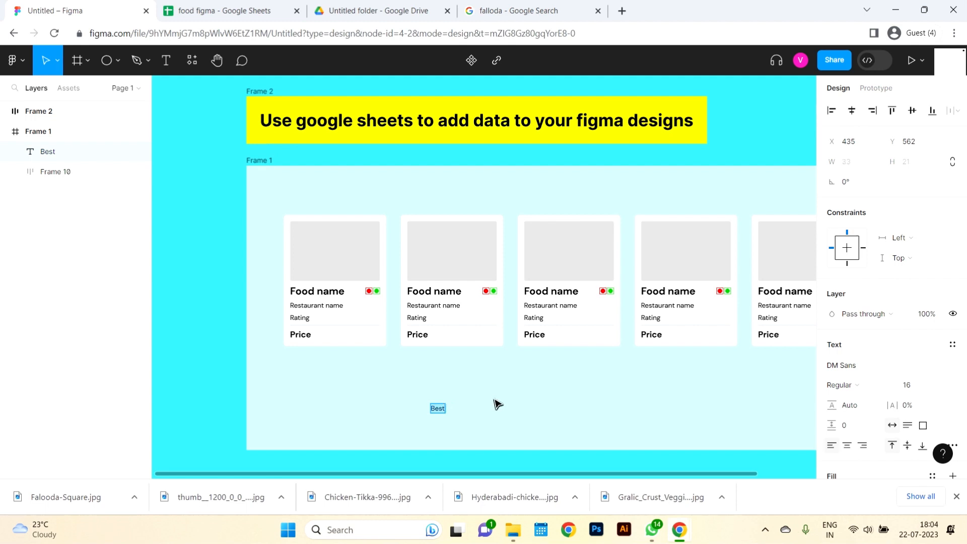
pyautogui.write('Top rated good')
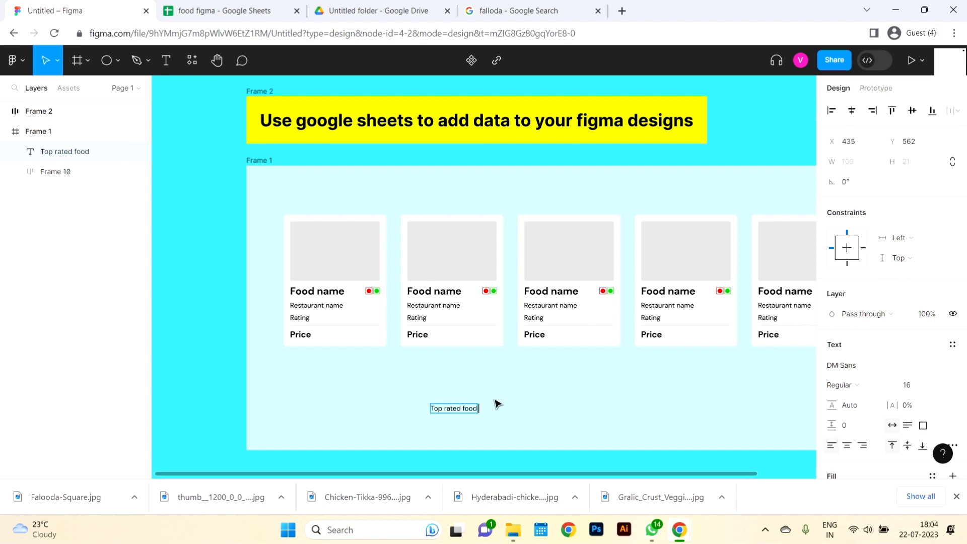
pyautogui.write('around me')
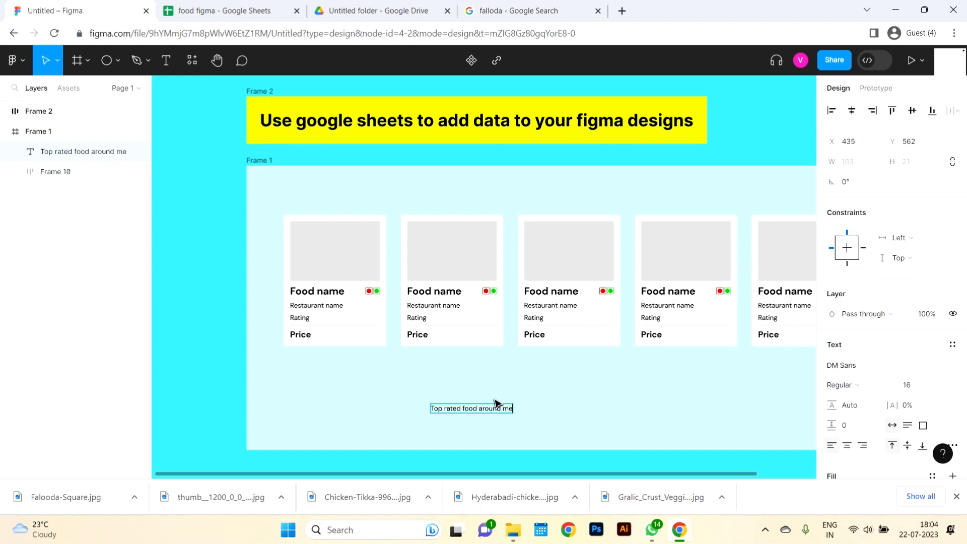
pyautogui.click(842, 383)
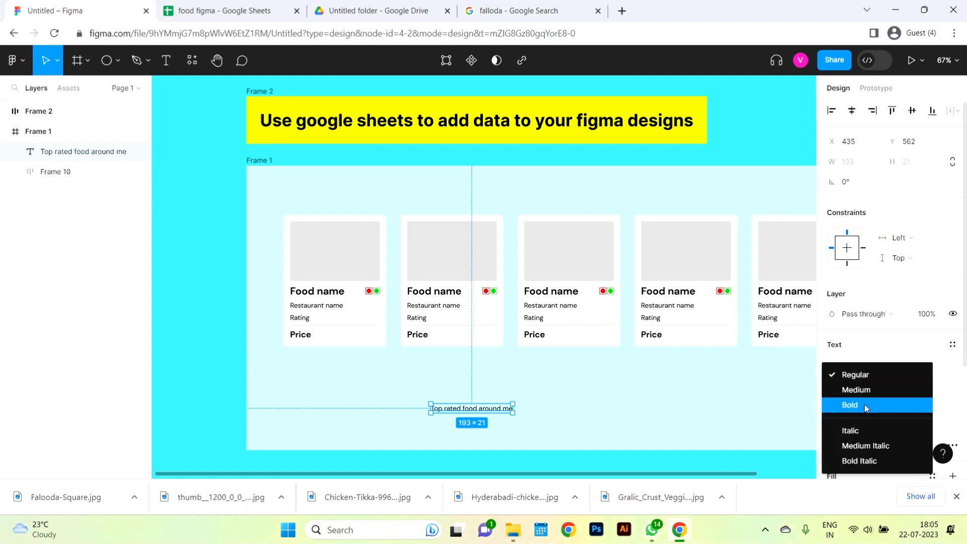
pyautogui.click(849, 405)
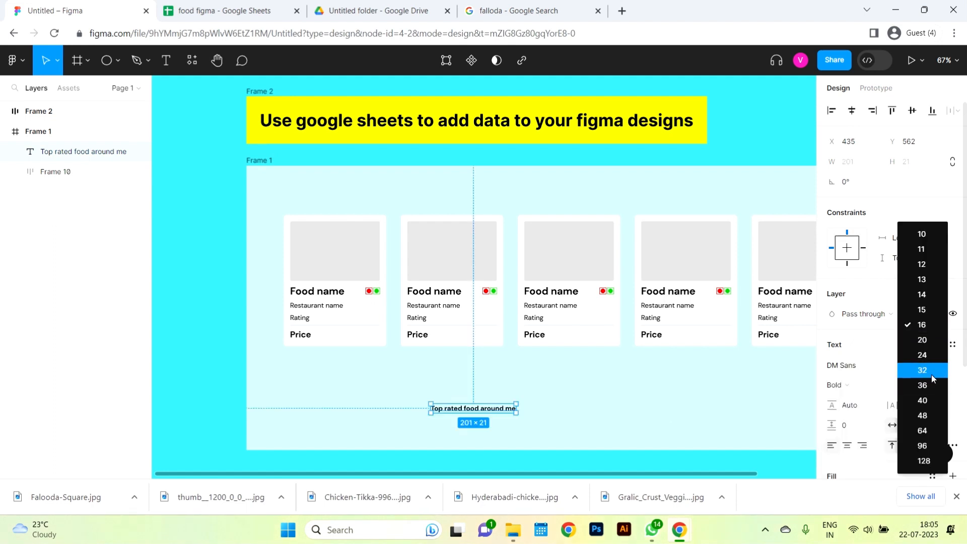
pyautogui.click(922, 370)
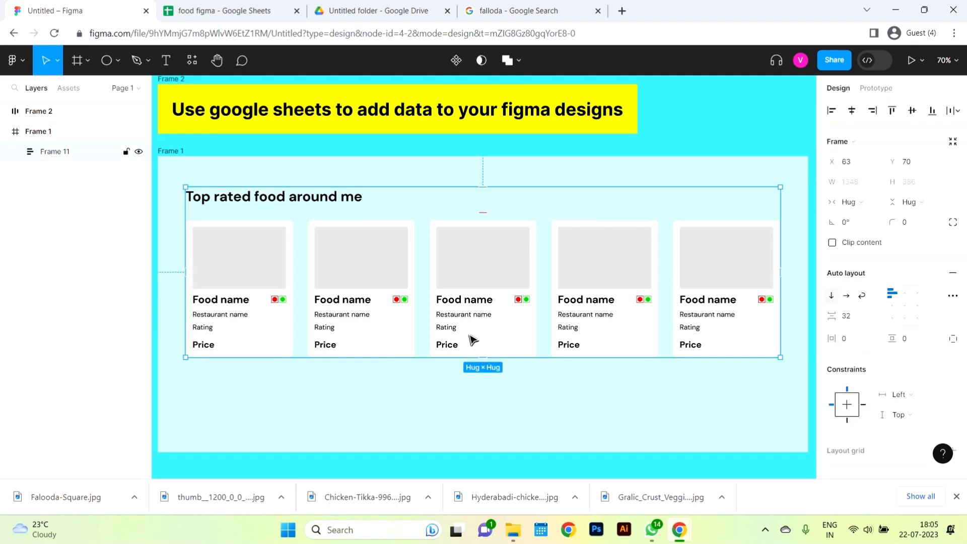
# - Share the food figma sheet as 'Anyone with the link' can view and copy its link
pyautogui.click(222, 10)
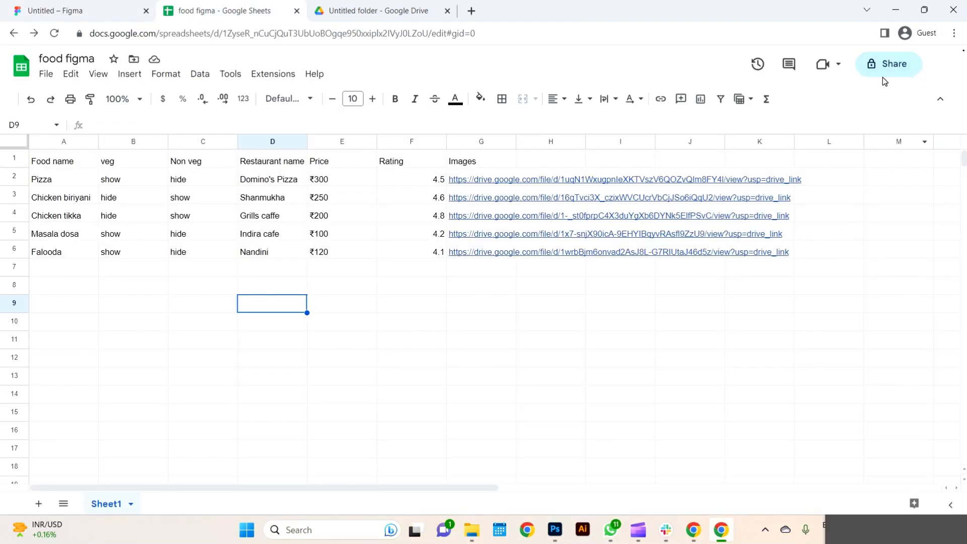
pyautogui.click(889, 64)
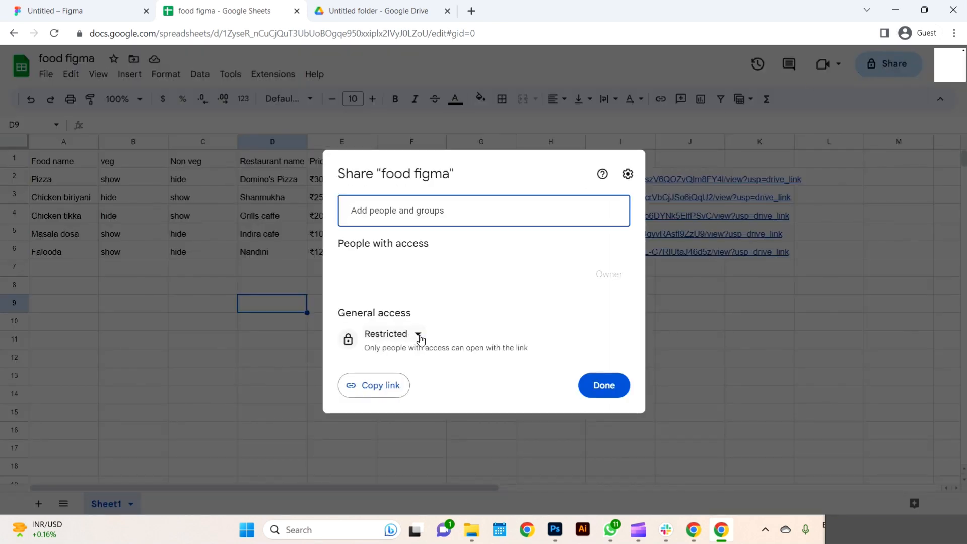
pyautogui.click(418, 337)
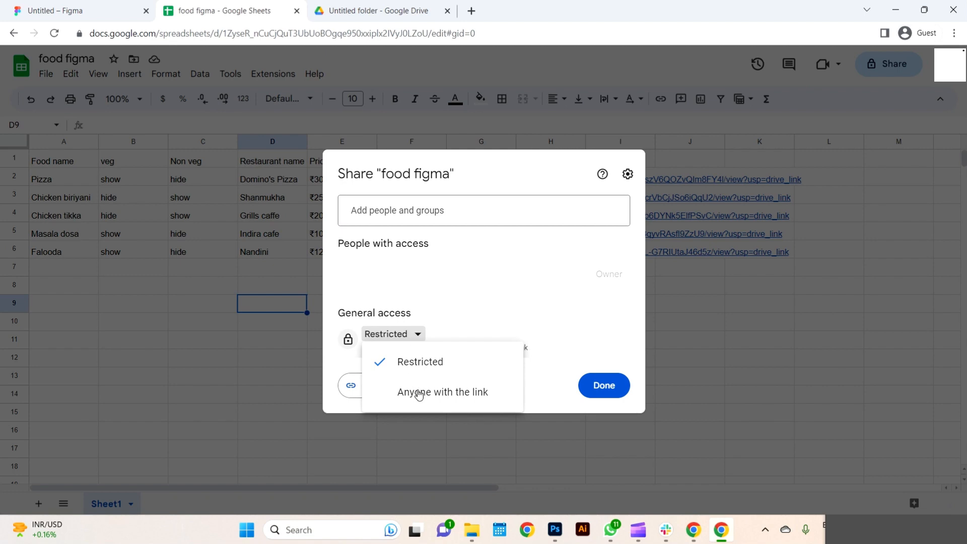
pyautogui.click(441, 392)
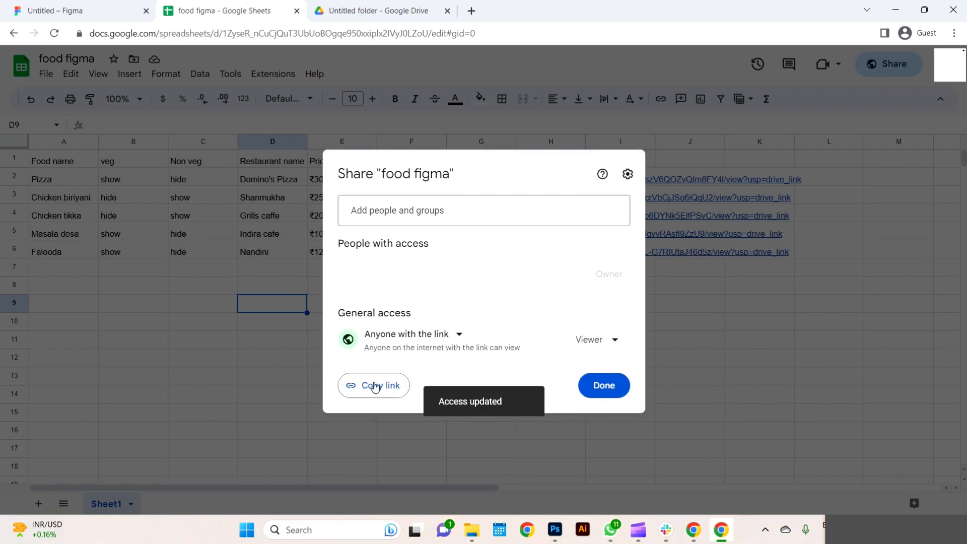
pyautogui.click(373, 385)
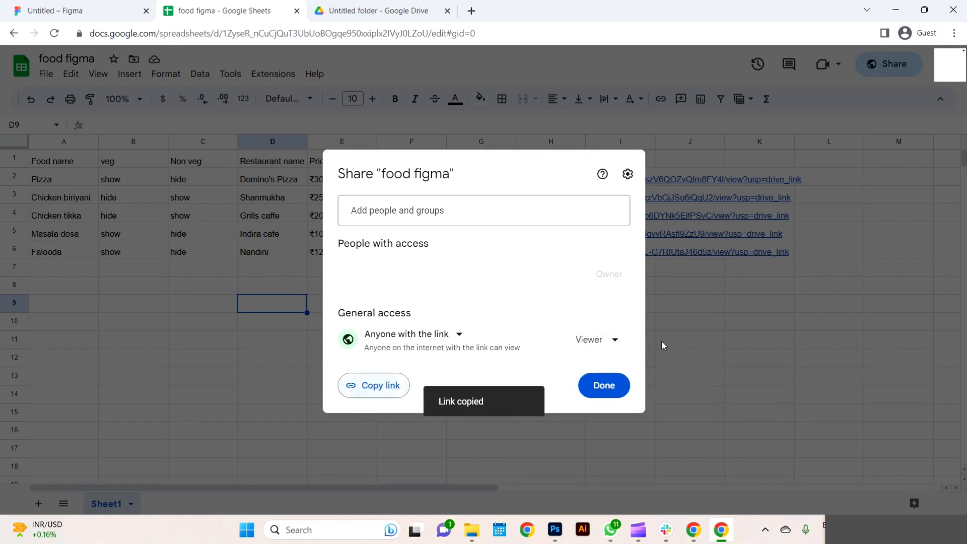
pyautogui.click(74, 10)
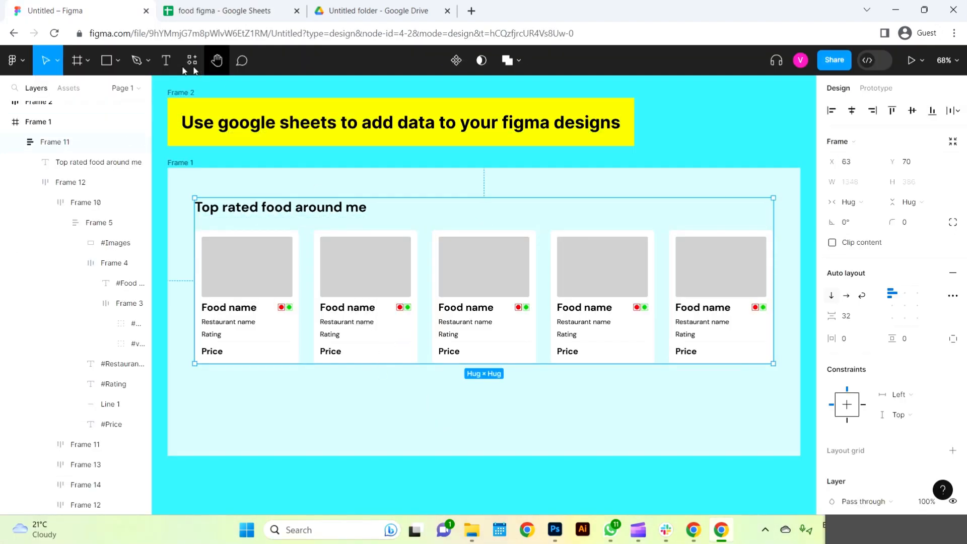
# - Run Google Sheets Sync with the shared sheet URL and start Fetch & Sync
pyautogui.click(167, 59)
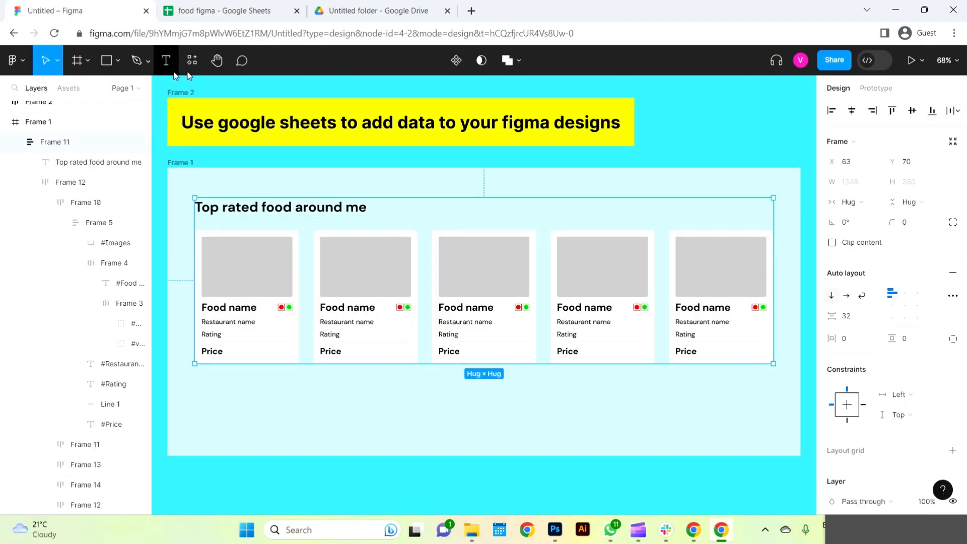
pyautogui.click(192, 60)
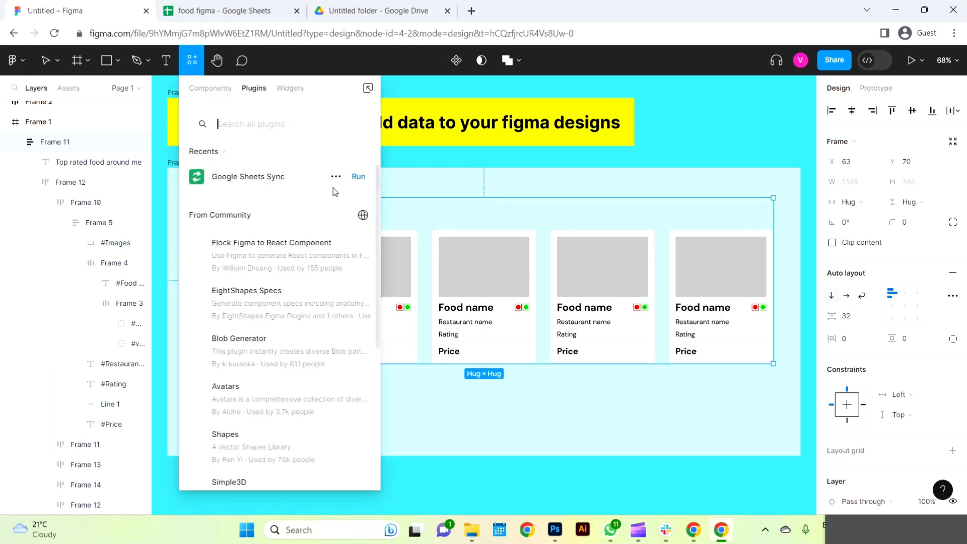
pyautogui.click(358, 176)
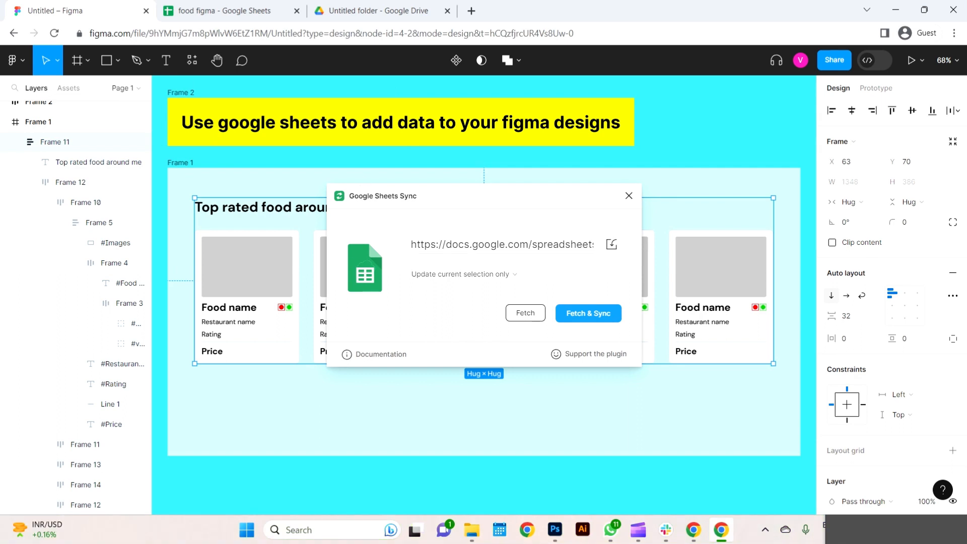
pyautogui.click(502, 244)
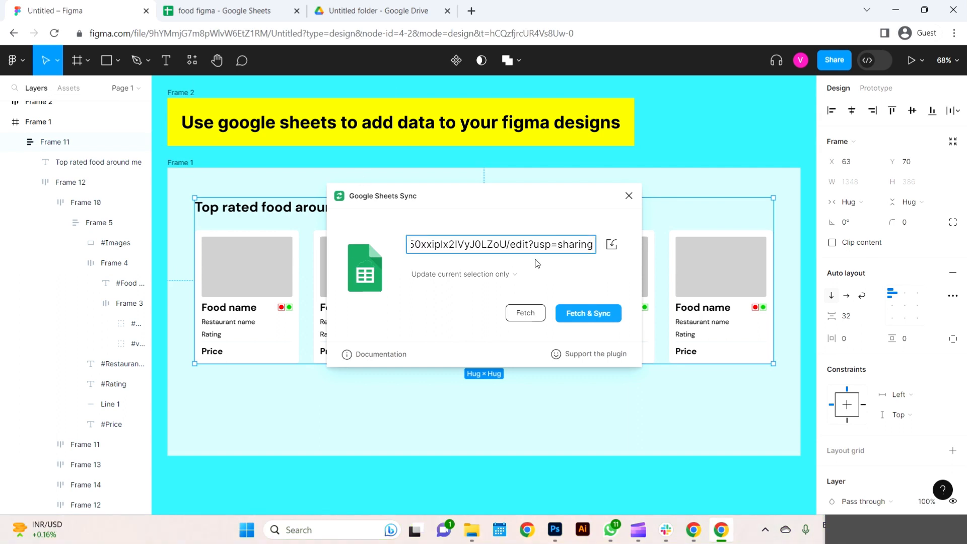
pyautogui.moveTo(587, 313)
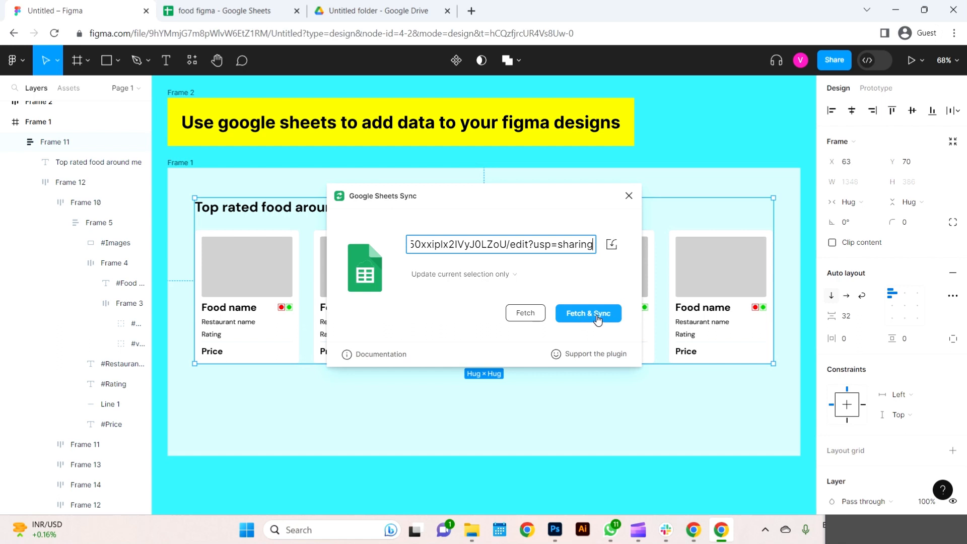
pyautogui.click(587, 314)
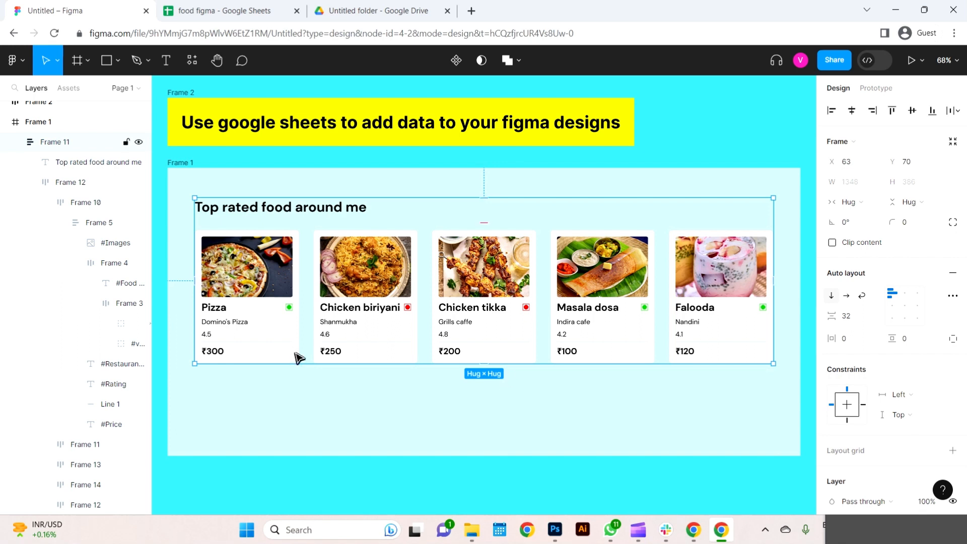
pyautogui.moveTo(216, 321)
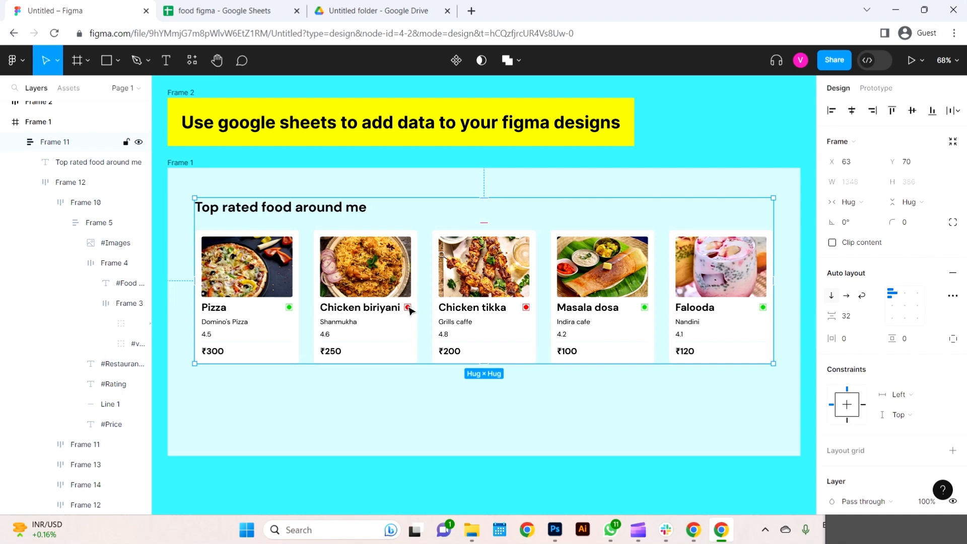
pyautogui.moveTo(511, 311)
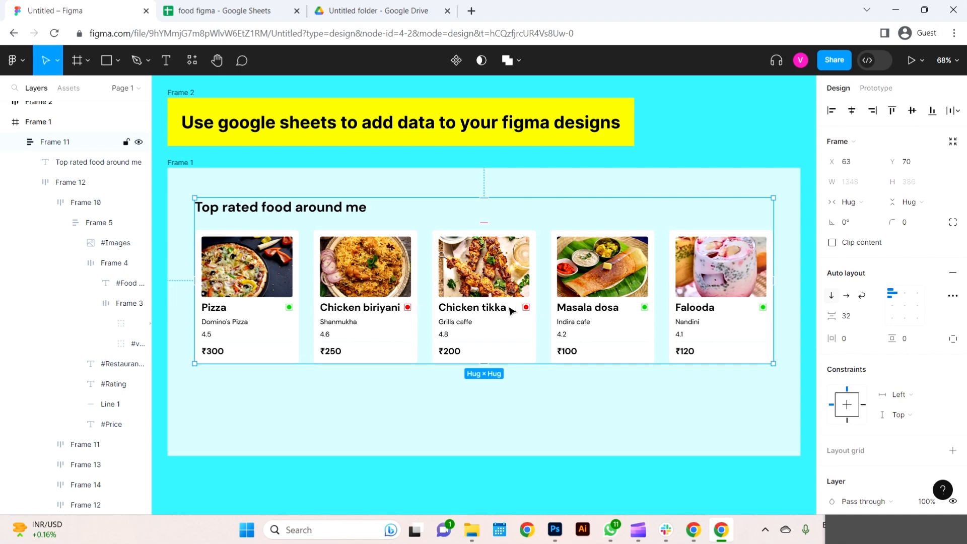
pyautogui.moveTo(211, 337)
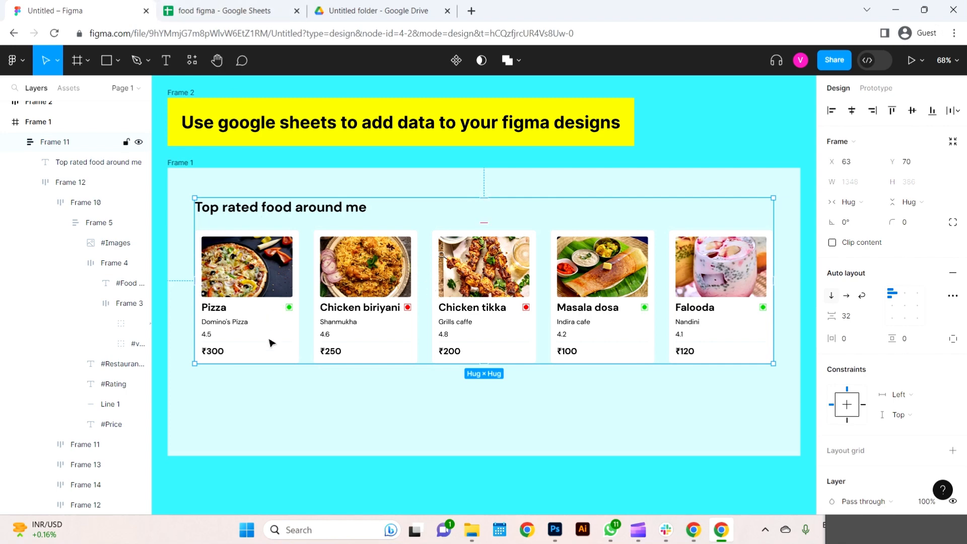
pyautogui.moveTo(408, 317)
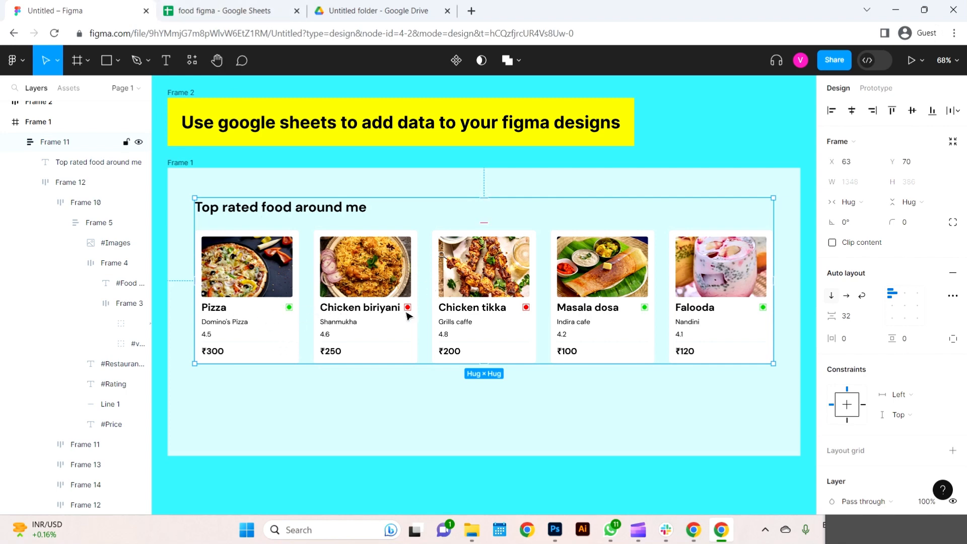
pyautogui.moveTo(409, 313)
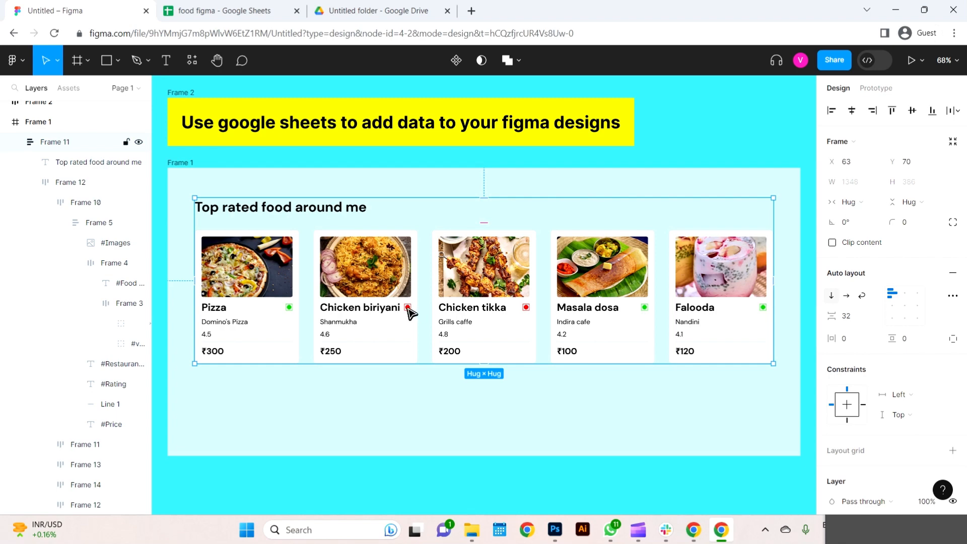
pyautogui.moveTo(408, 314)
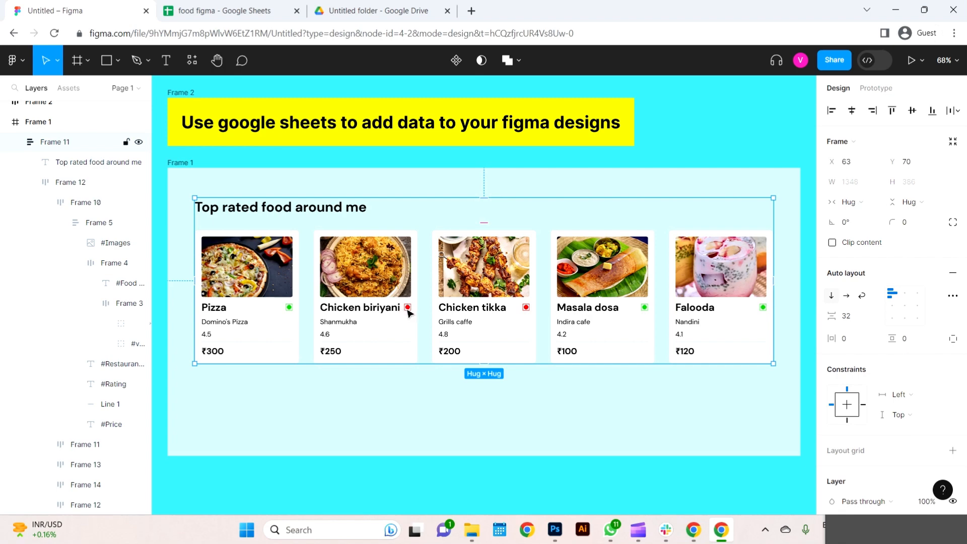
pyautogui.moveTo(314, 318)
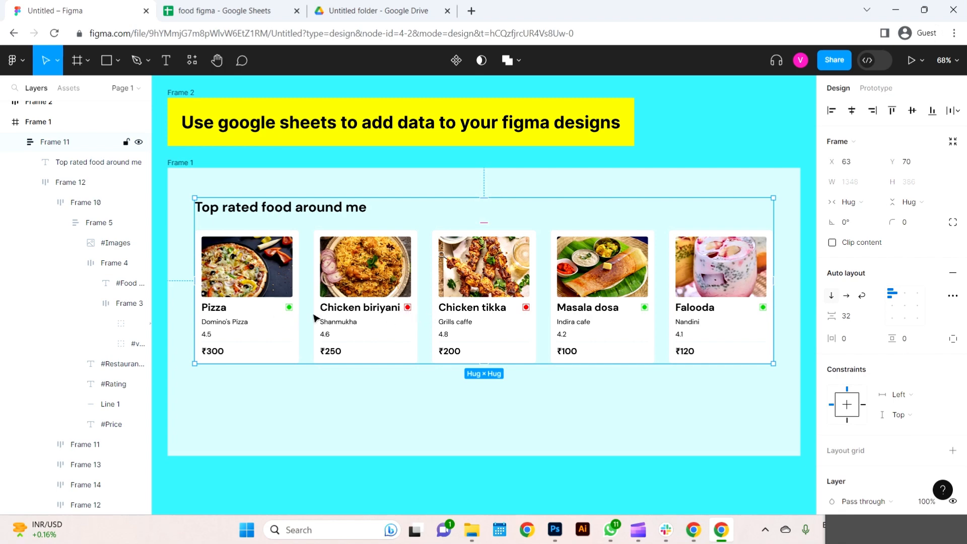
pyautogui.moveTo(369, 326)
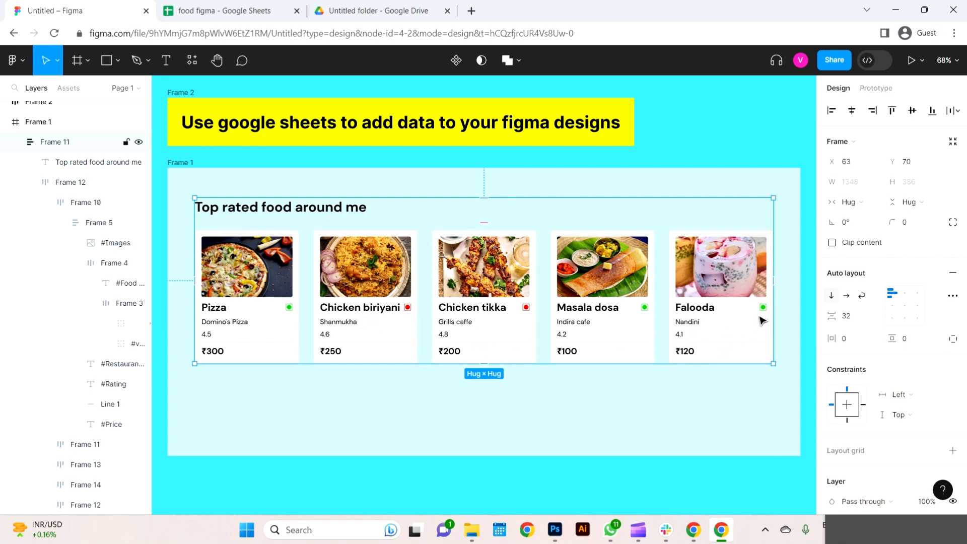
# - Deselect to review the five cards filled with synced dish photos, names, prices and veg marks
pyautogui.click(395, 410)
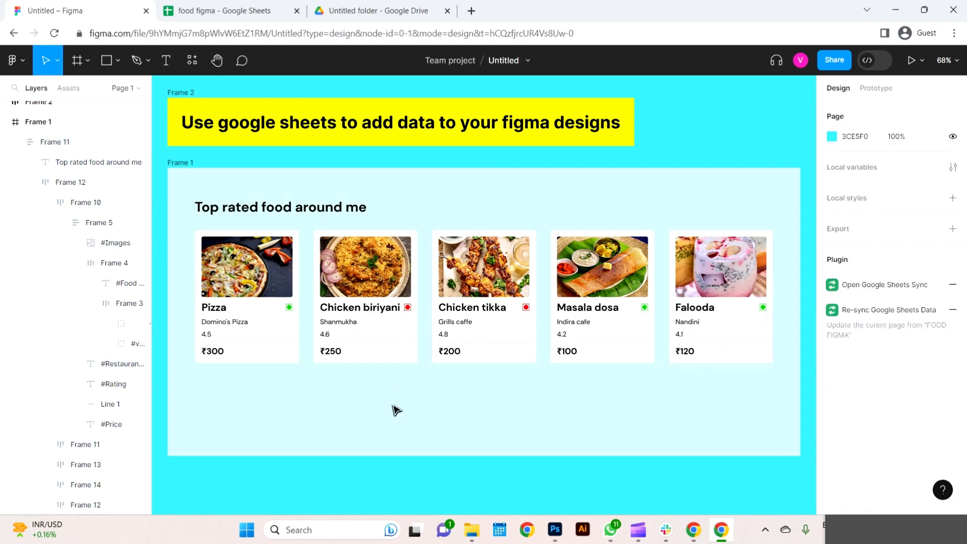